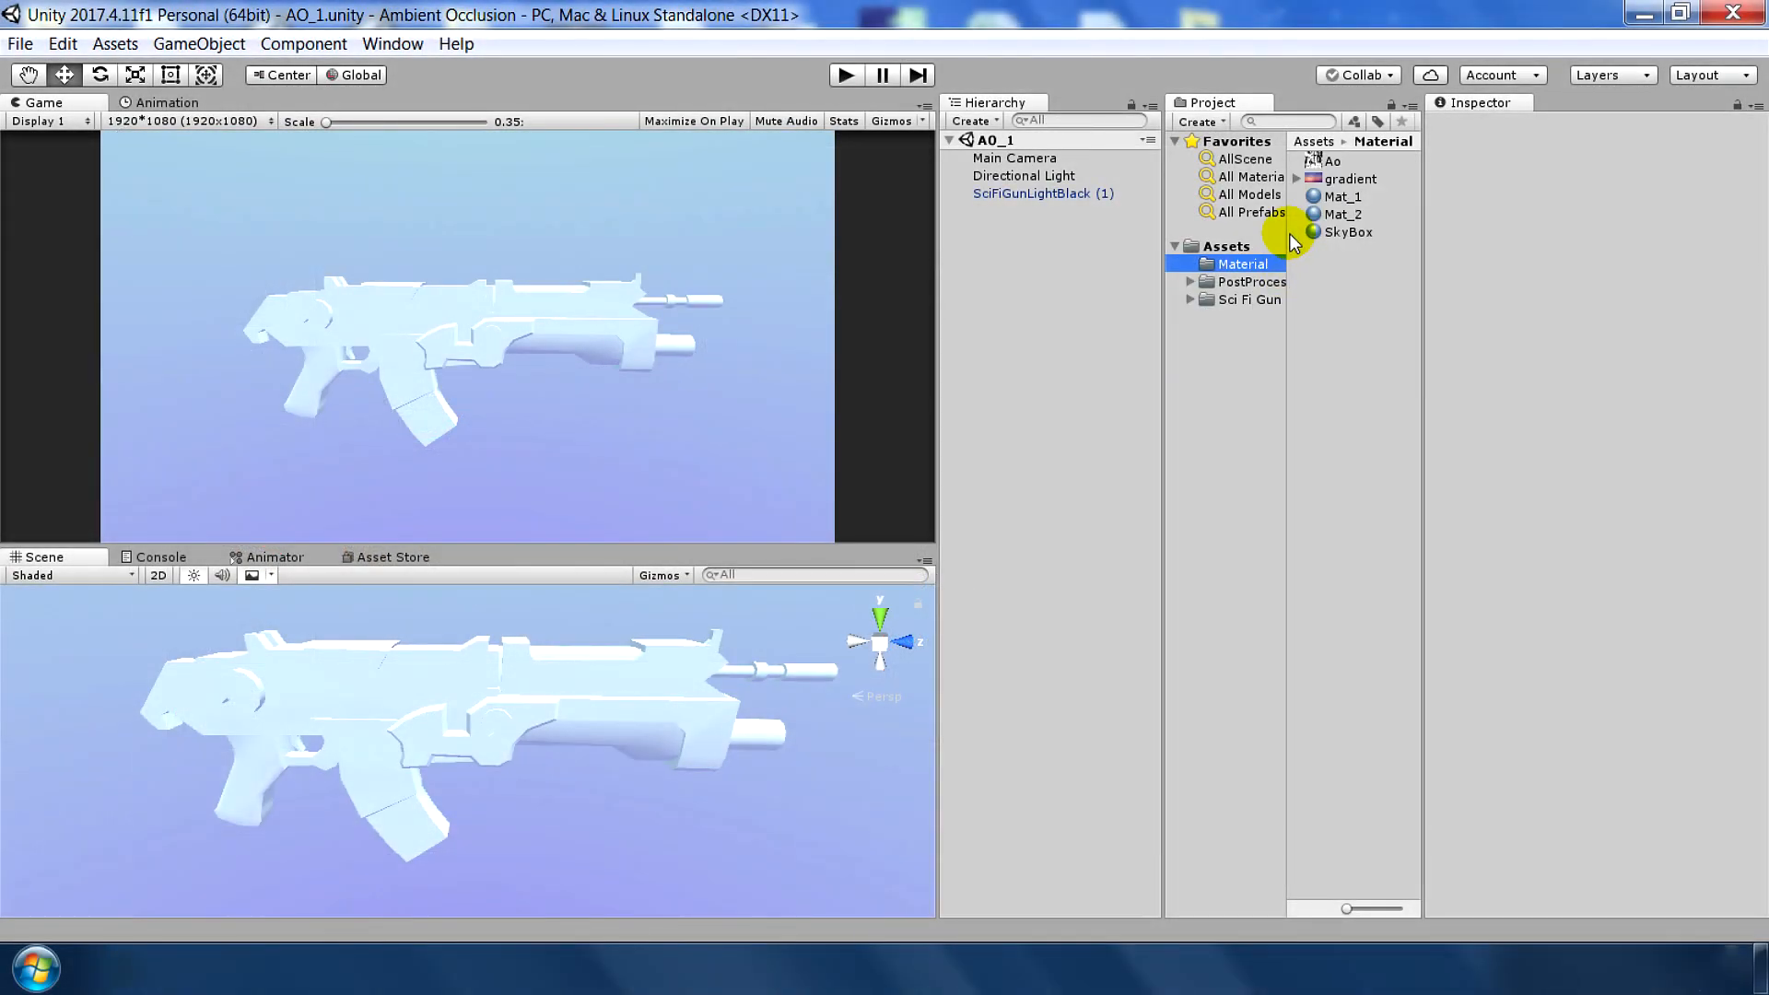
- Review the SciFiGunLightBlack and SciFiGunLightYellow prefabs in the Sci Fi Gun > _prefabs folder
{"action": "left_click", "coordinate": [1249, 298]}
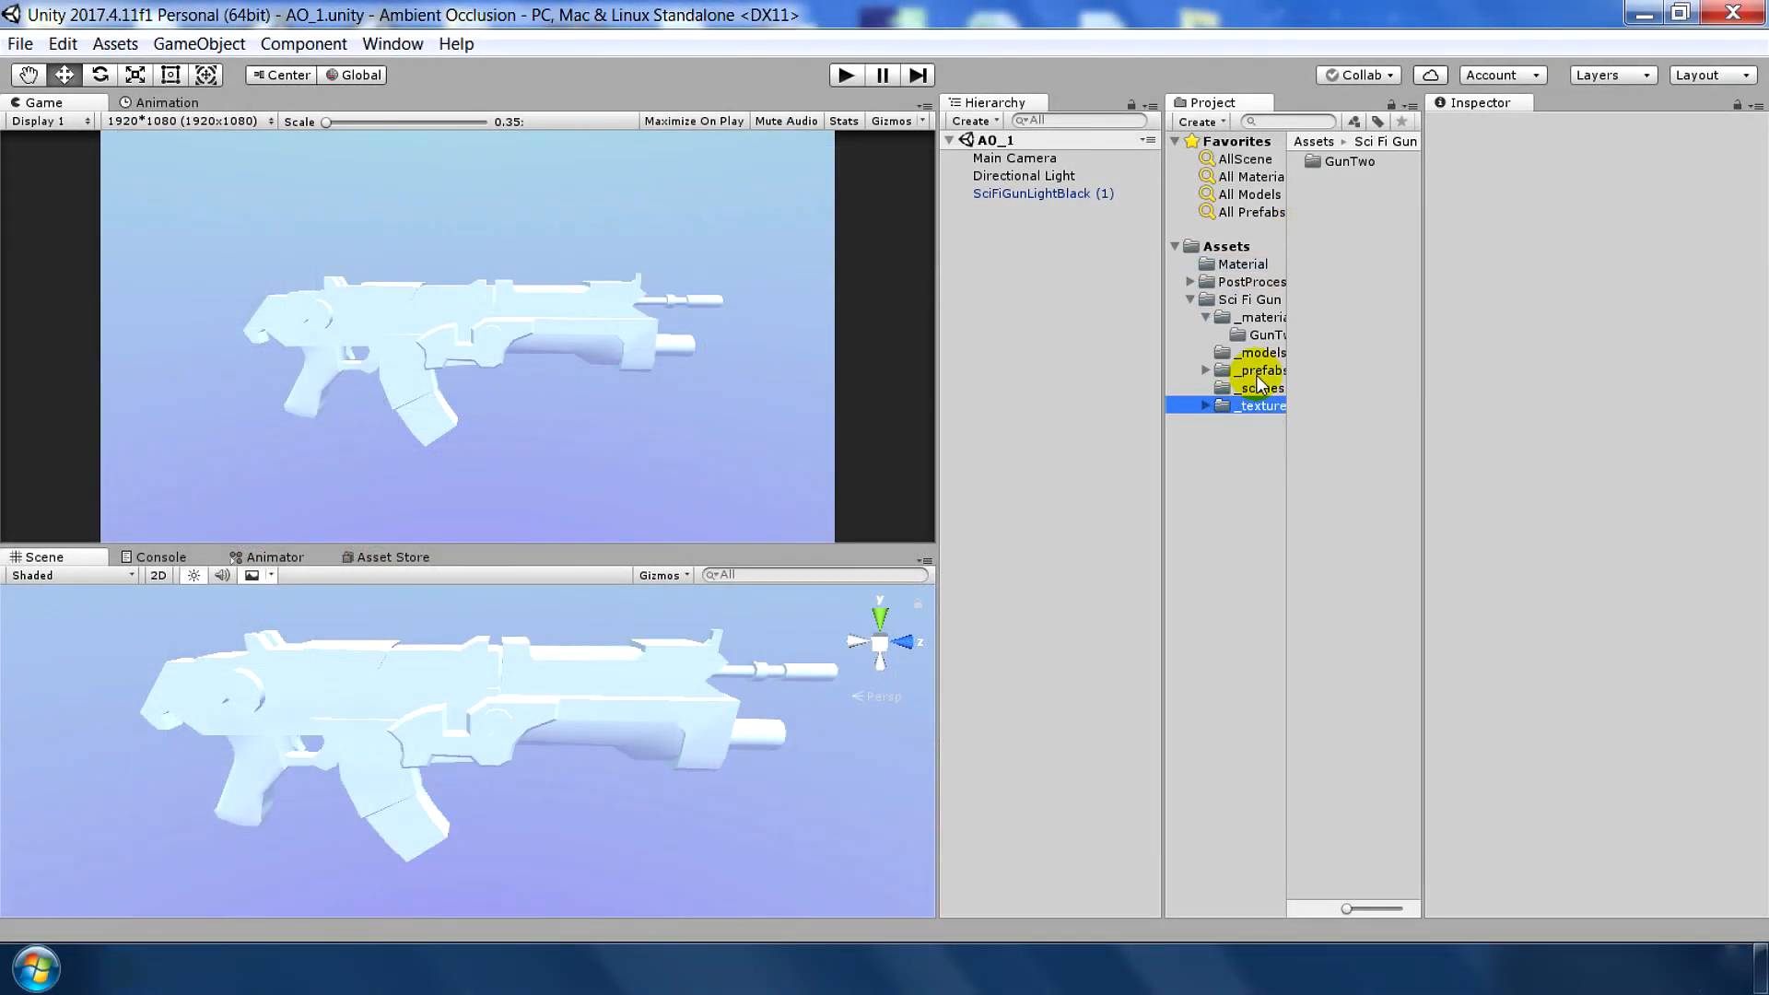
{"action": "left_click", "coordinate": [1205, 370]}
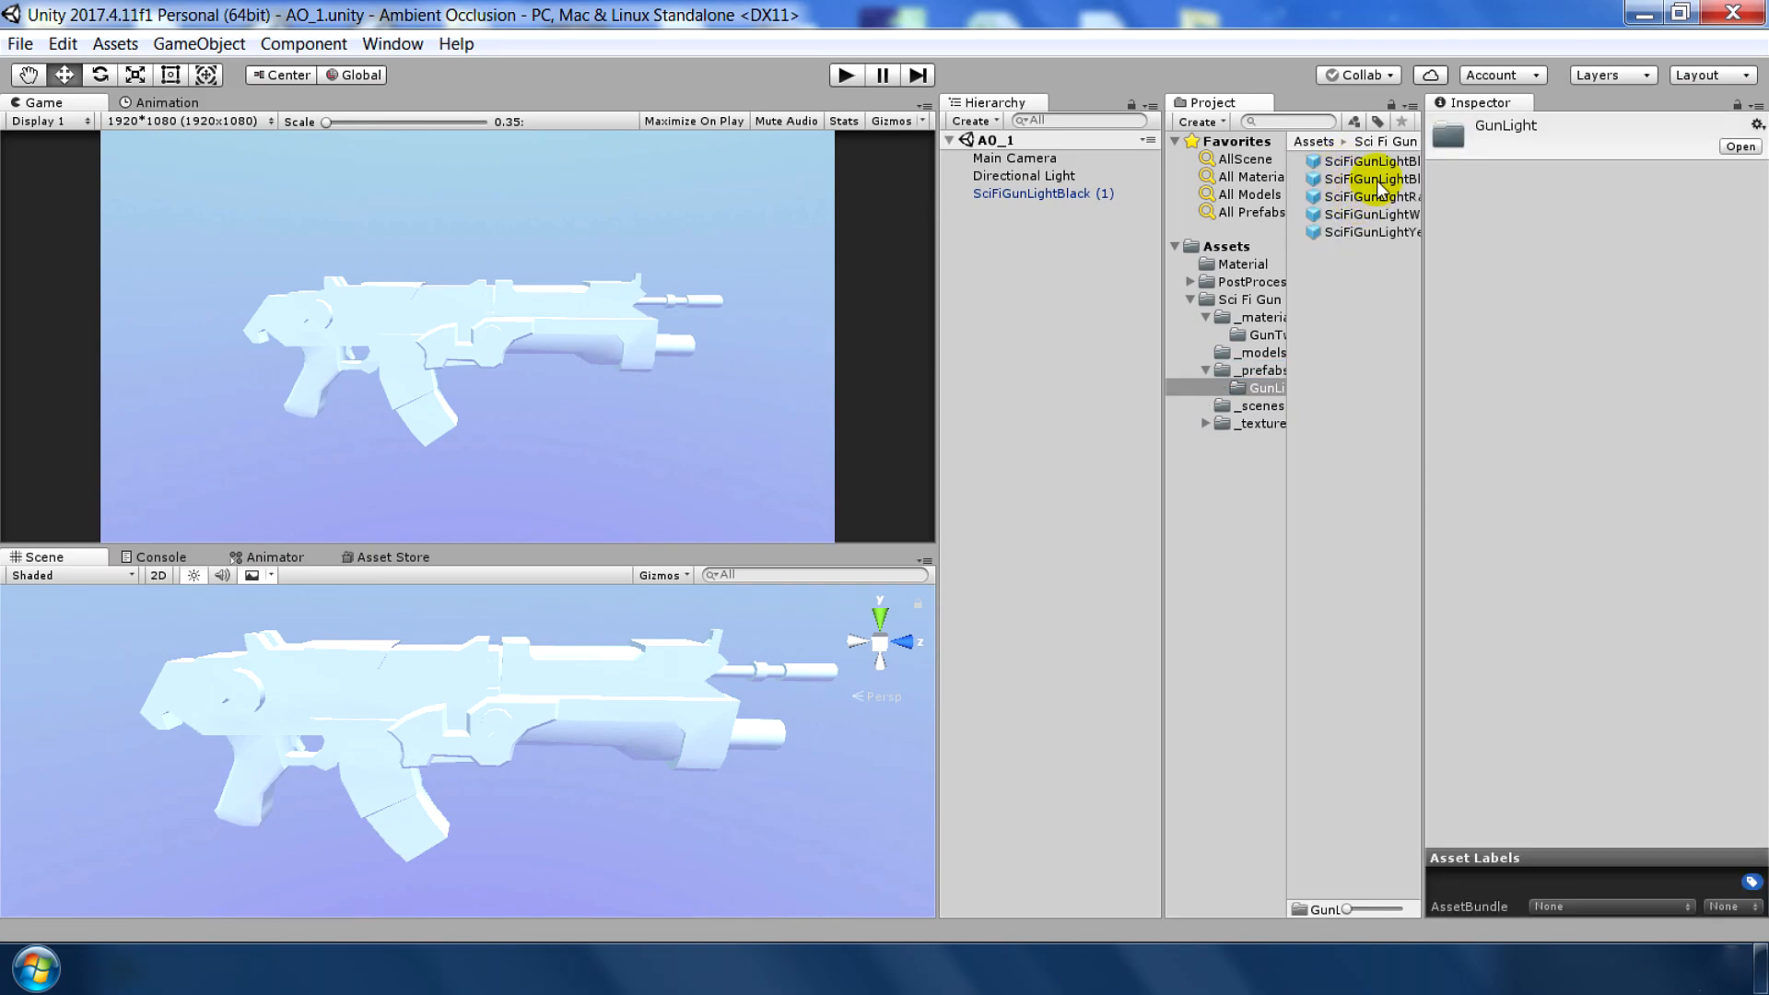
{"action": "left_click", "coordinate": [1365, 179]}
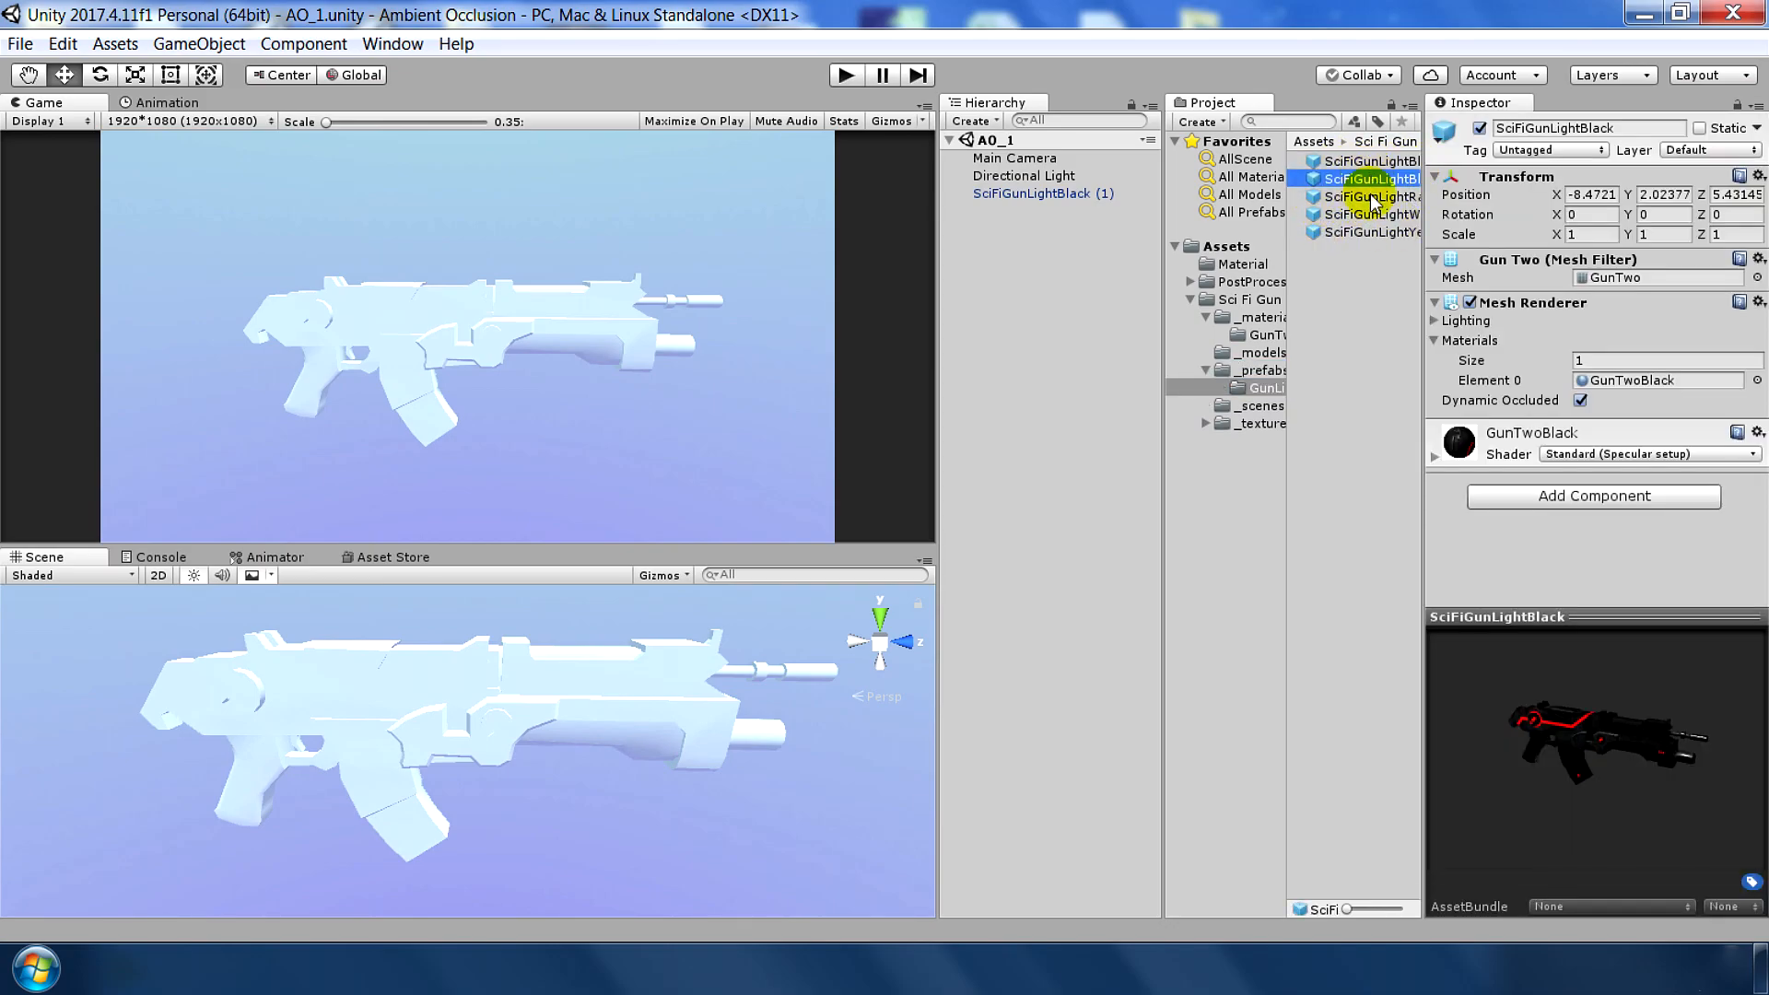
{"action": "left_click", "coordinate": [1371, 233]}
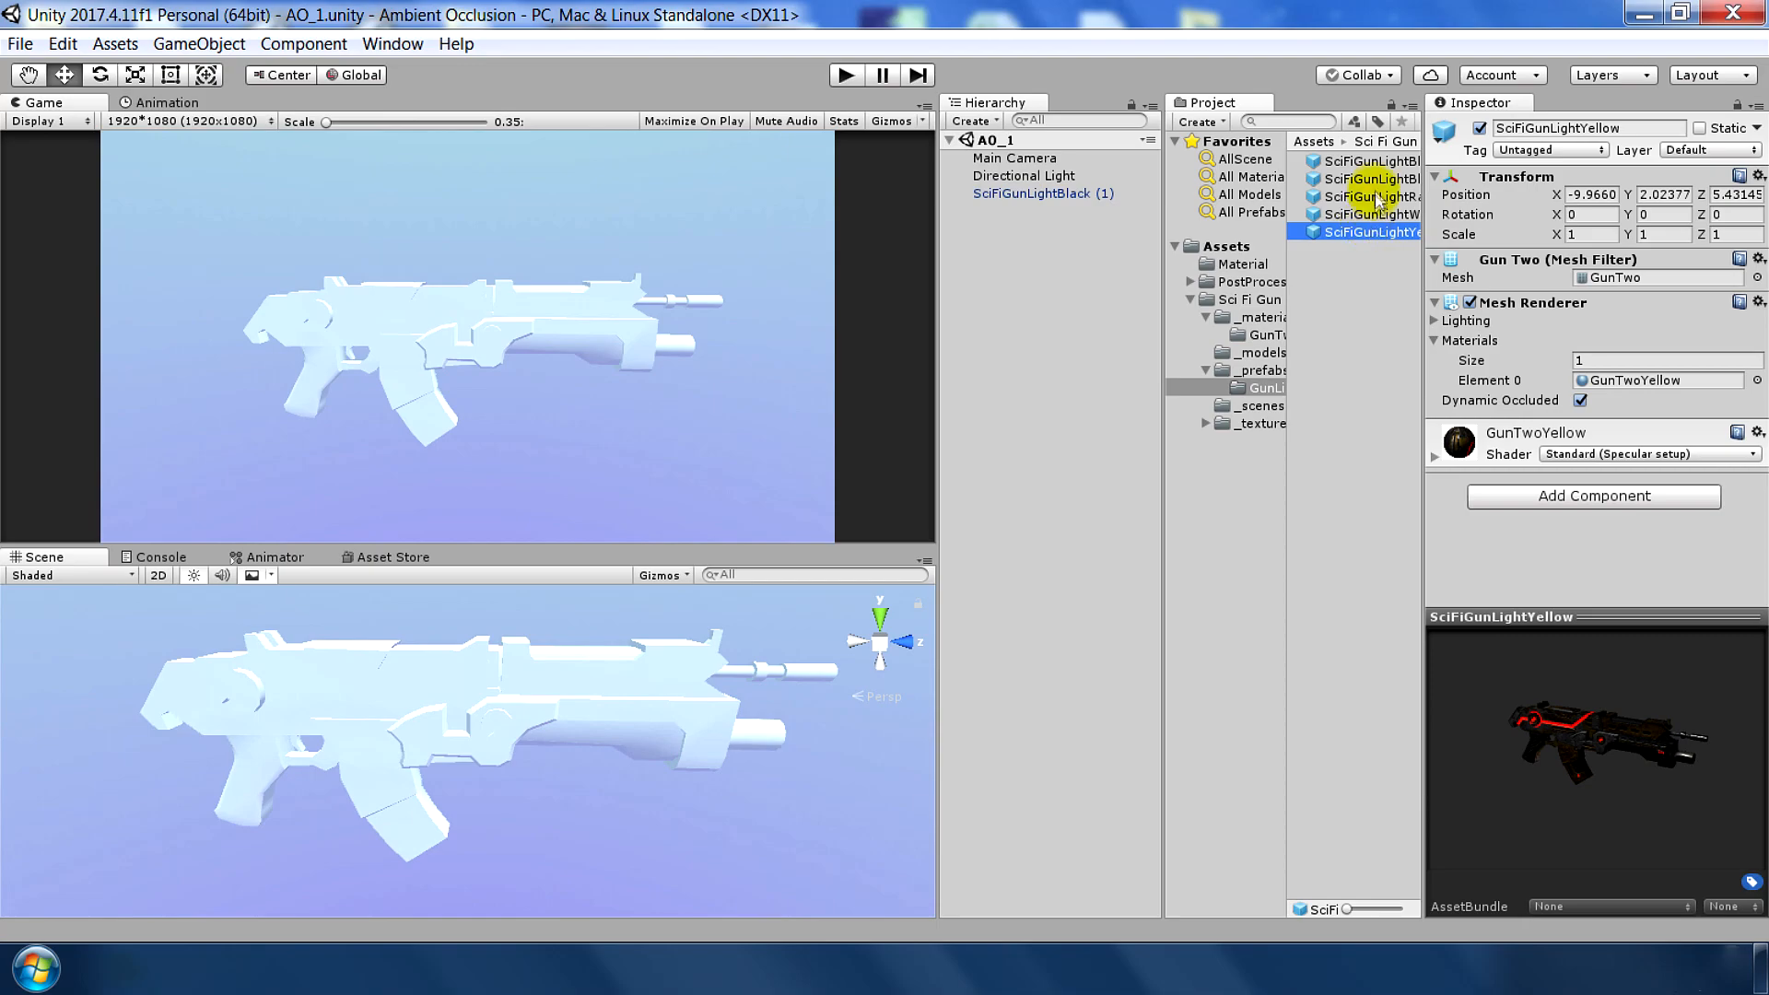
{"action": "left_click", "coordinate": [1032, 194]}
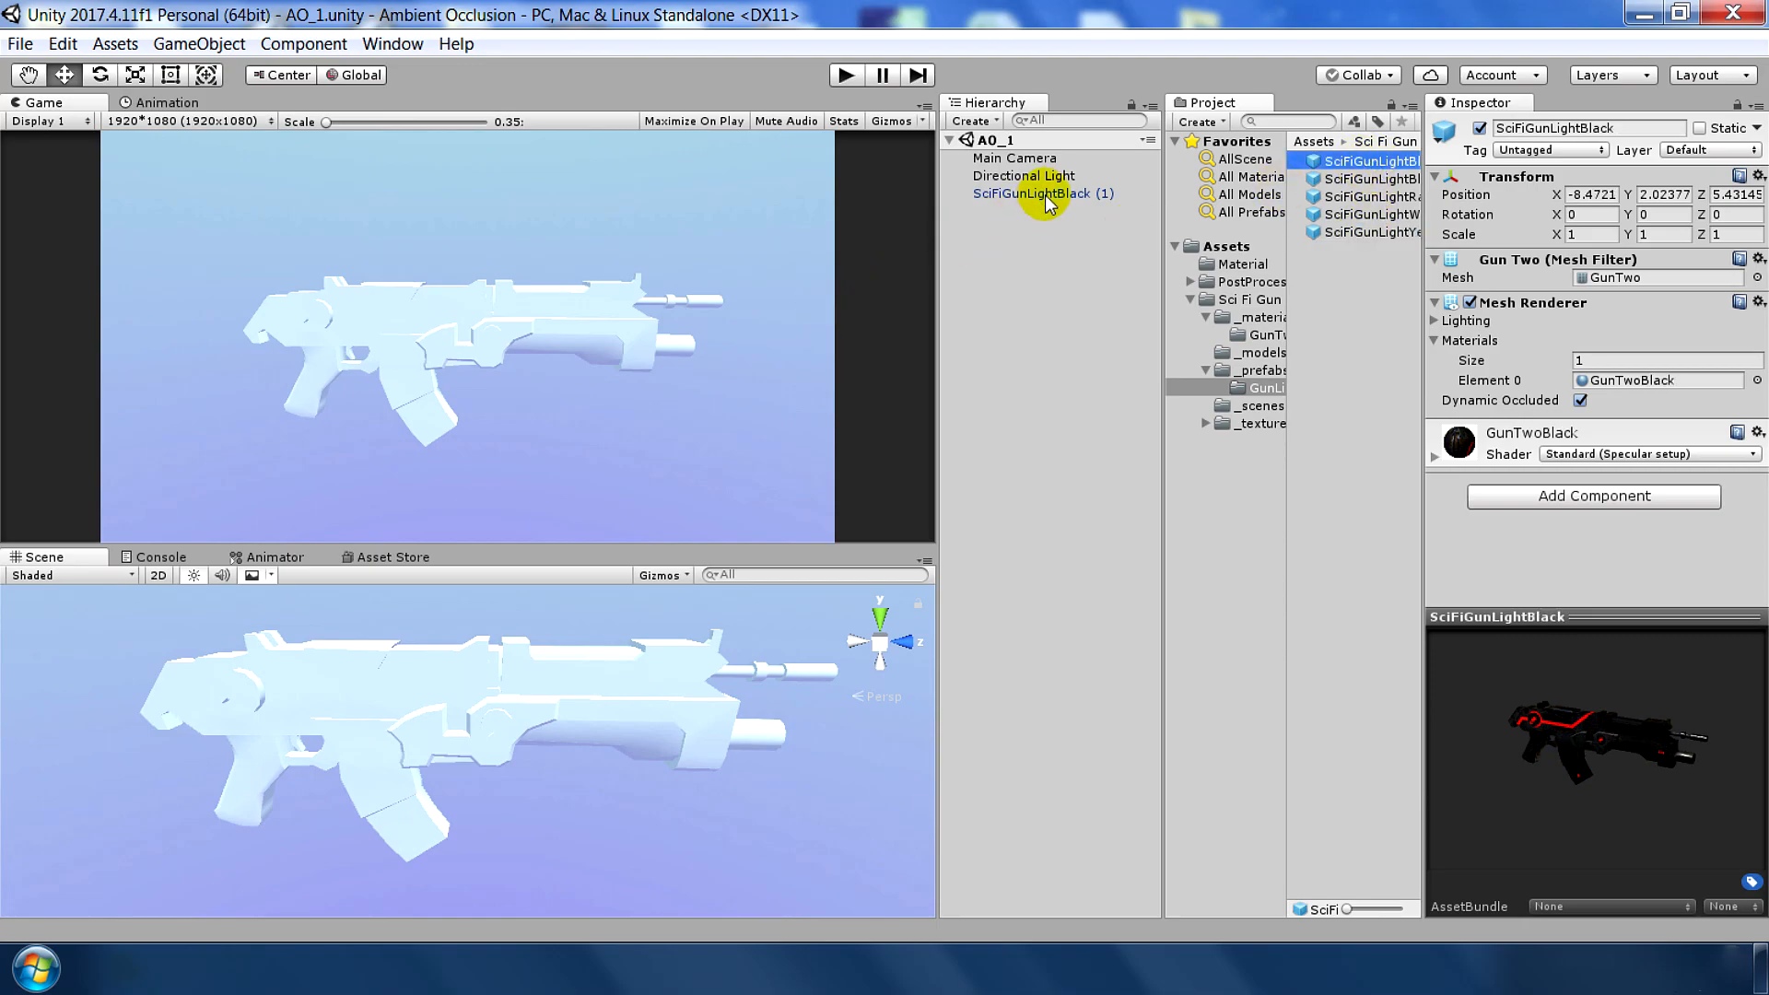
- Select the gun object in the scene and reveal its plain white Mat_1 material
{"action": "left_click", "coordinate": [1239, 263]}
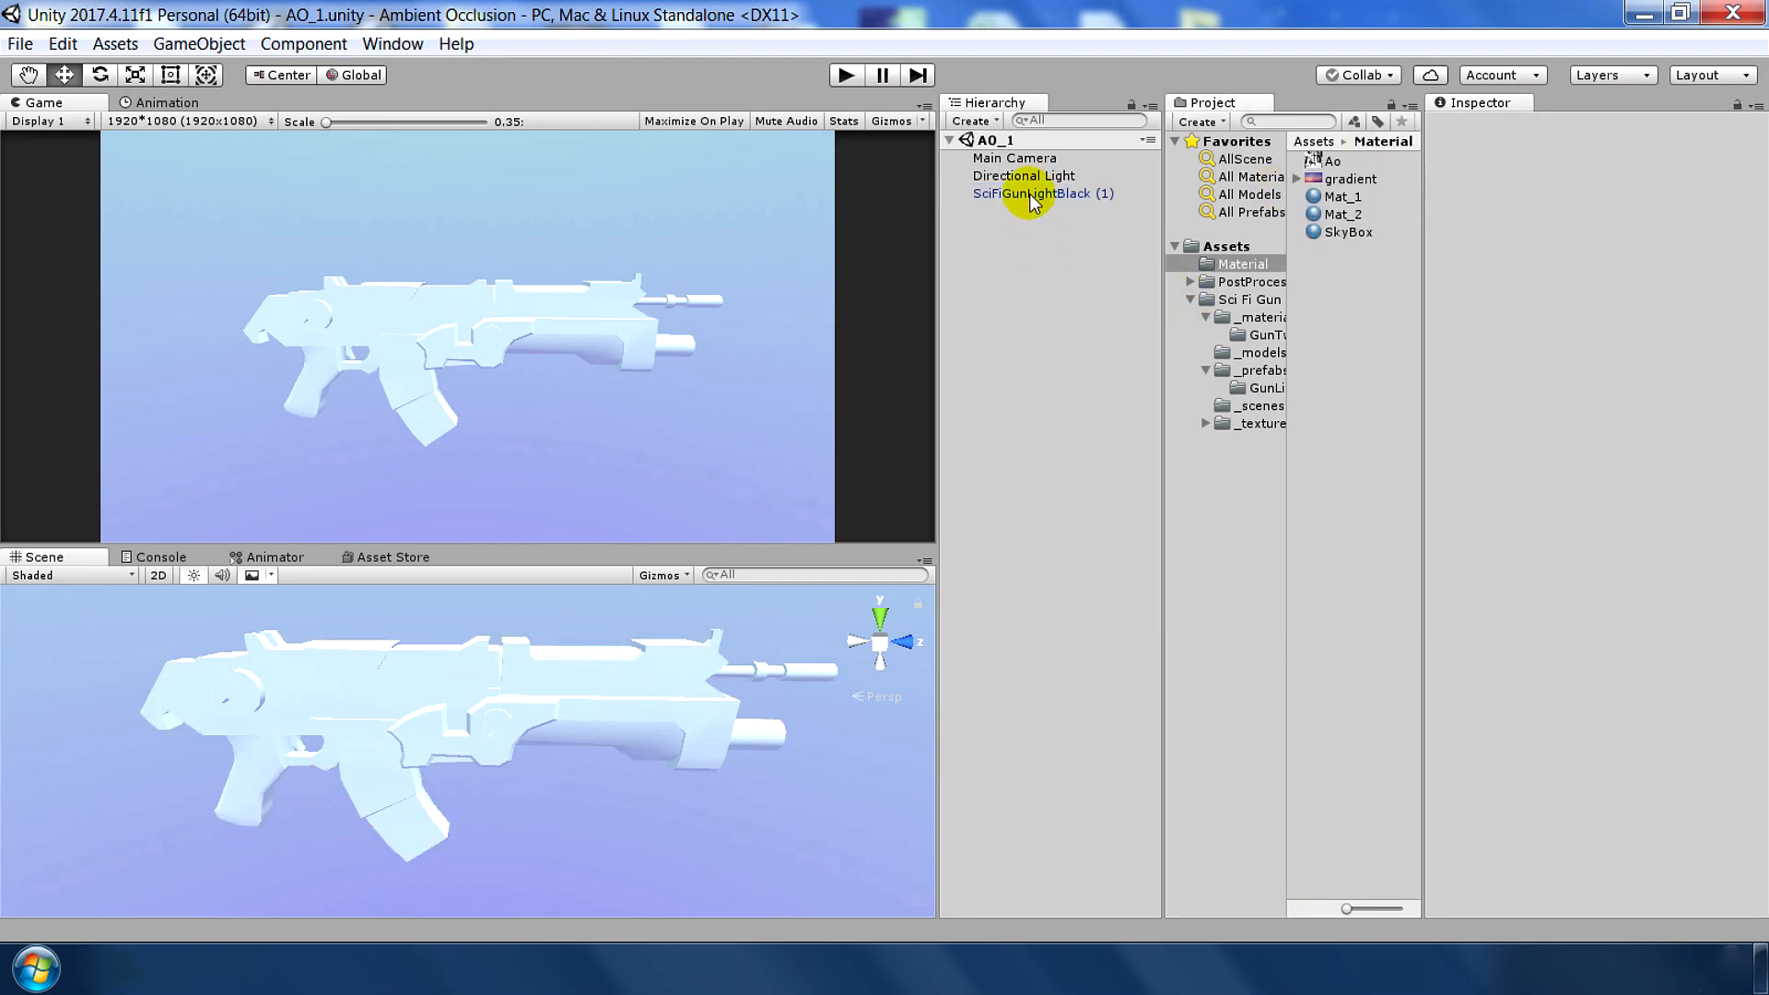
{"action": "left_click", "coordinate": [1043, 193]}
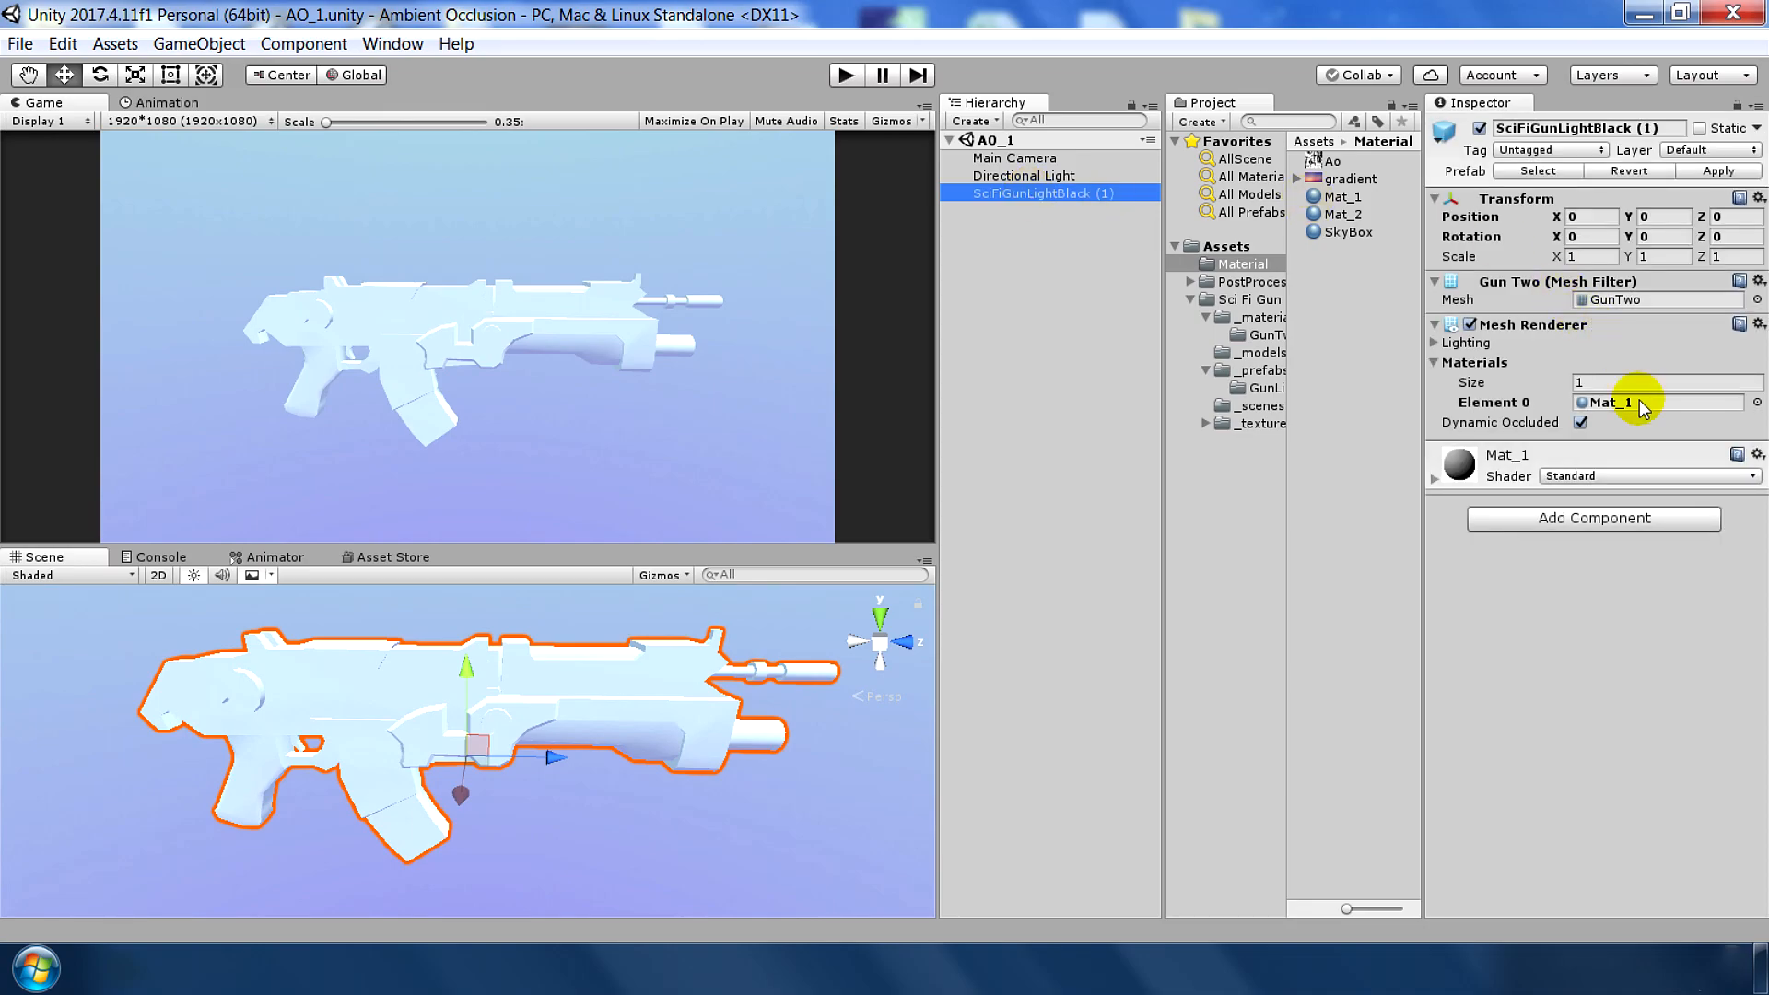
{"action": "left_click", "coordinate": [1343, 196]}
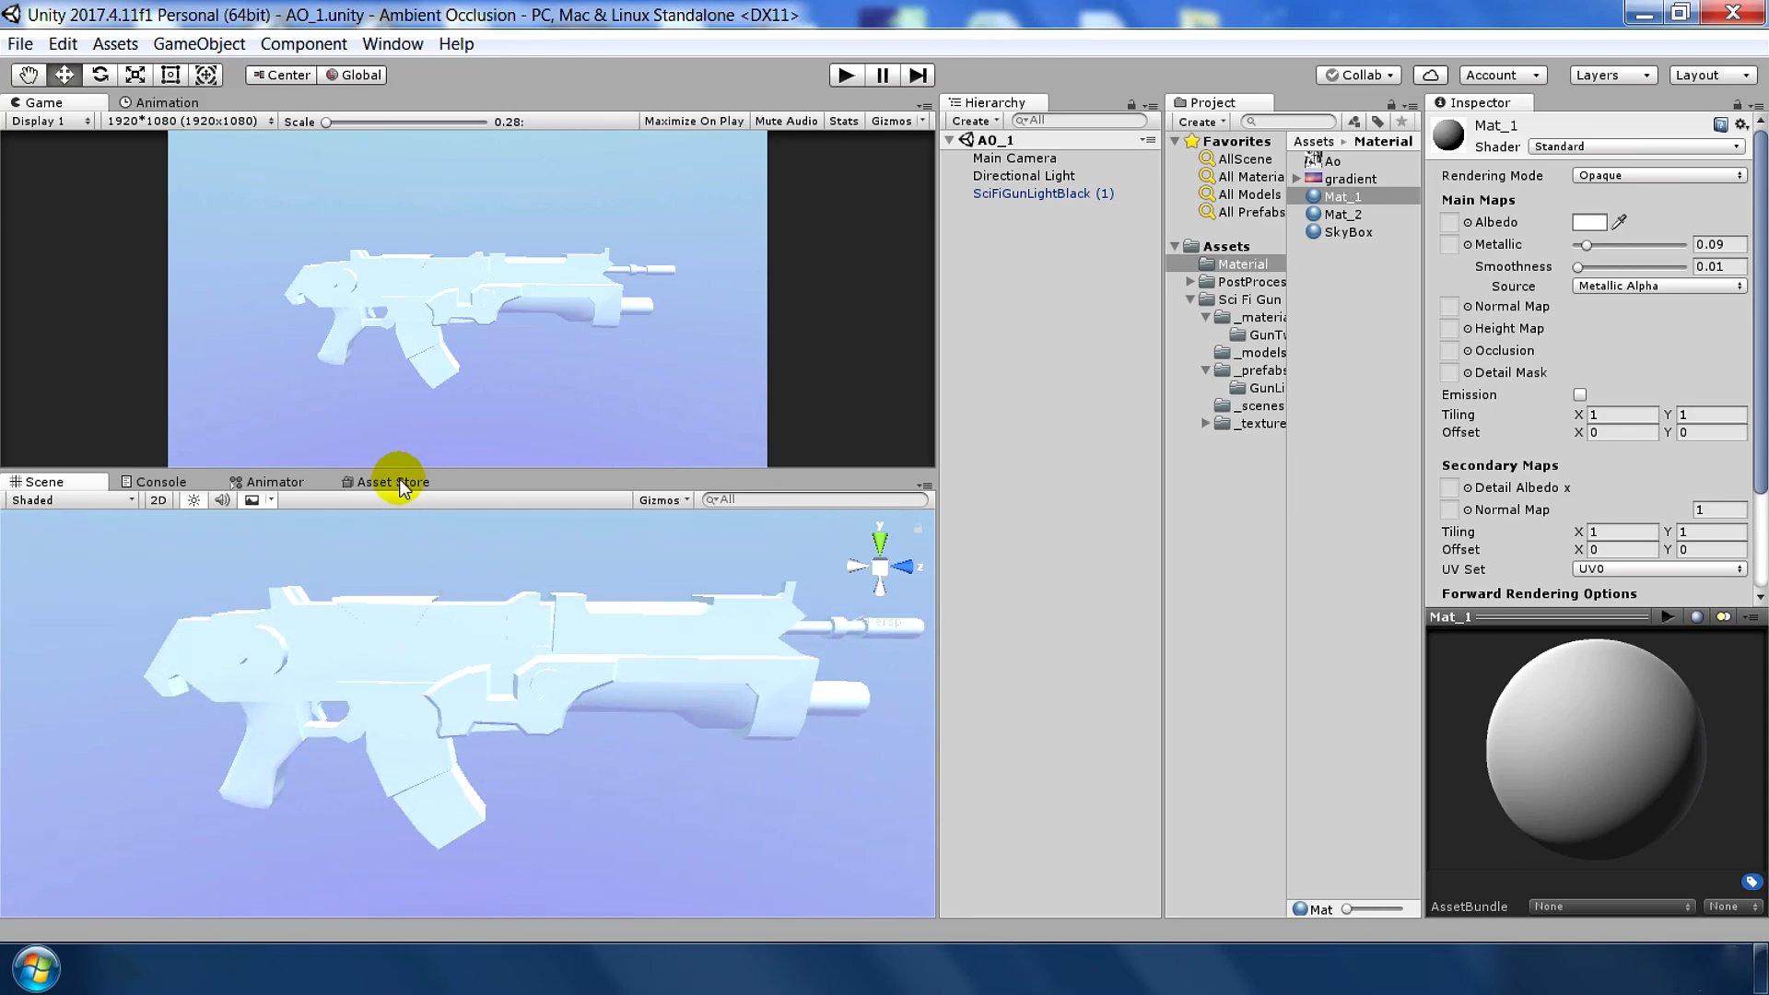
- Check the Post Processing Stack store page, then select the Main Camera in the Hierarchy
{"action": "left_click", "coordinate": [391, 480]}
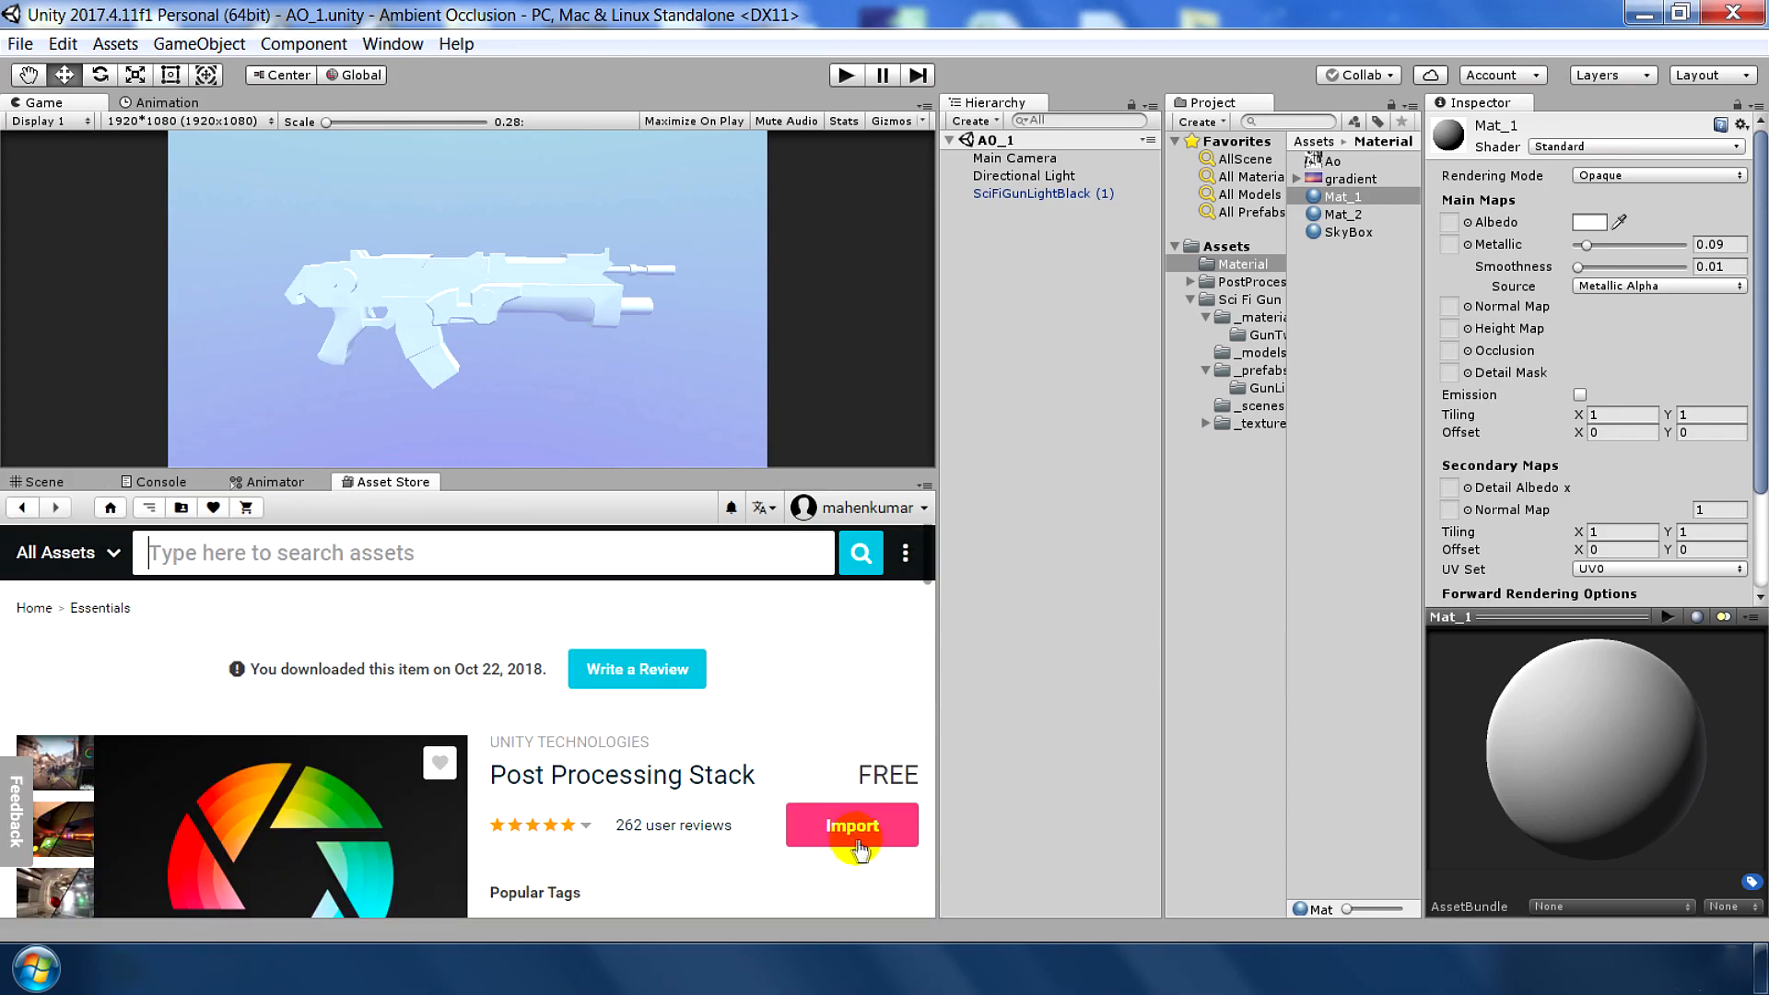
{"action": "mouse_move", "coordinate": [781, 734]}
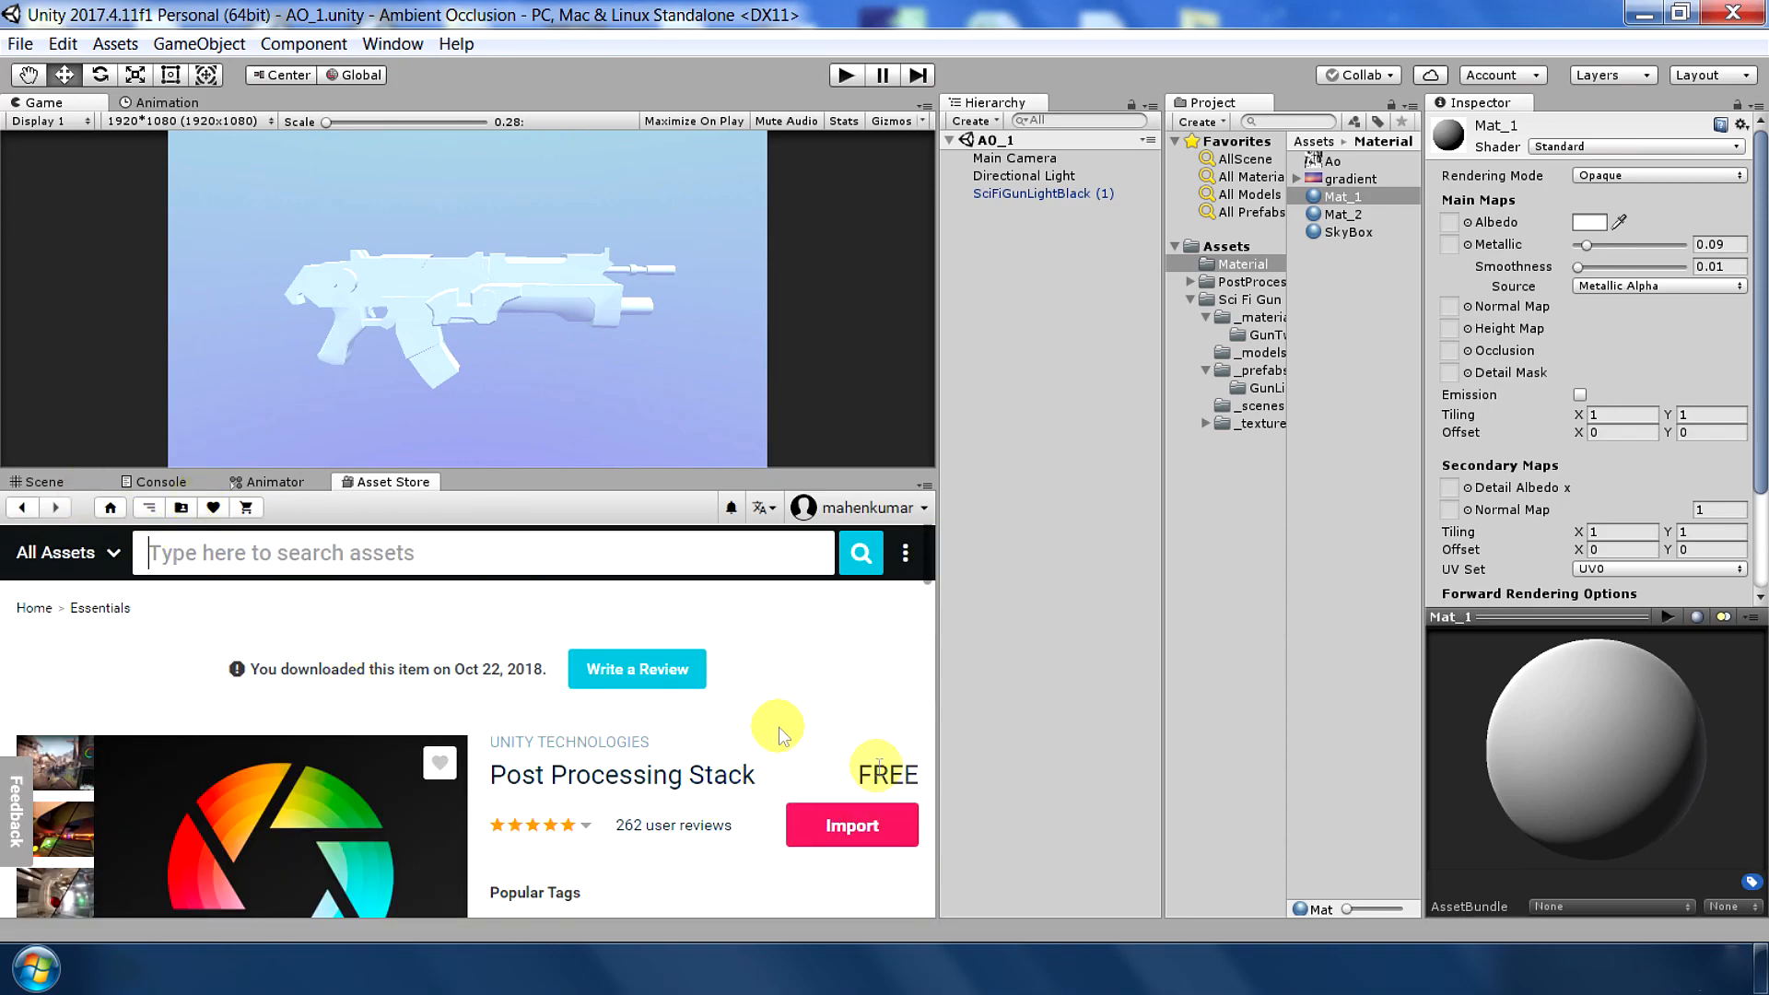
{"action": "left_click", "coordinate": [45, 481]}
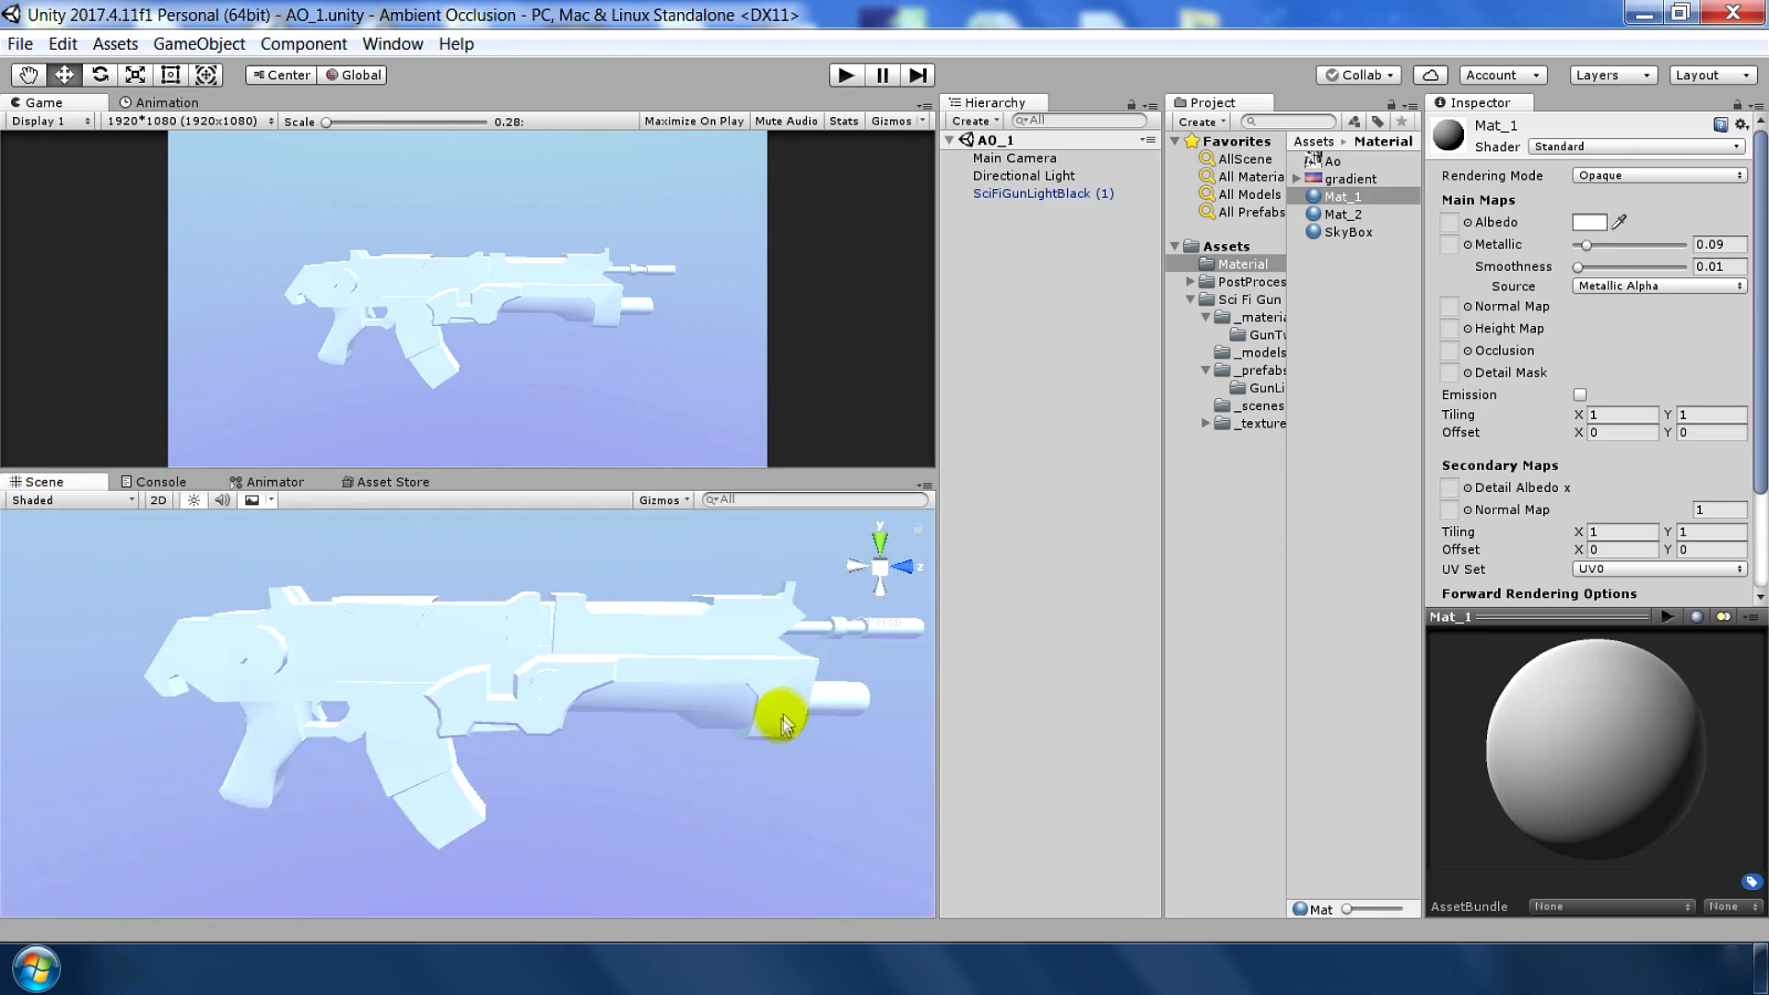
{"action": "mouse_move", "coordinate": [1073, 595]}
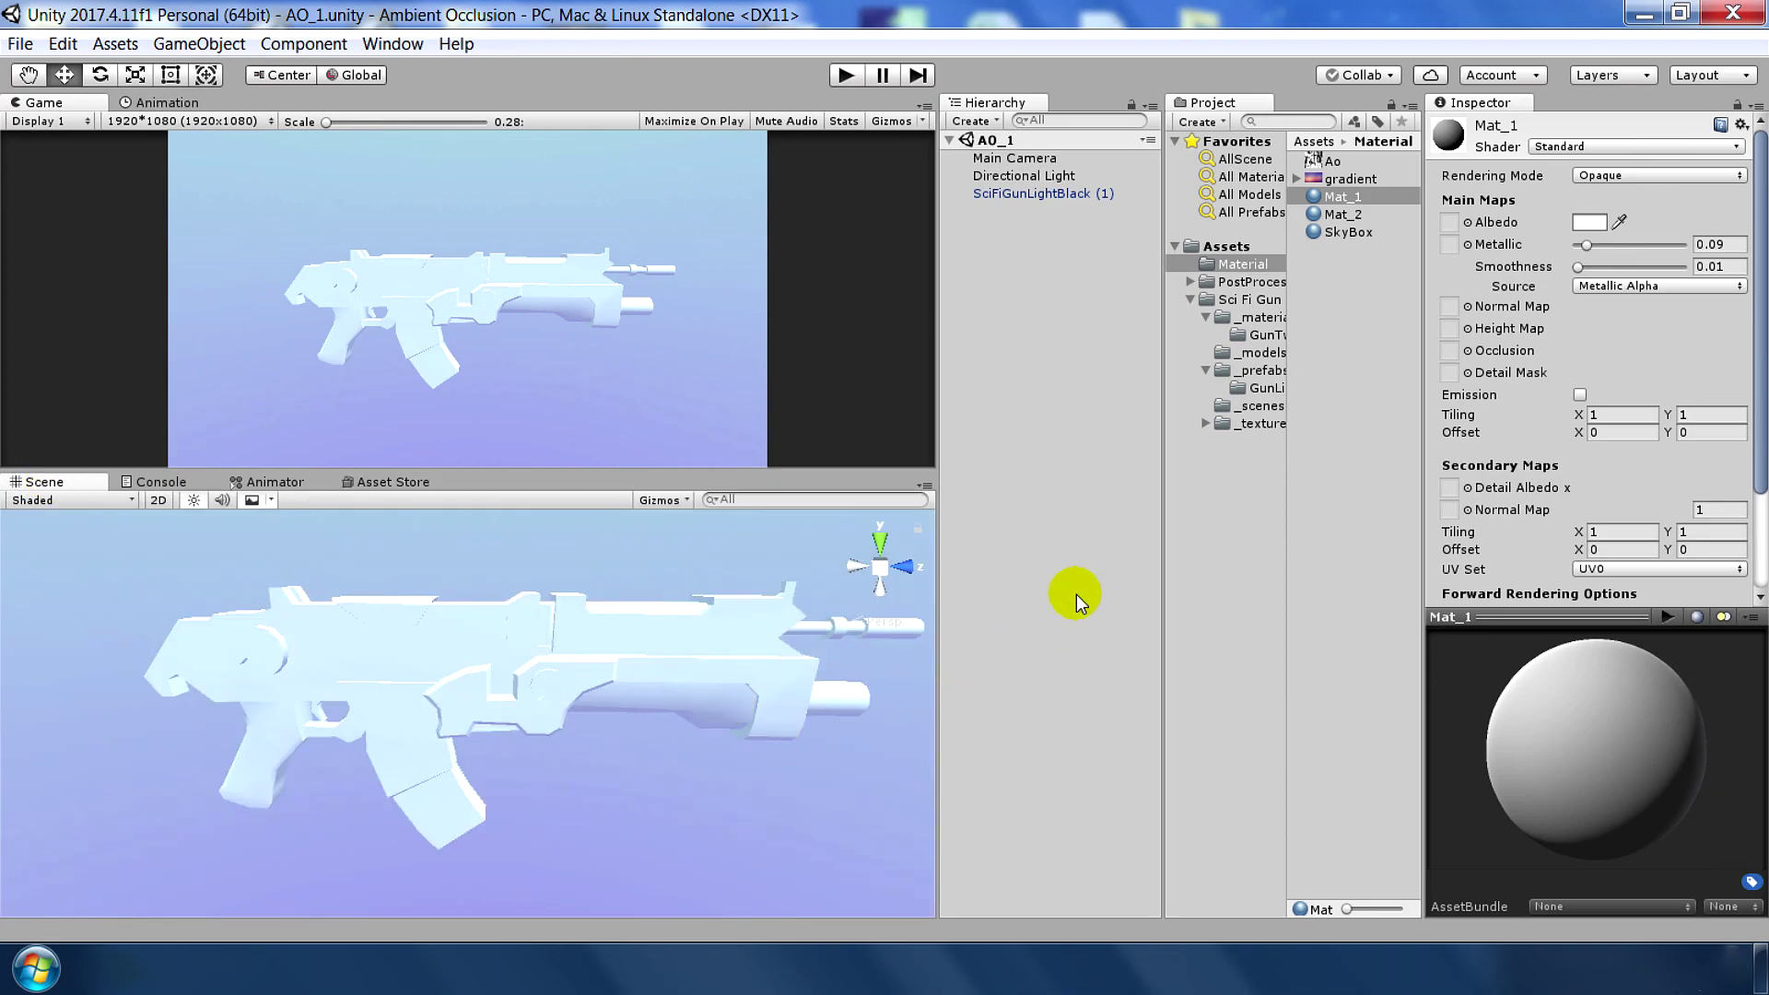
{"action": "mouse_move", "coordinate": [1004, 626]}
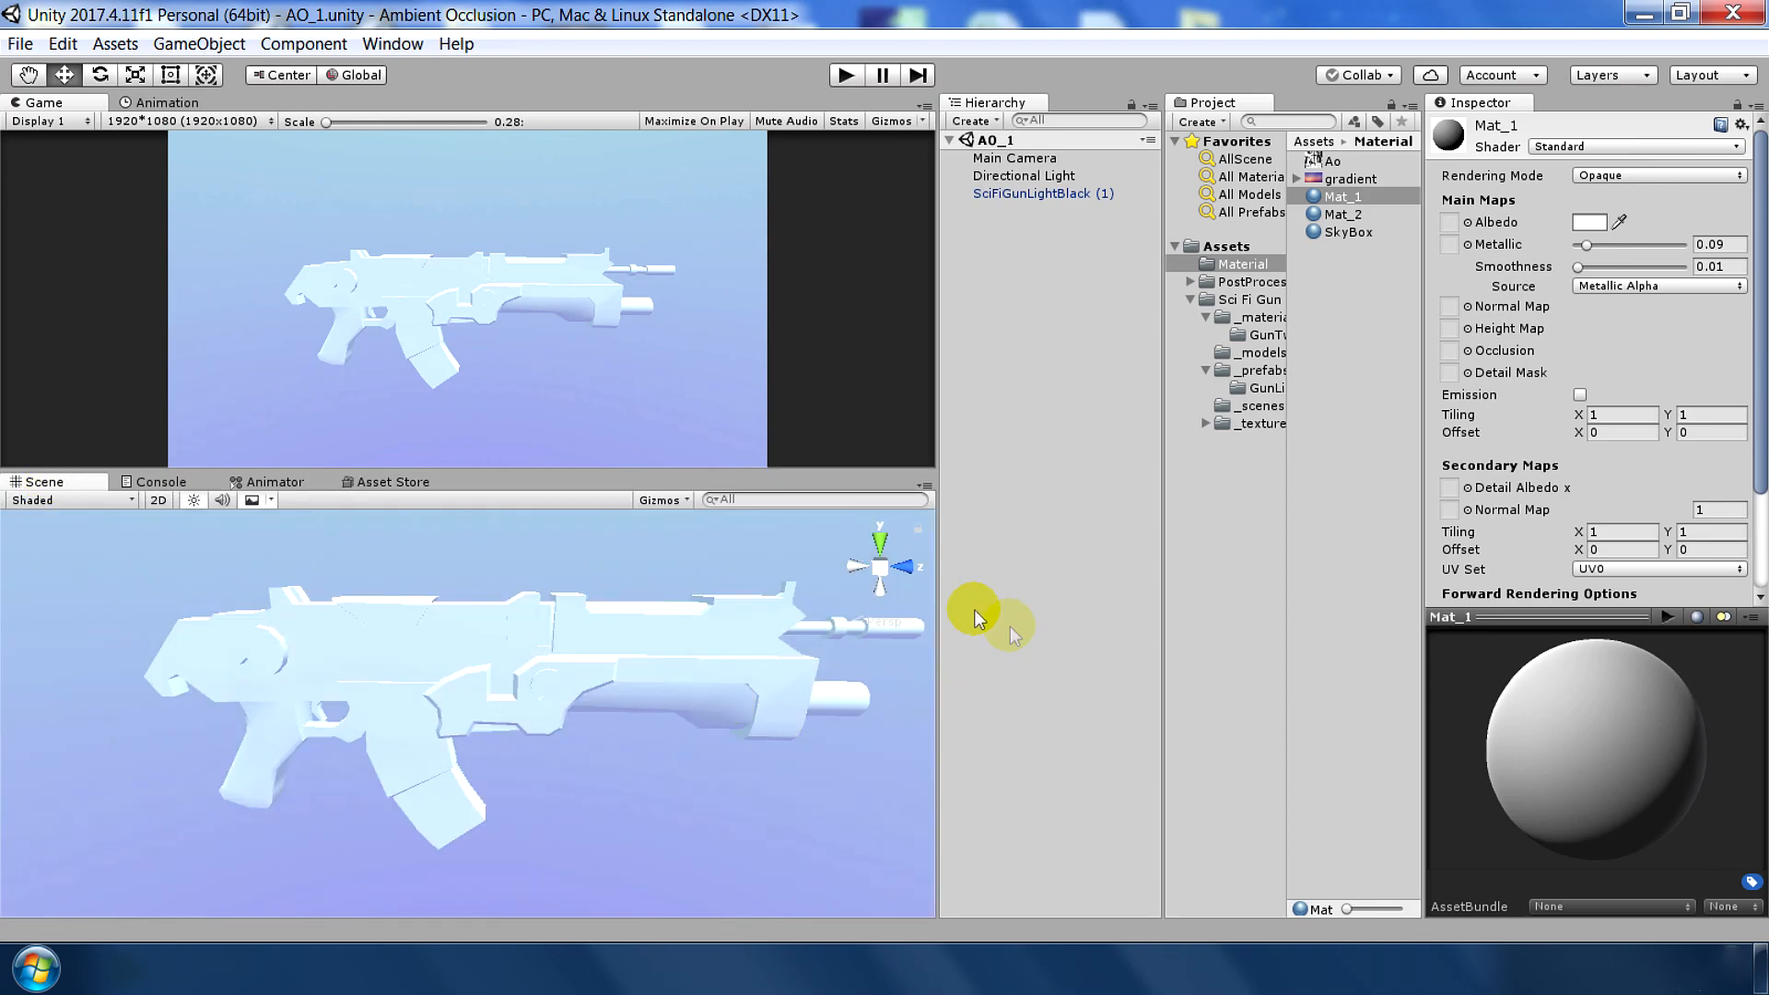
{"action": "mouse_move", "coordinate": [963, 525]}
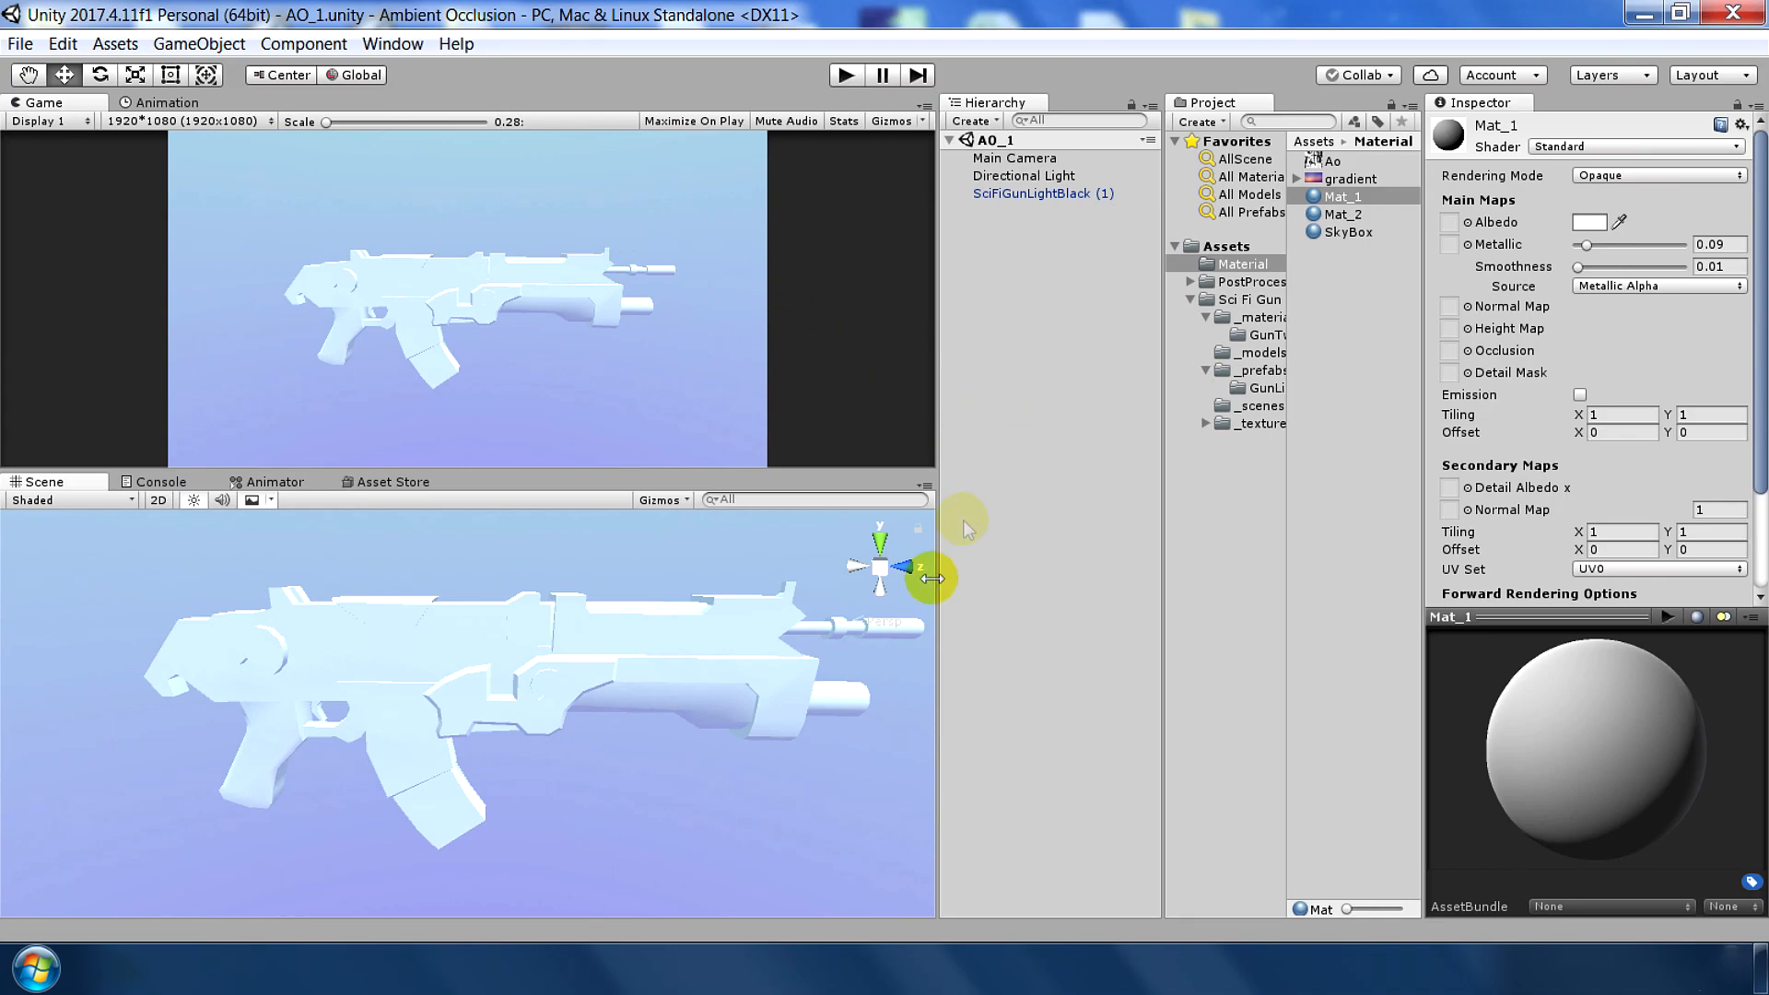
{"action": "left_click", "coordinate": [1013, 159]}
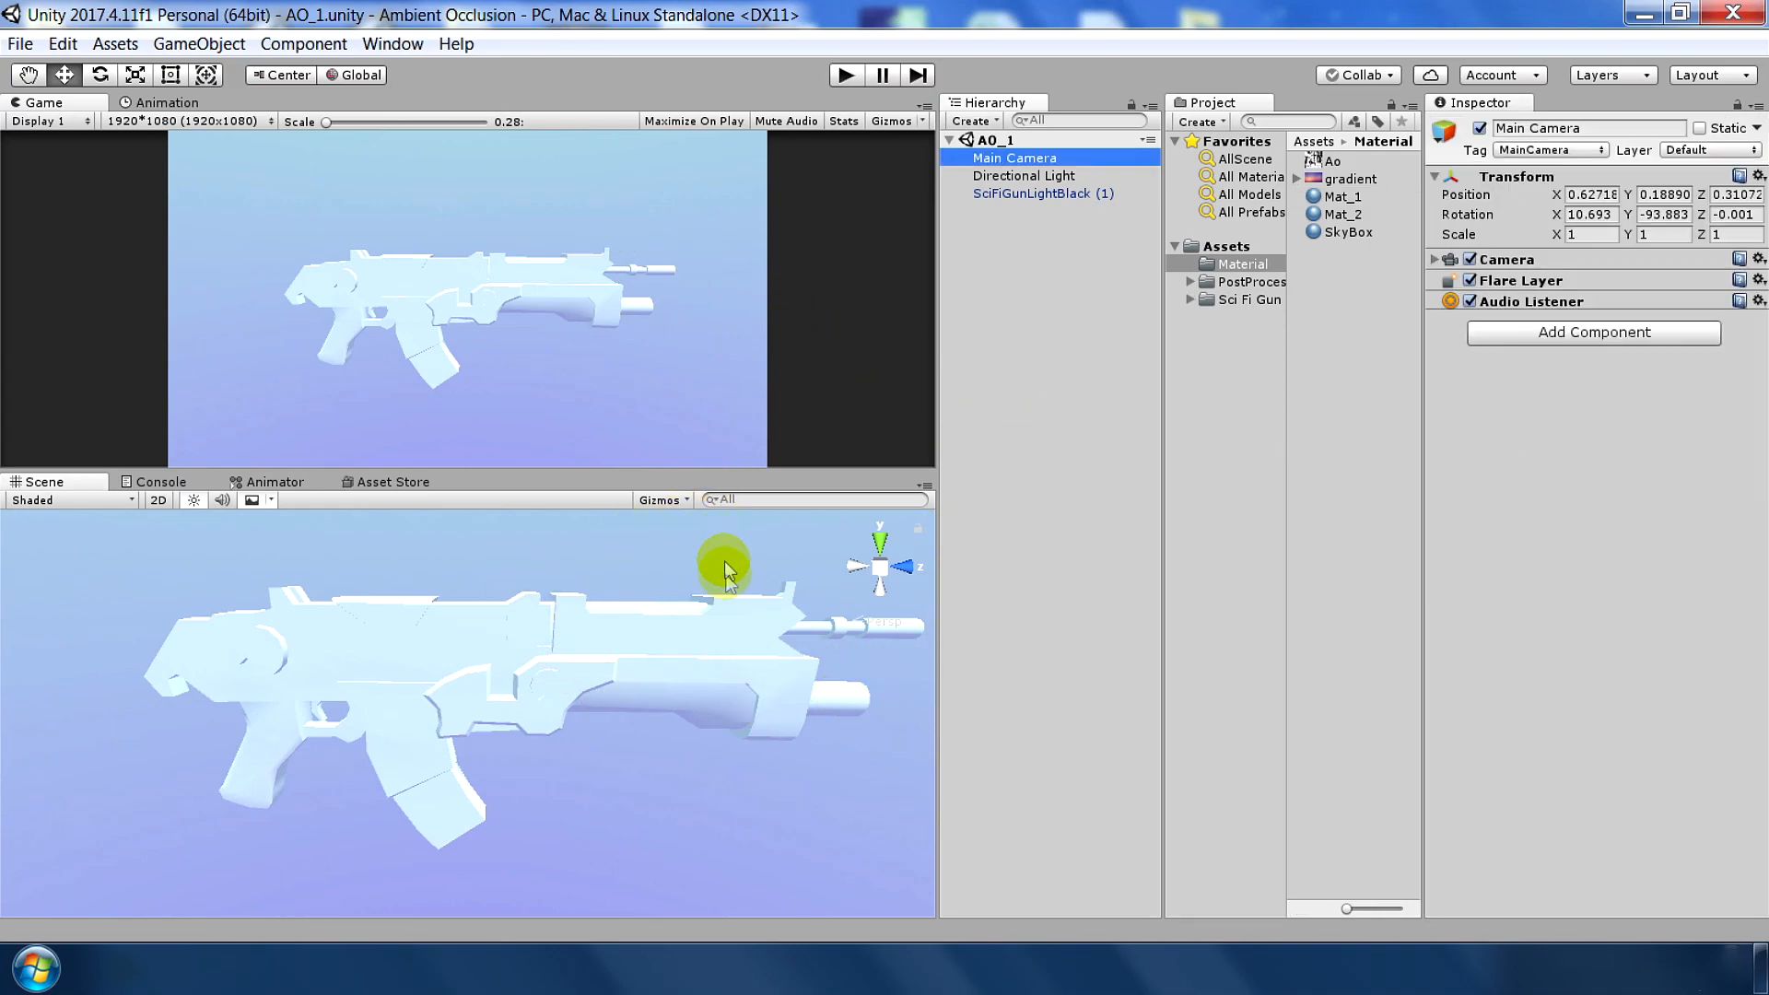
{"action": "mouse_move", "coordinate": [1319, 350]}
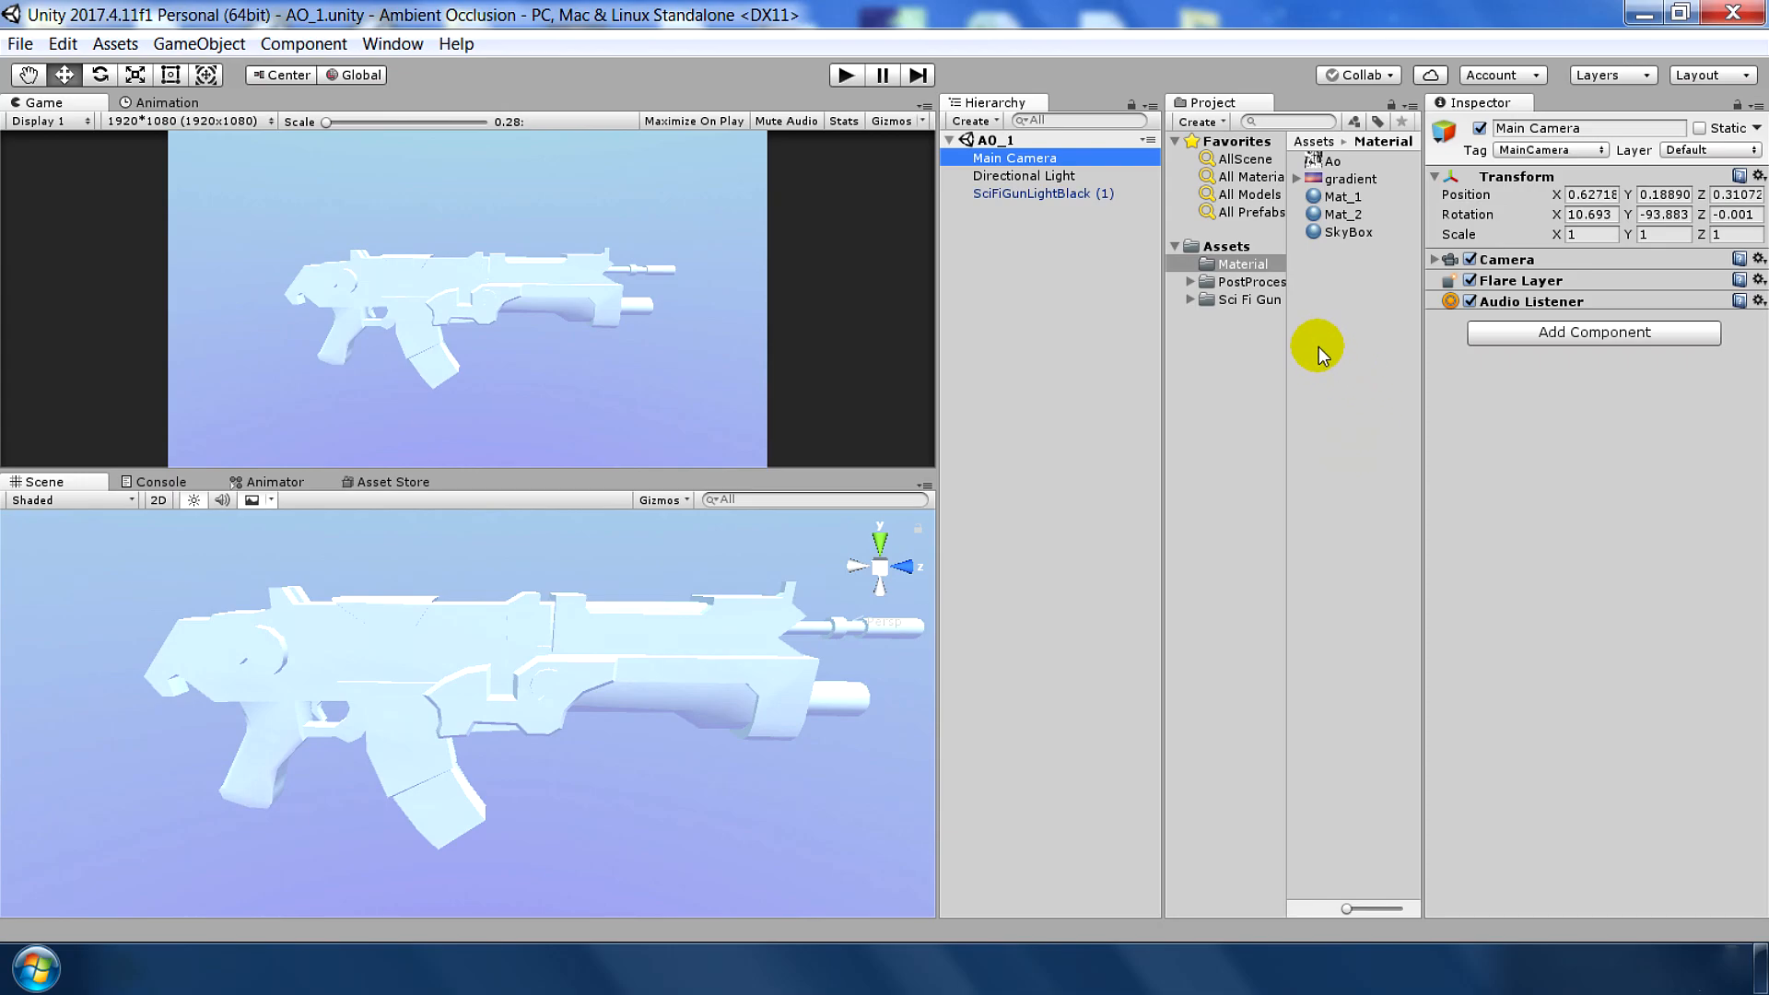
- Create a new post-processing profile named CC in the Project window
{"action": "right_click", "coordinate": [1354, 350]}
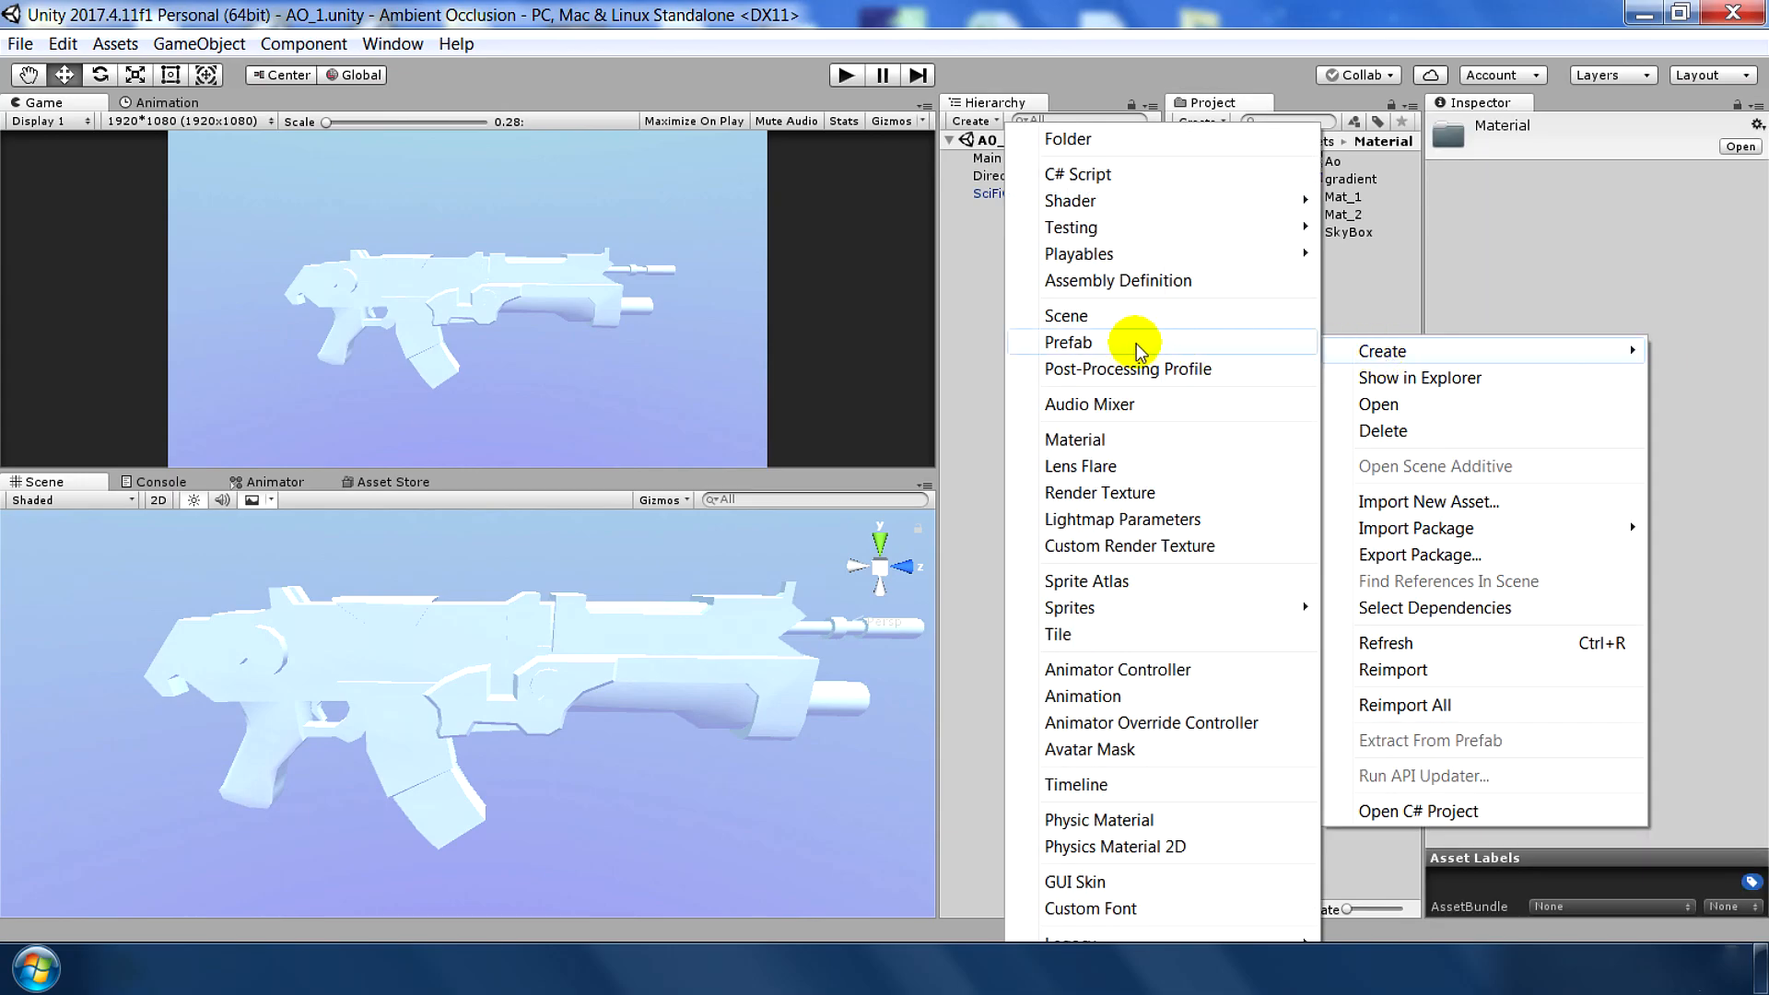
{"action": "left_click", "coordinate": [1074, 439]}
{"action": "type", "text": "CC"}
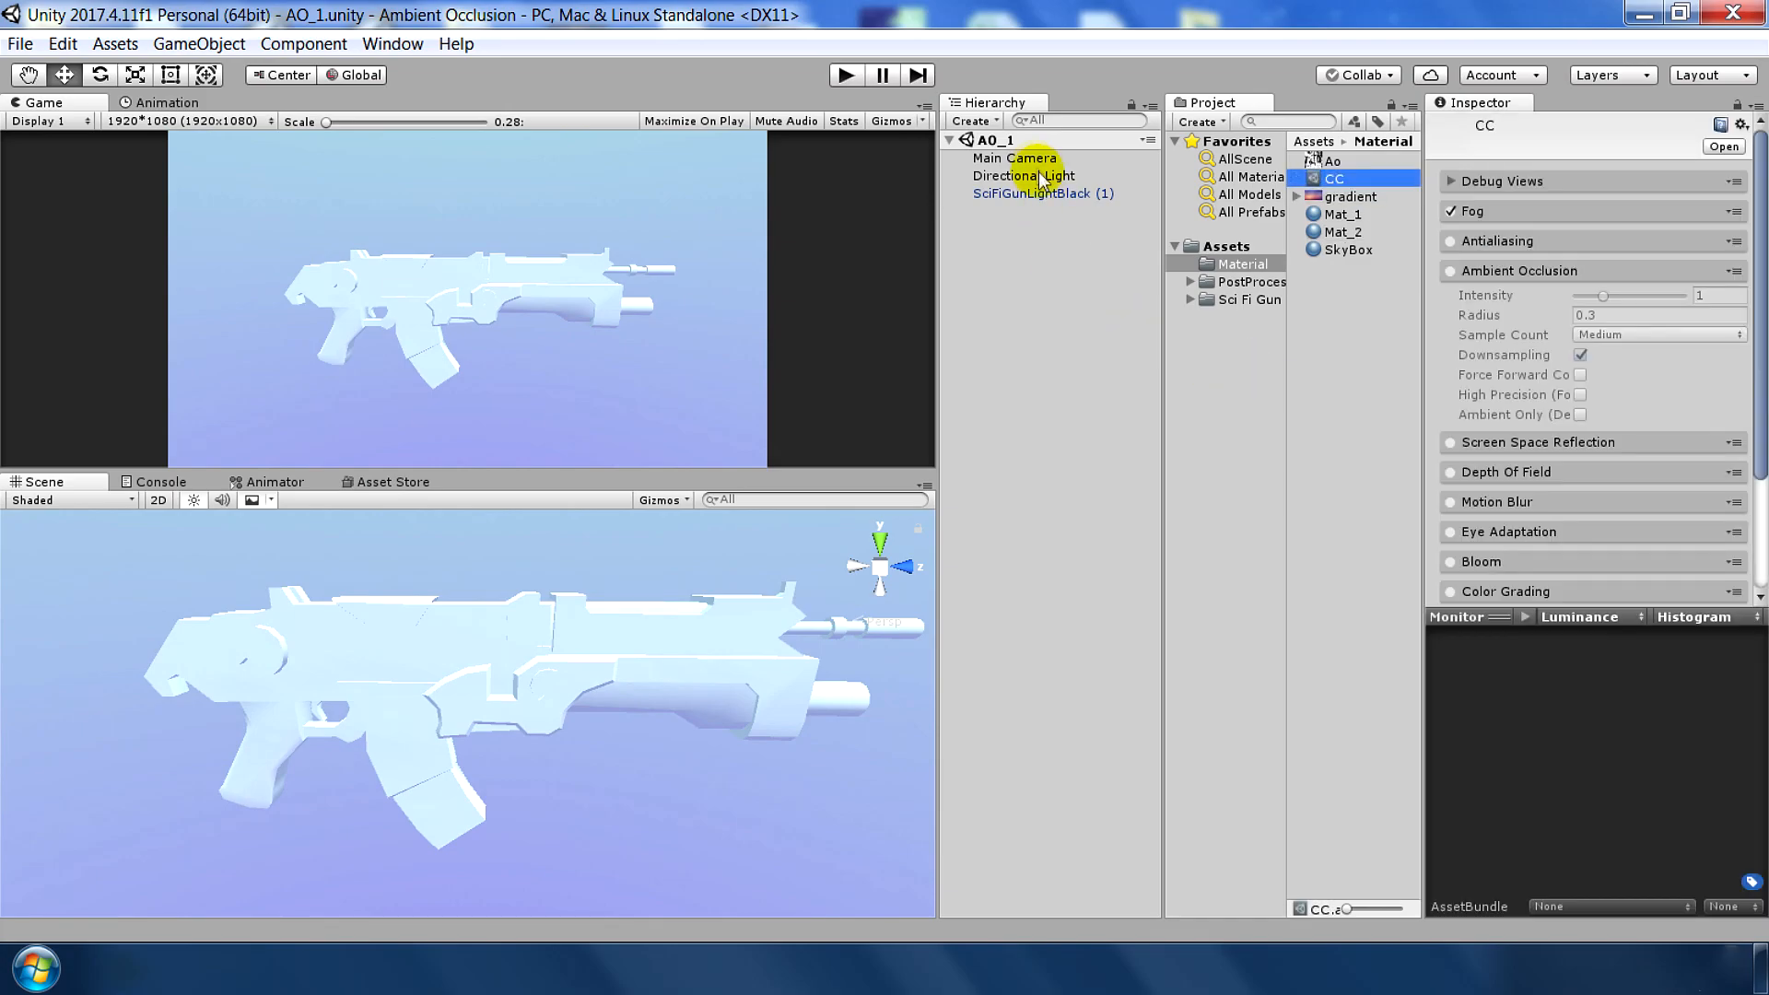
{"action": "left_click", "coordinate": [1013, 158]}
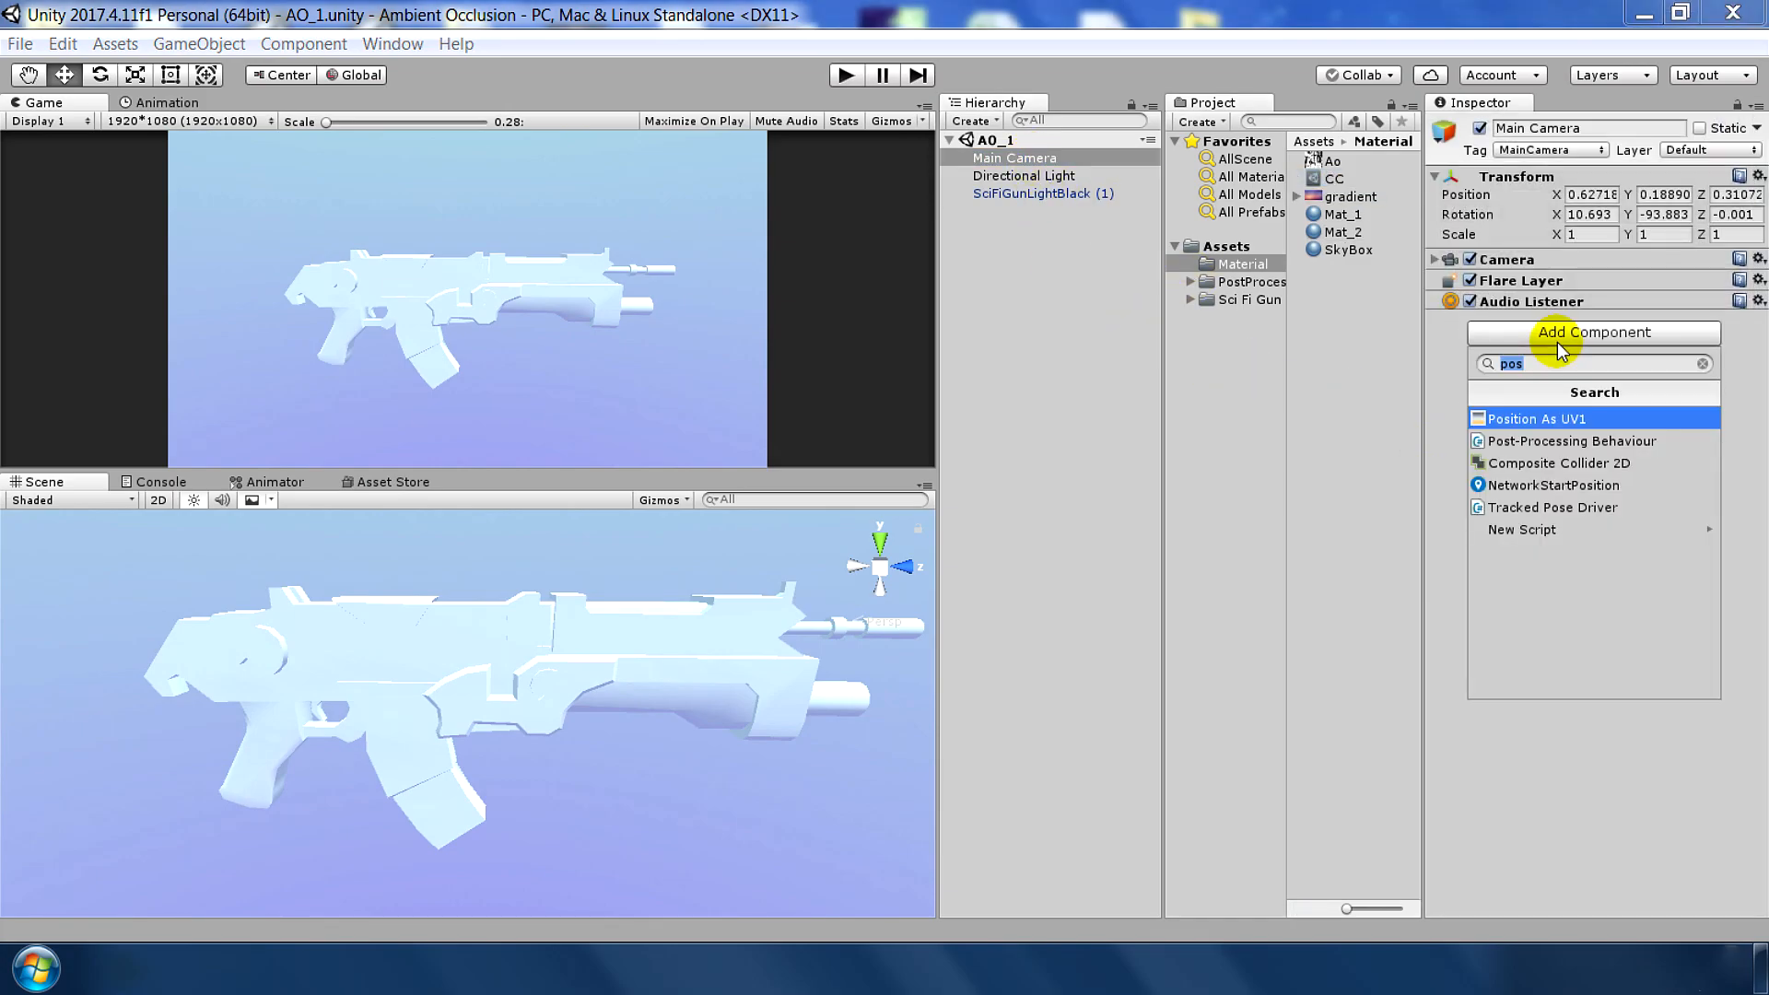
- Attach CC to the Main Camera via Post Processing Behaviour and turn off its fog
{"action": "left_click", "coordinate": [1570, 441]}
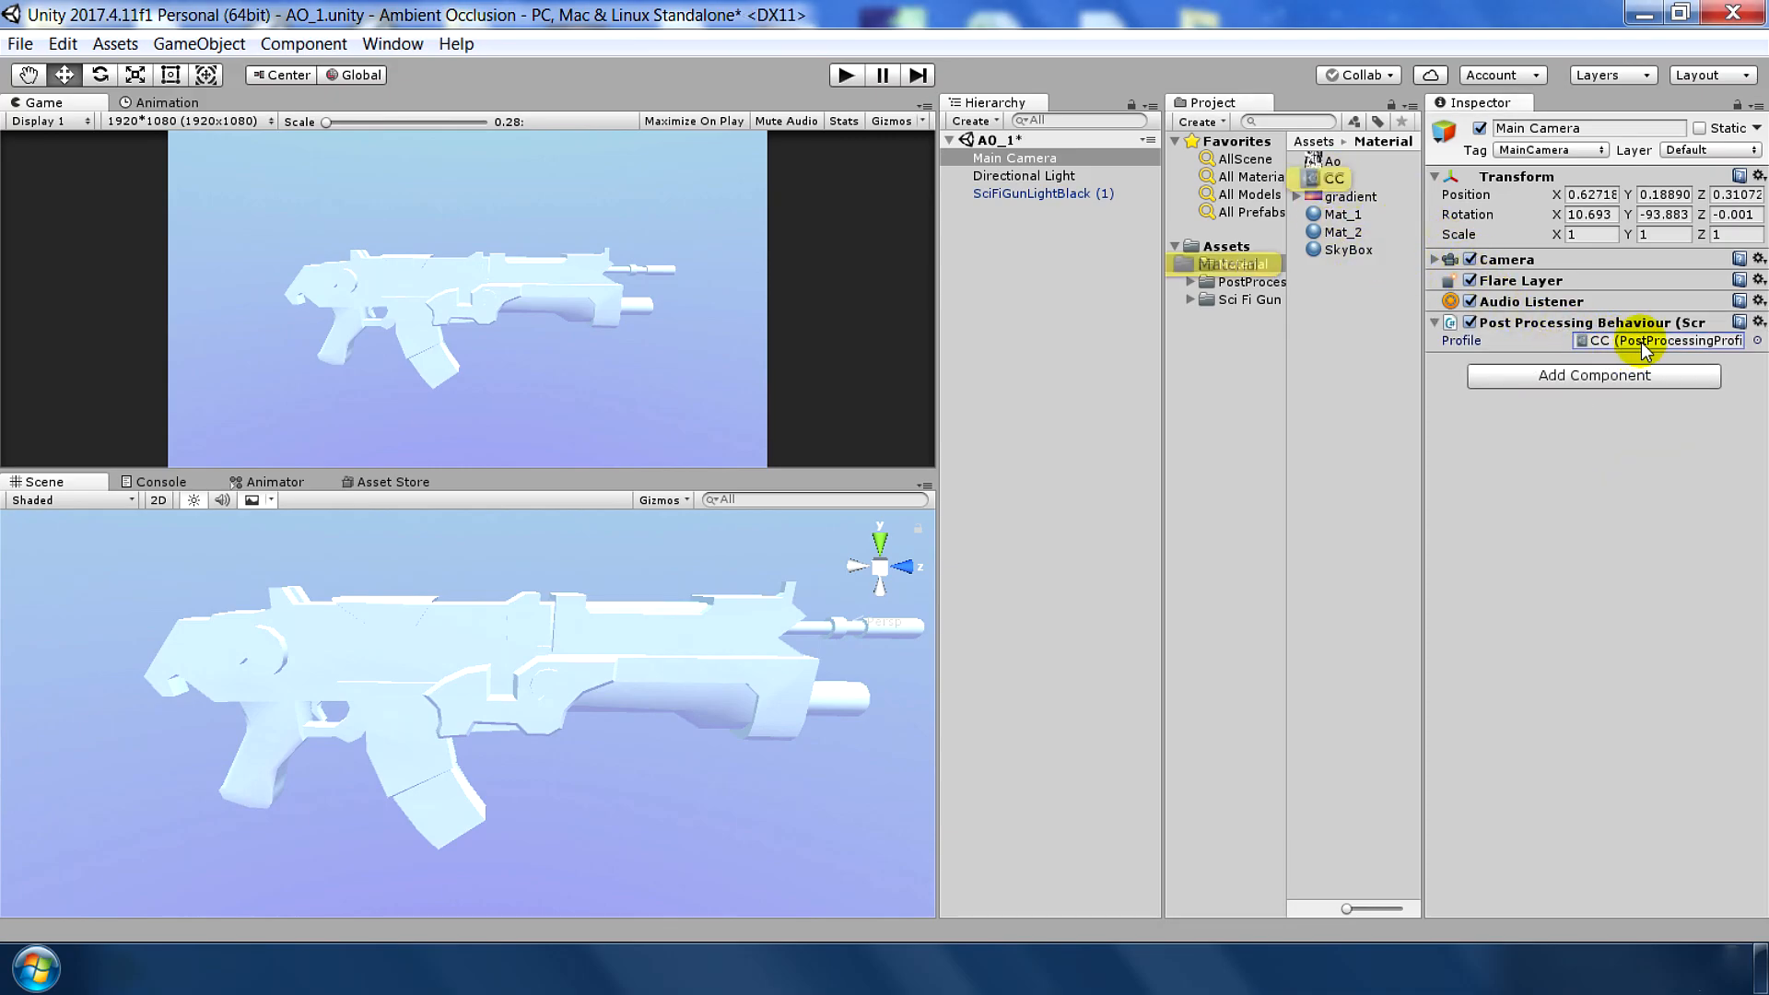
{"action": "left_click", "coordinate": [1334, 177]}
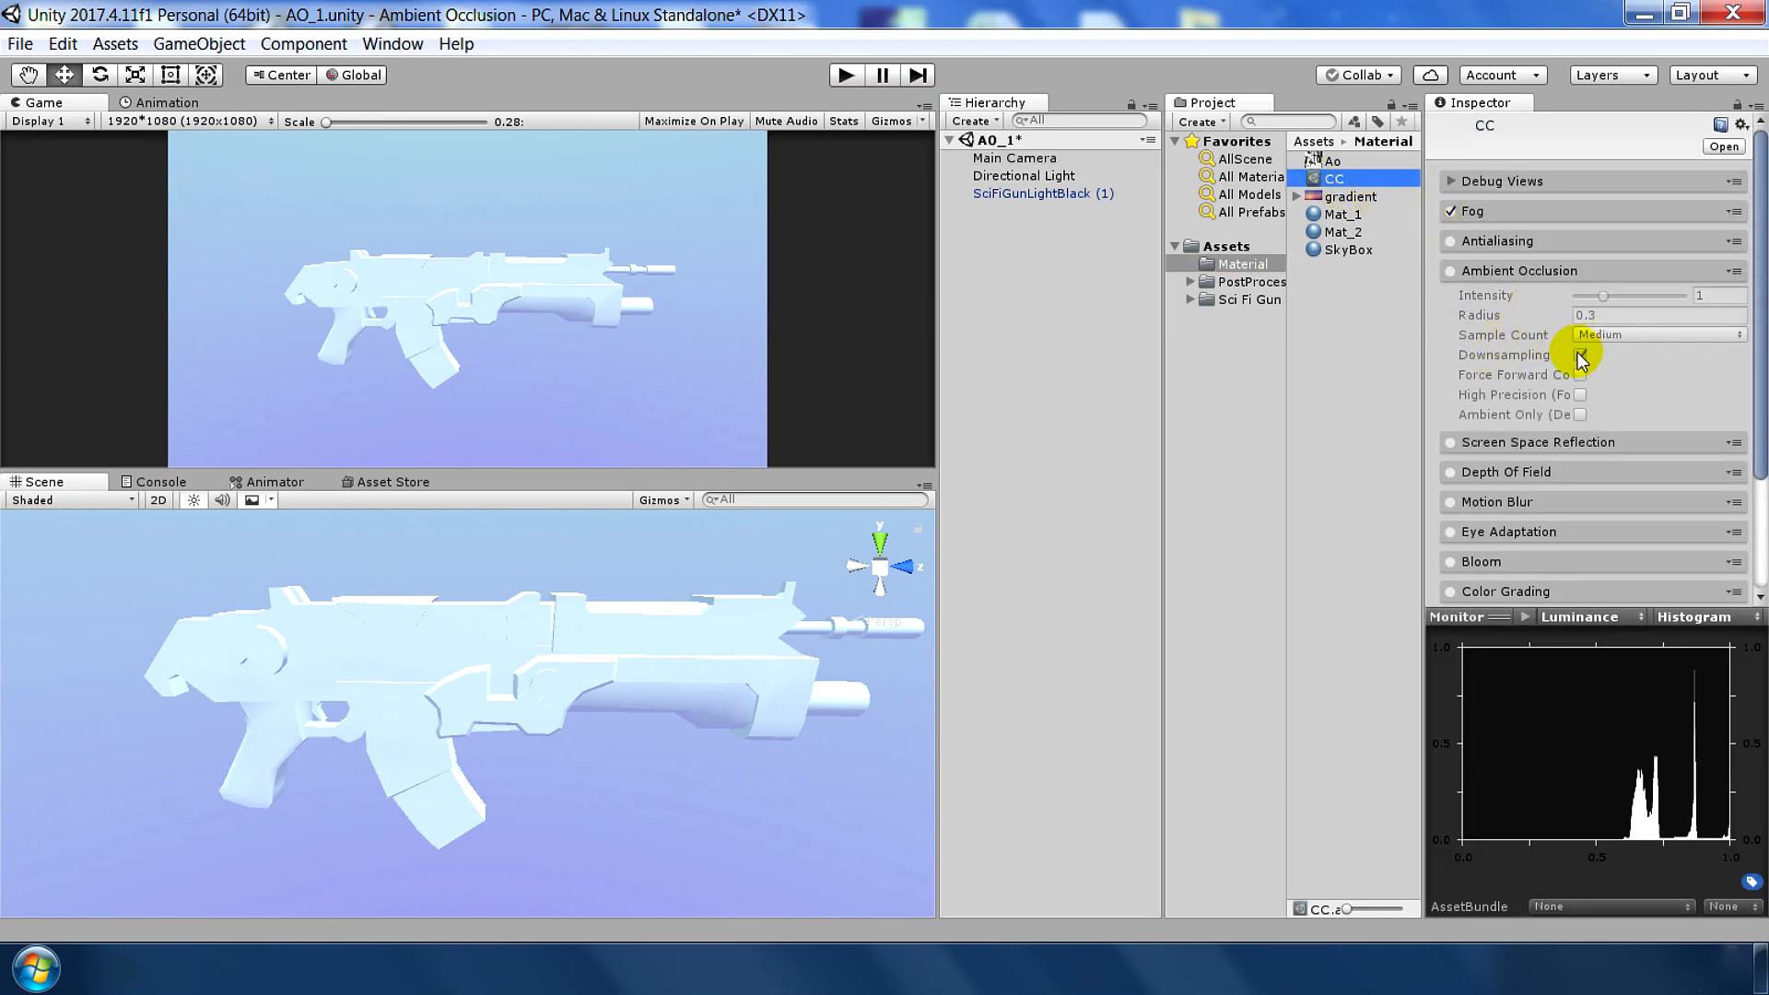
{"action": "left_click", "coordinate": [1581, 354]}
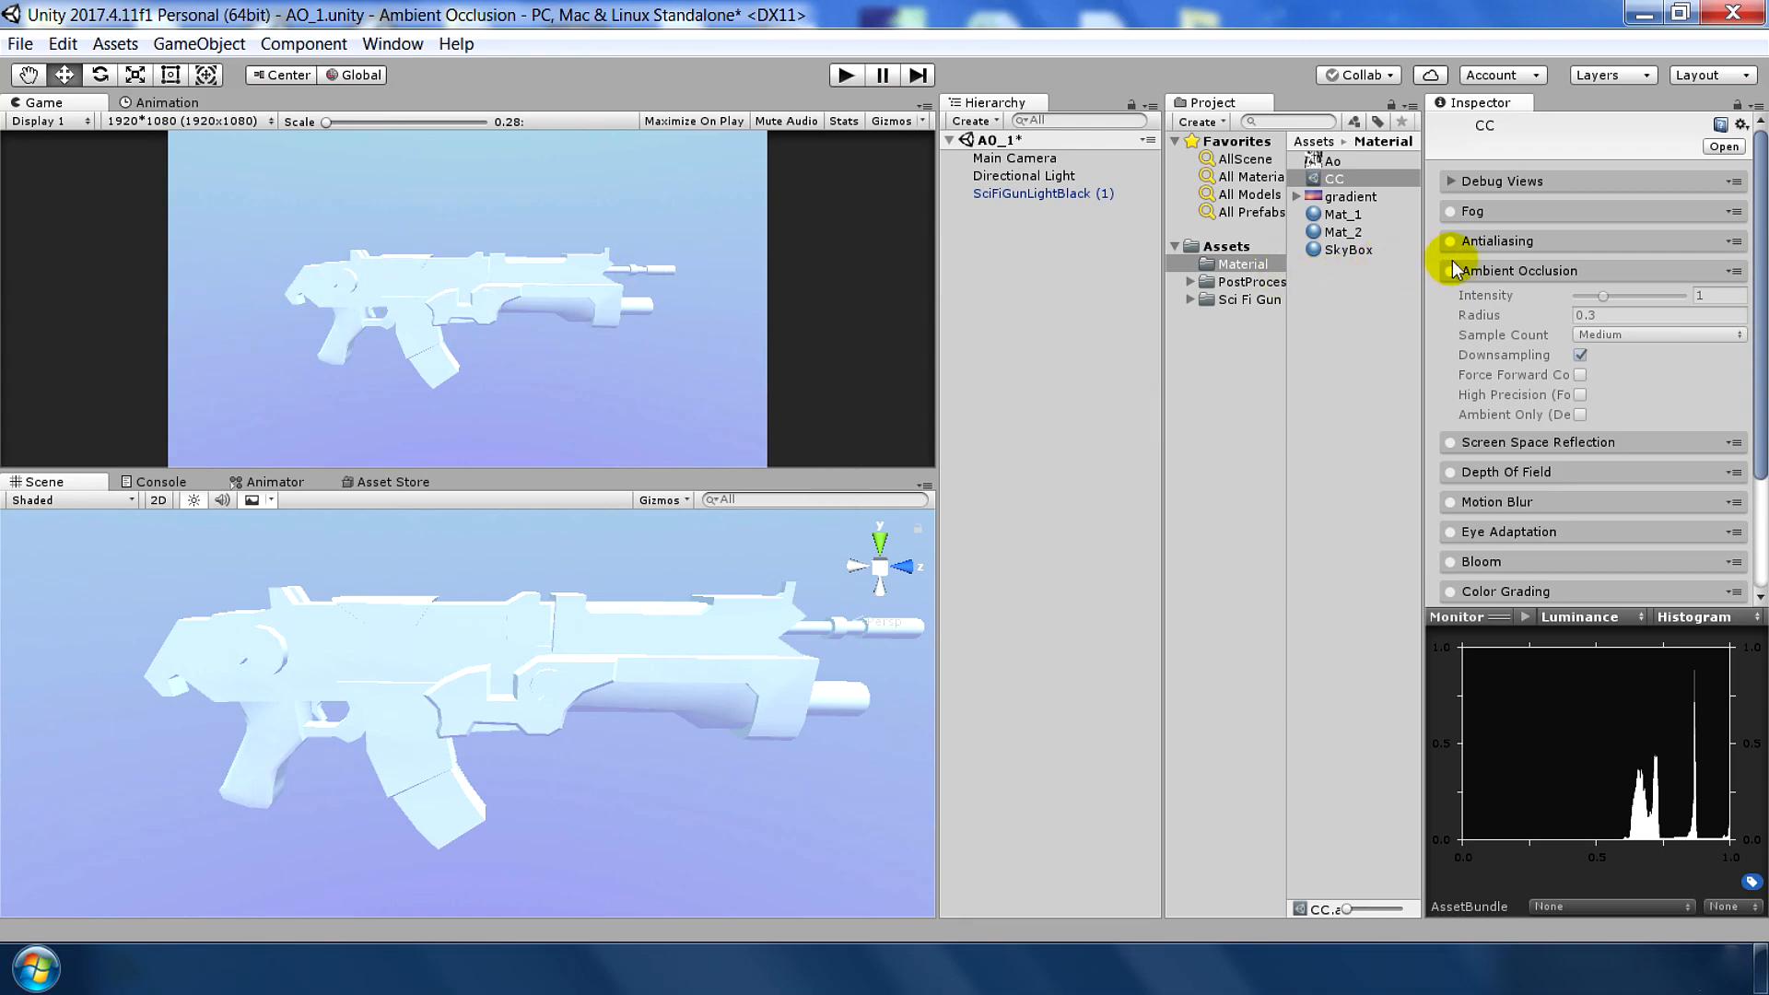
- Enable ambient occlusion in CC with intensity 2.16, radius 0.3 and High sample count
{"action": "left_click", "coordinate": [1449, 269]}
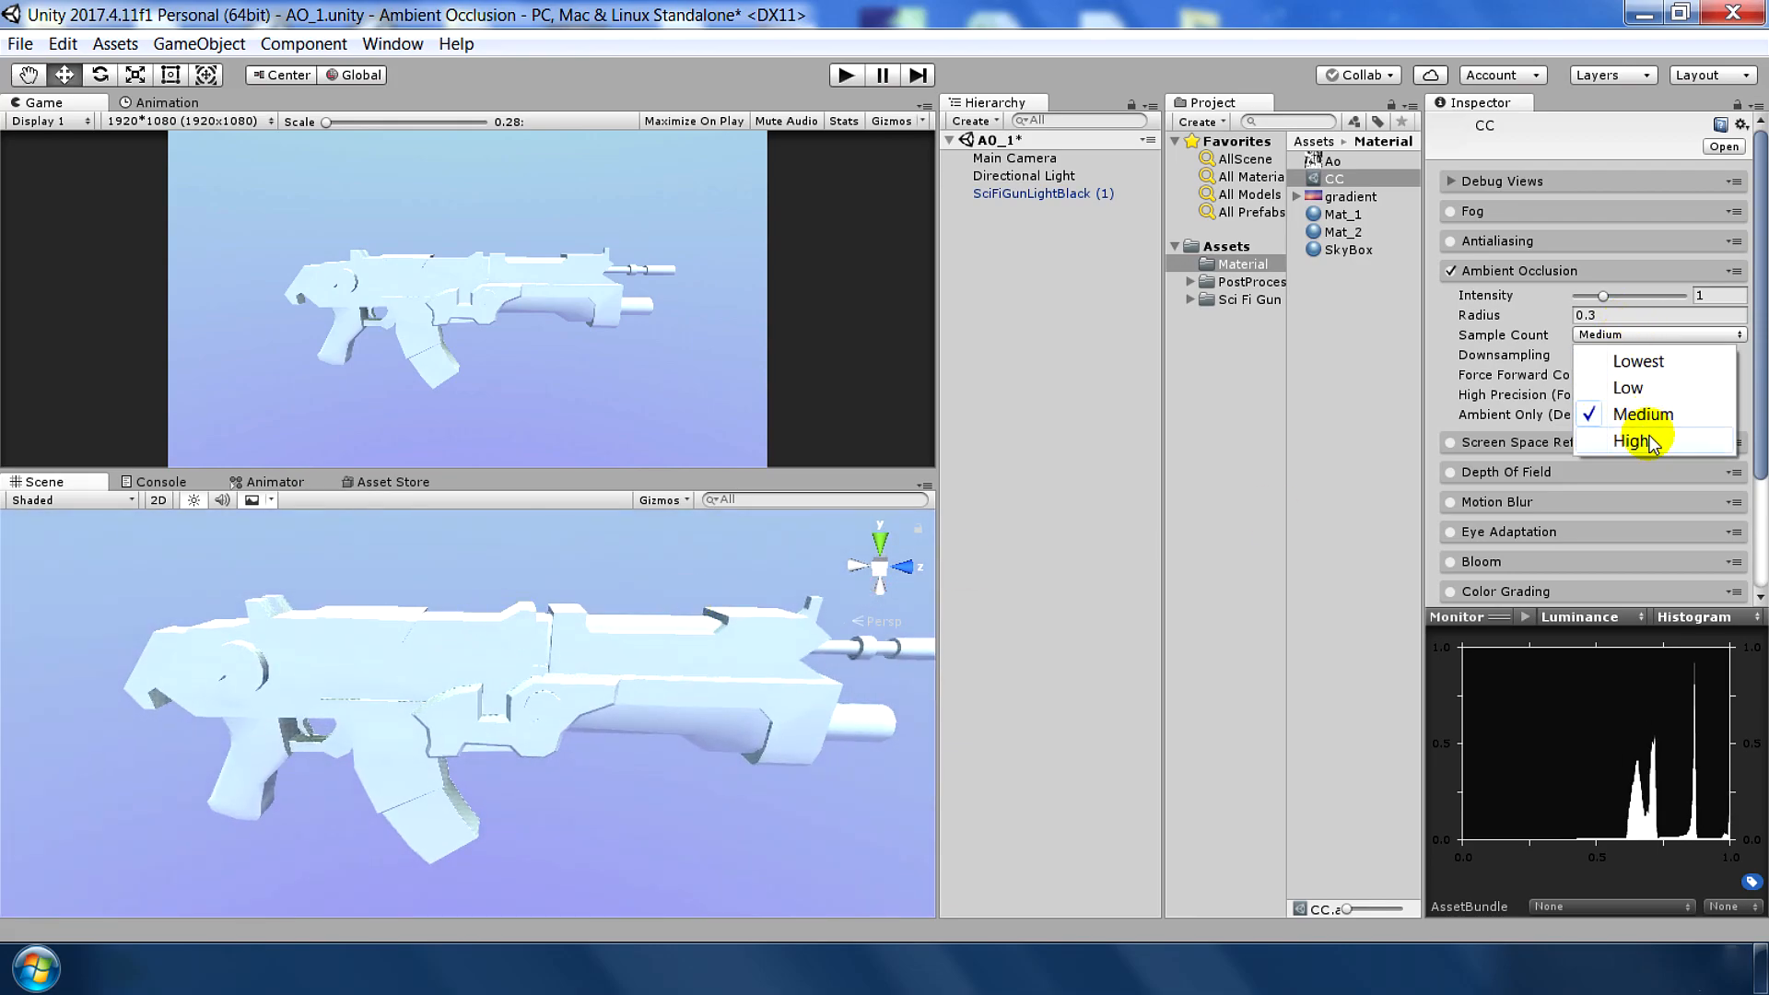
{"action": "left_click", "coordinate": [1630, 440]}
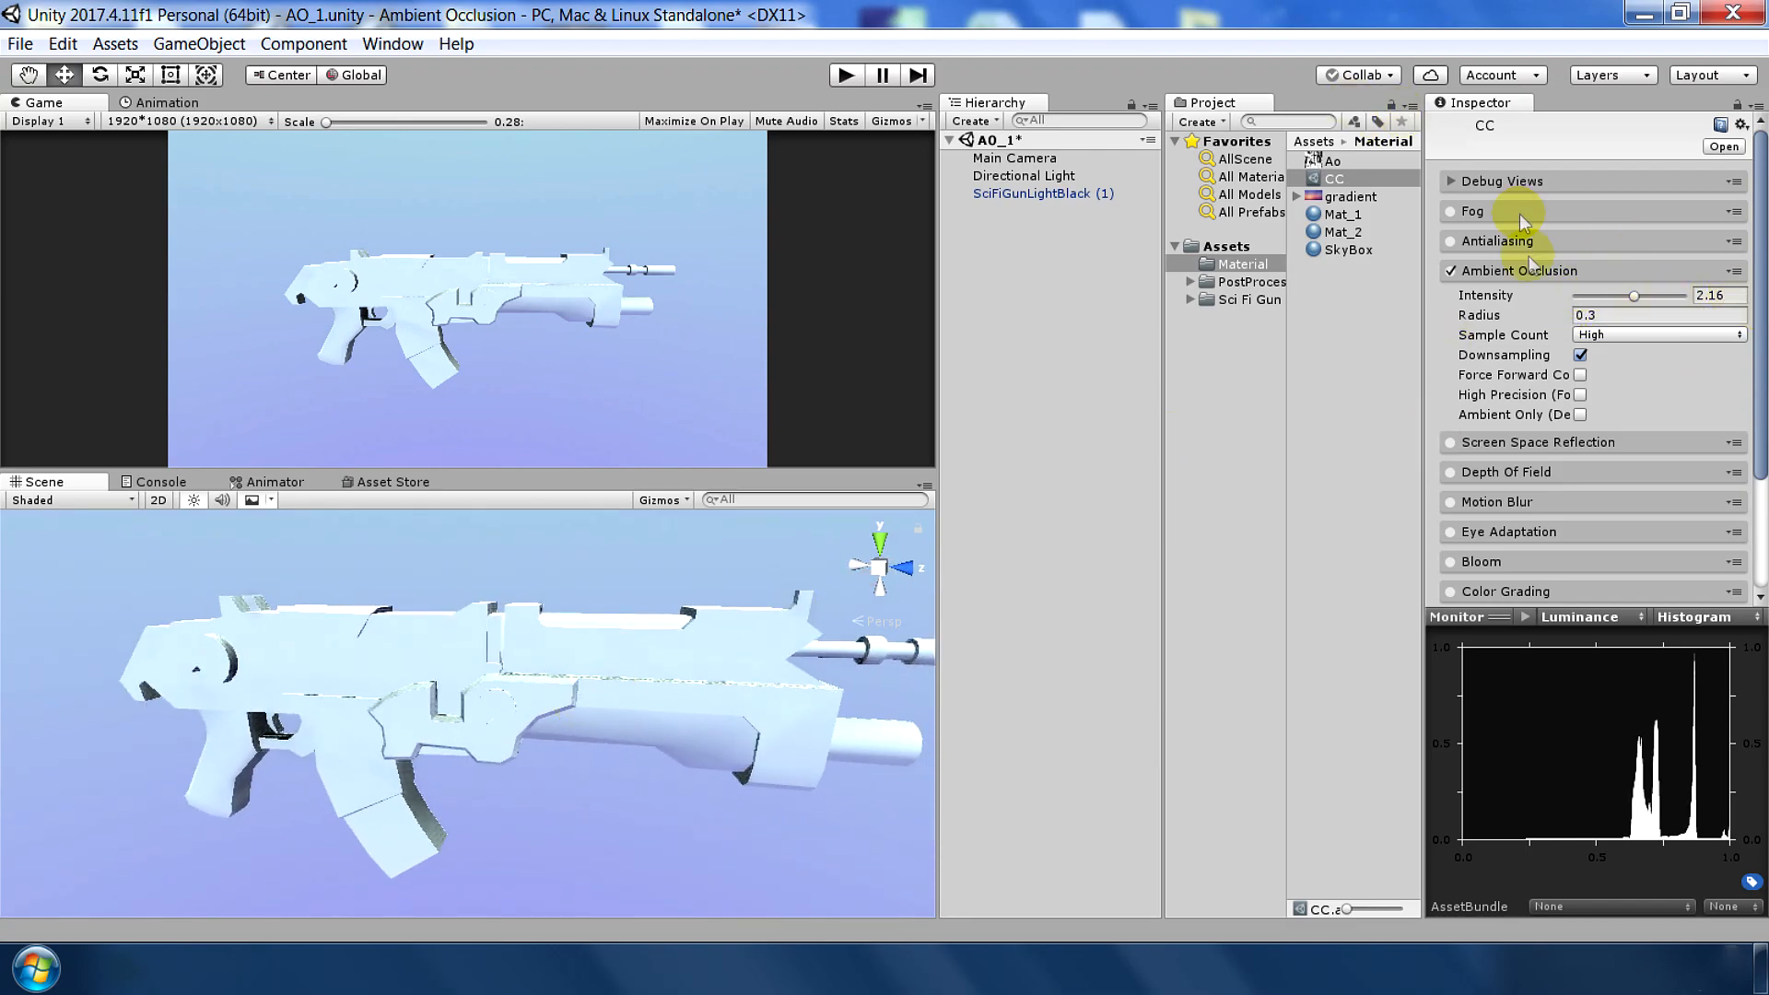
{"action": "scroll", "scroll_direction": "down", "scroll_amount": 3}
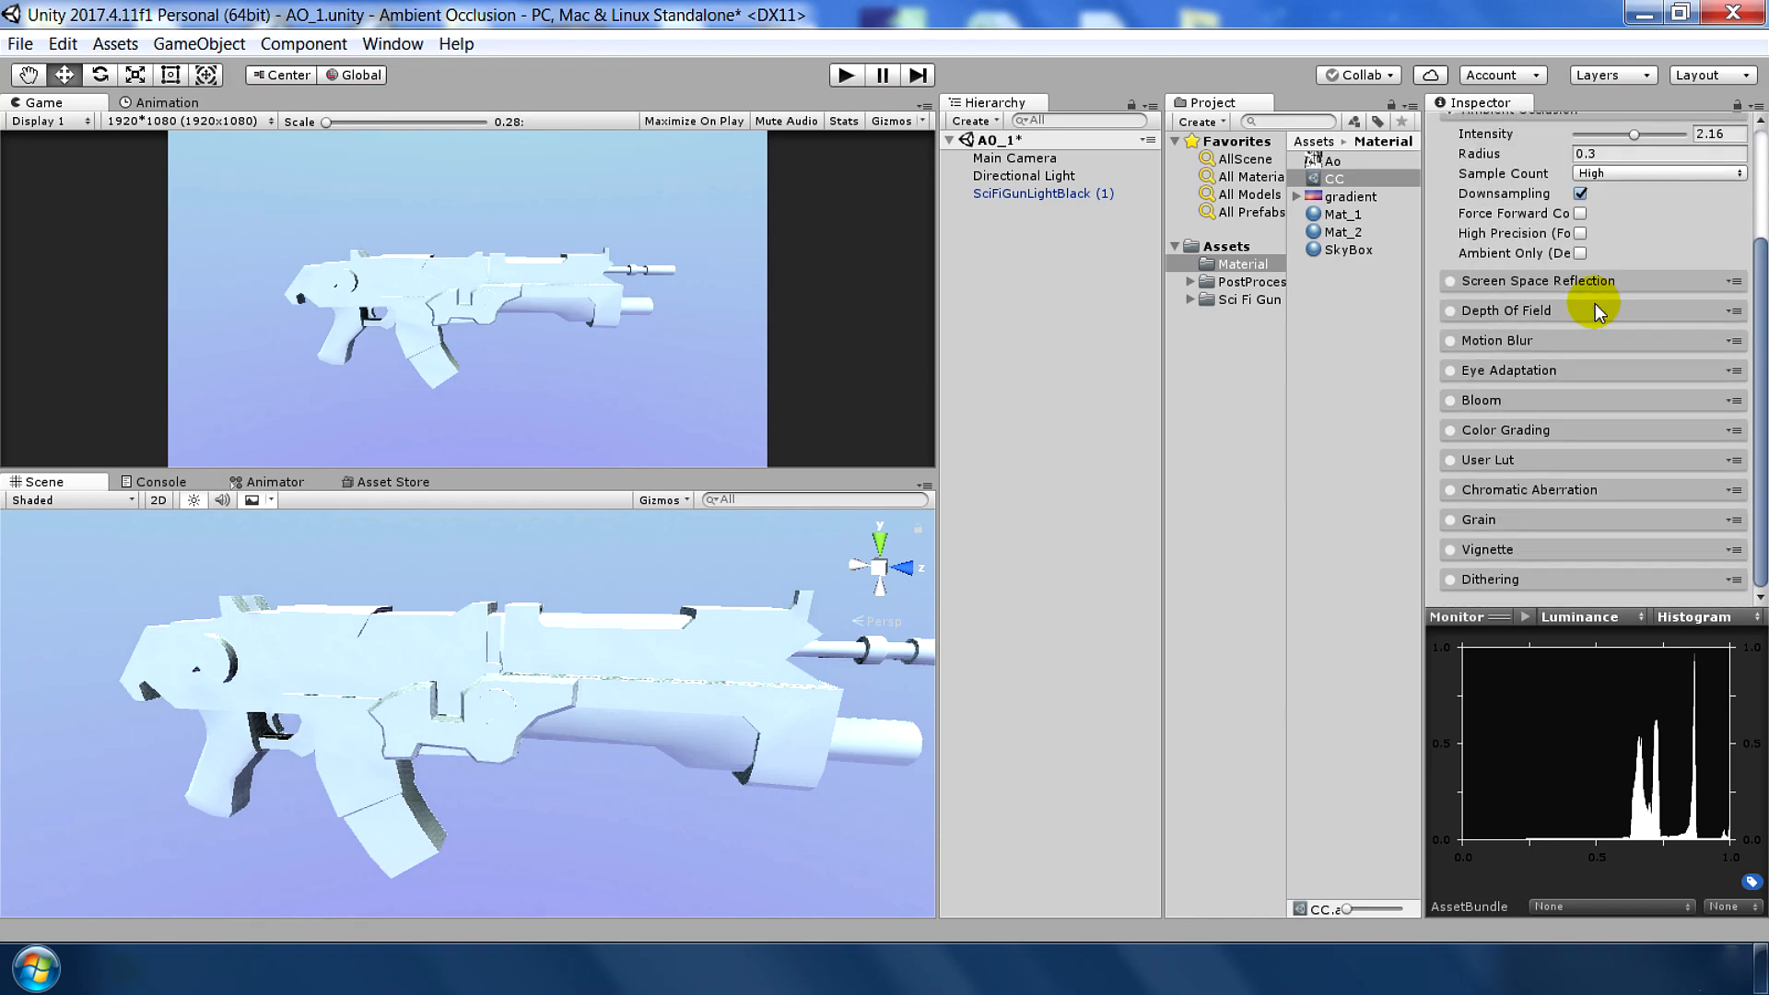
{"action": "mouse_move", "coordinate": [1606, 365]}
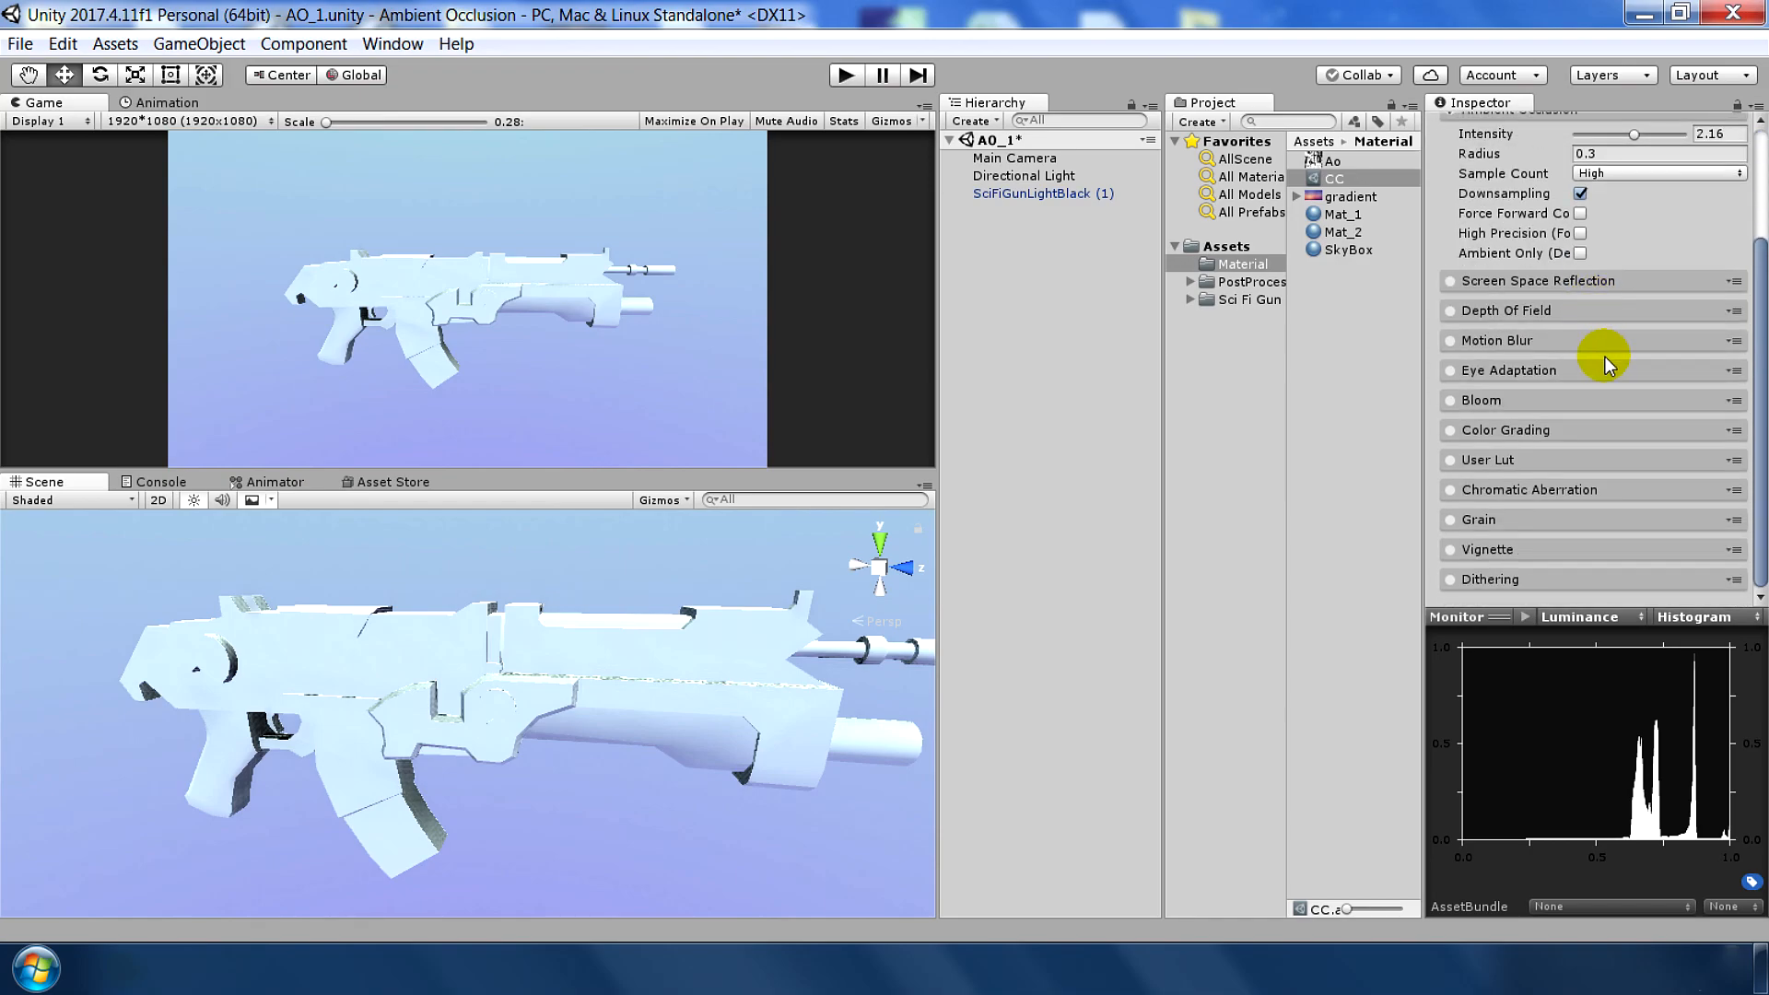
- Browse to the top-level Assets and open the AO_2 scene with the plain white gun
{"action": "left_click", "coordinate": [1340, 291]}
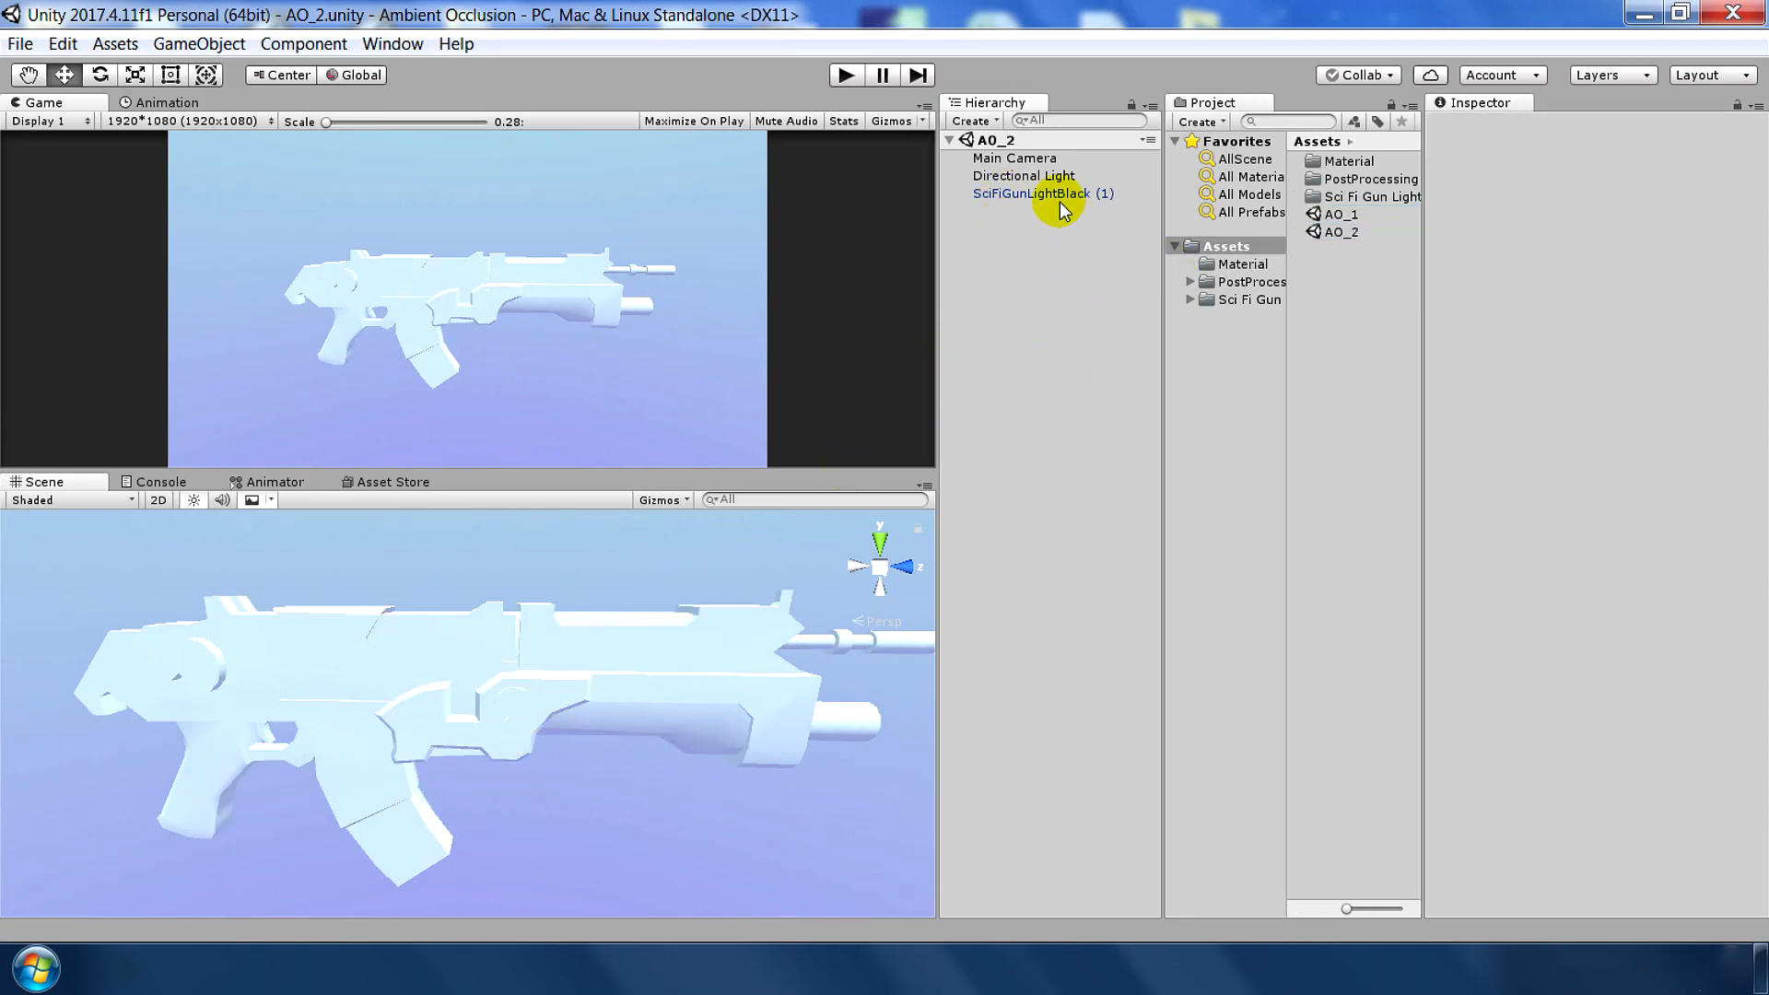
- Inspect Mat_2's base colour, then the Ao texture's import settings at 512 max size
{"action": "left_click", "coordinate": [1343, 233]}
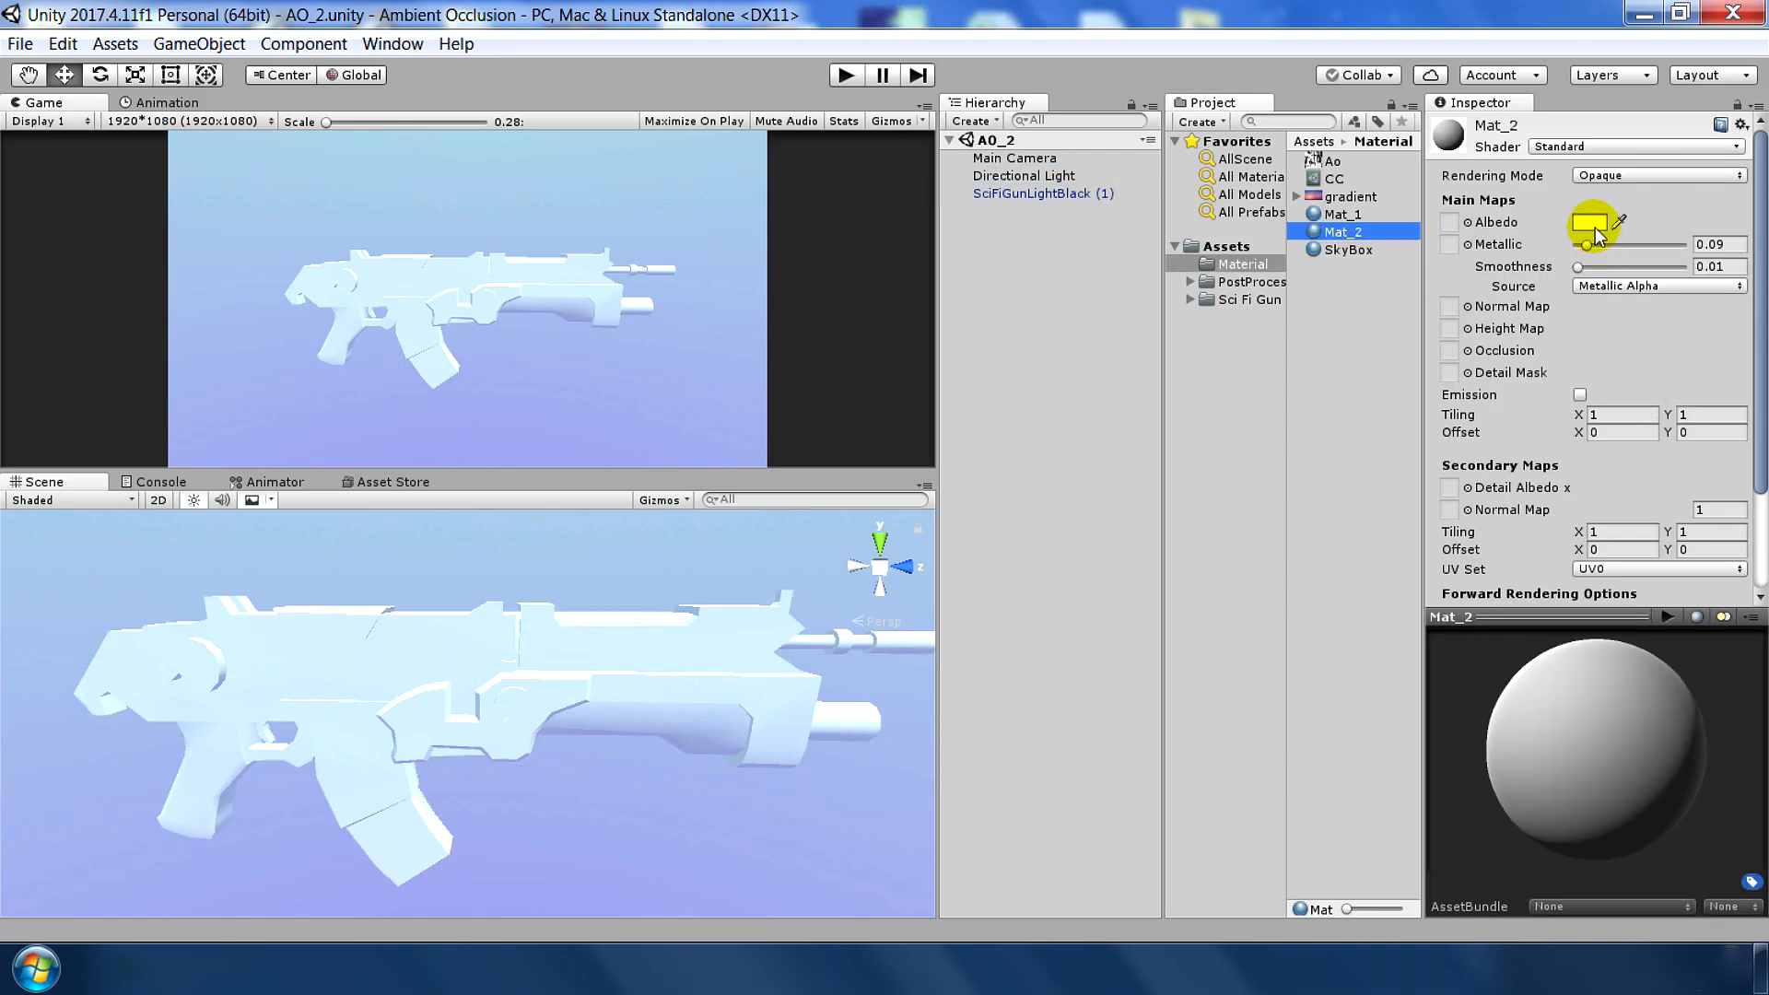
{"action": "left_click", "coordinate": [1589, 223]}
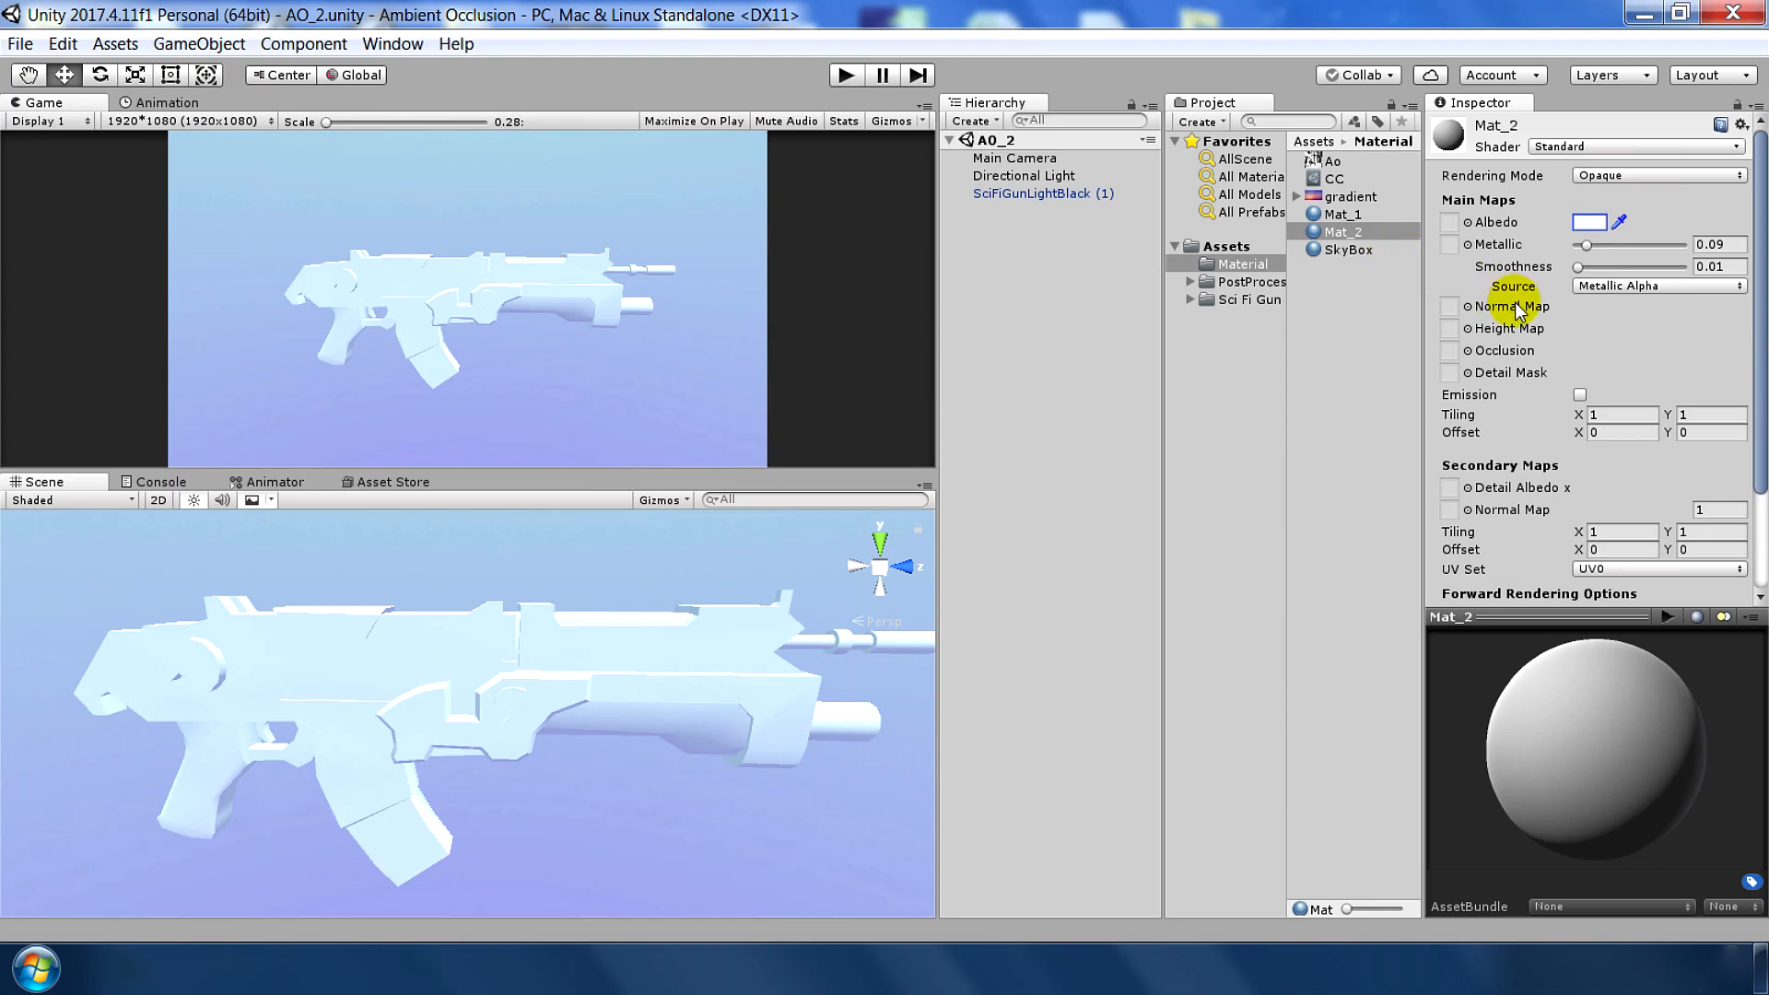
{"action": "mouse_move", "coordinate": [1445, 359]}
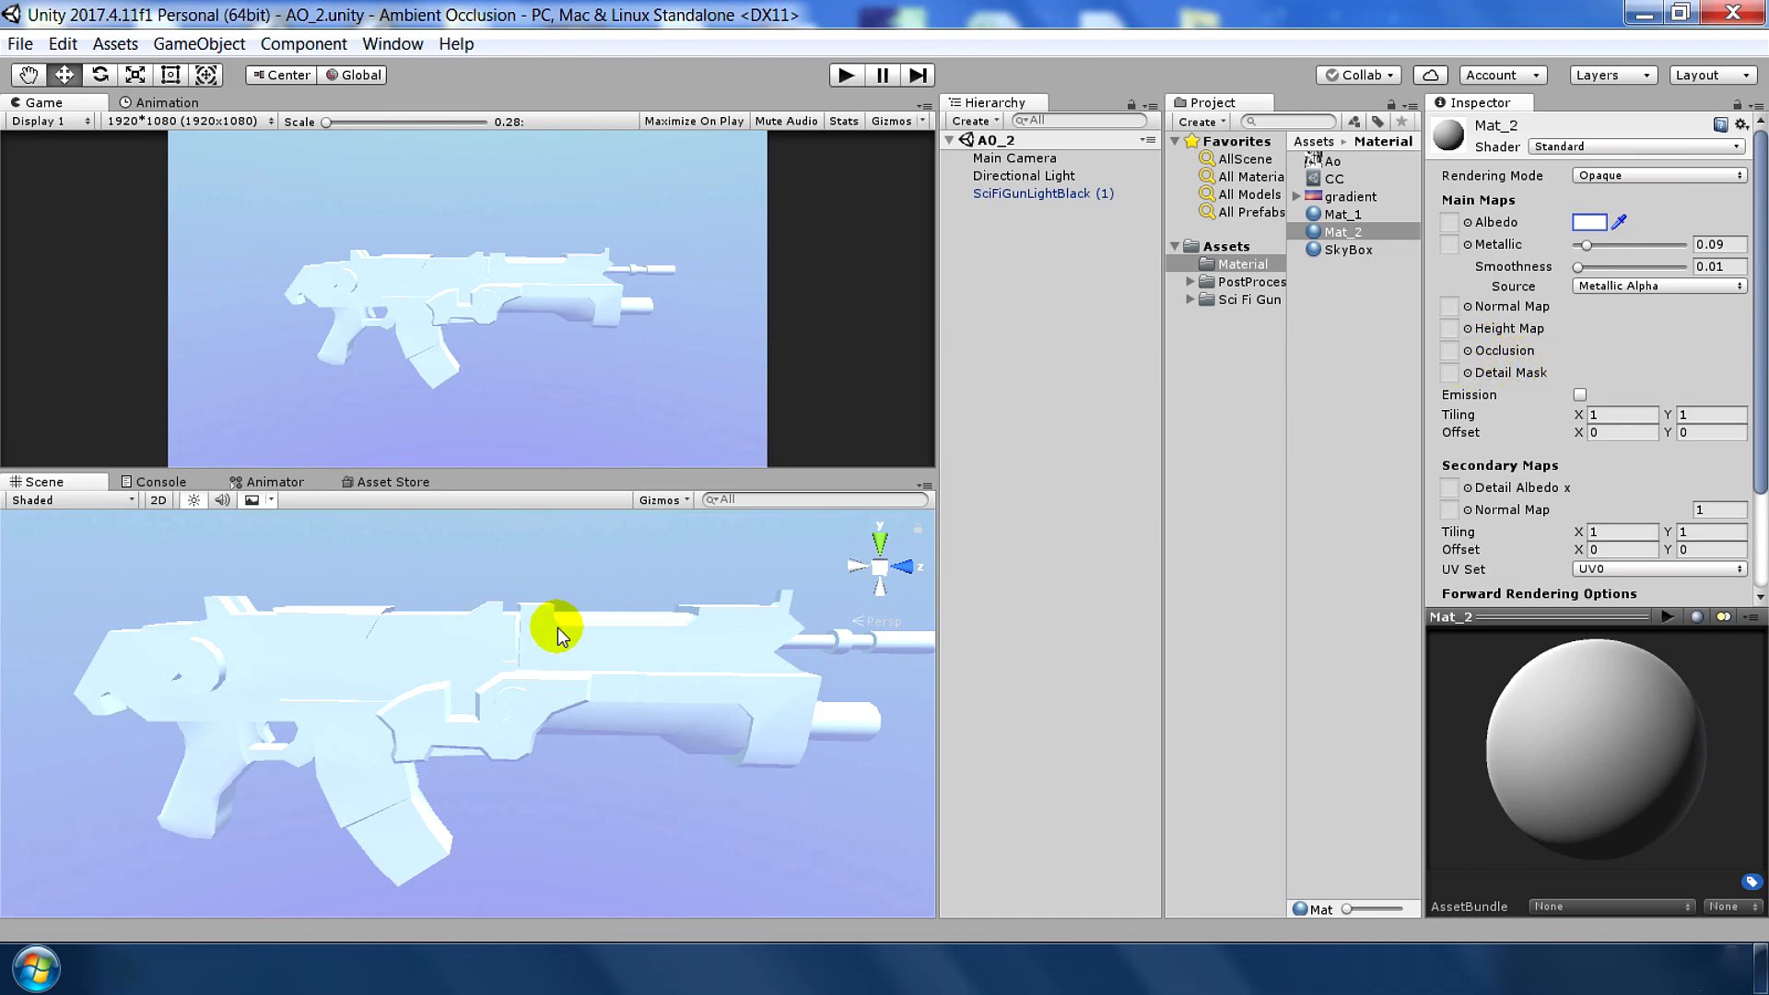
{"action": "mouse_move", "coordinate": [1319, 168]}
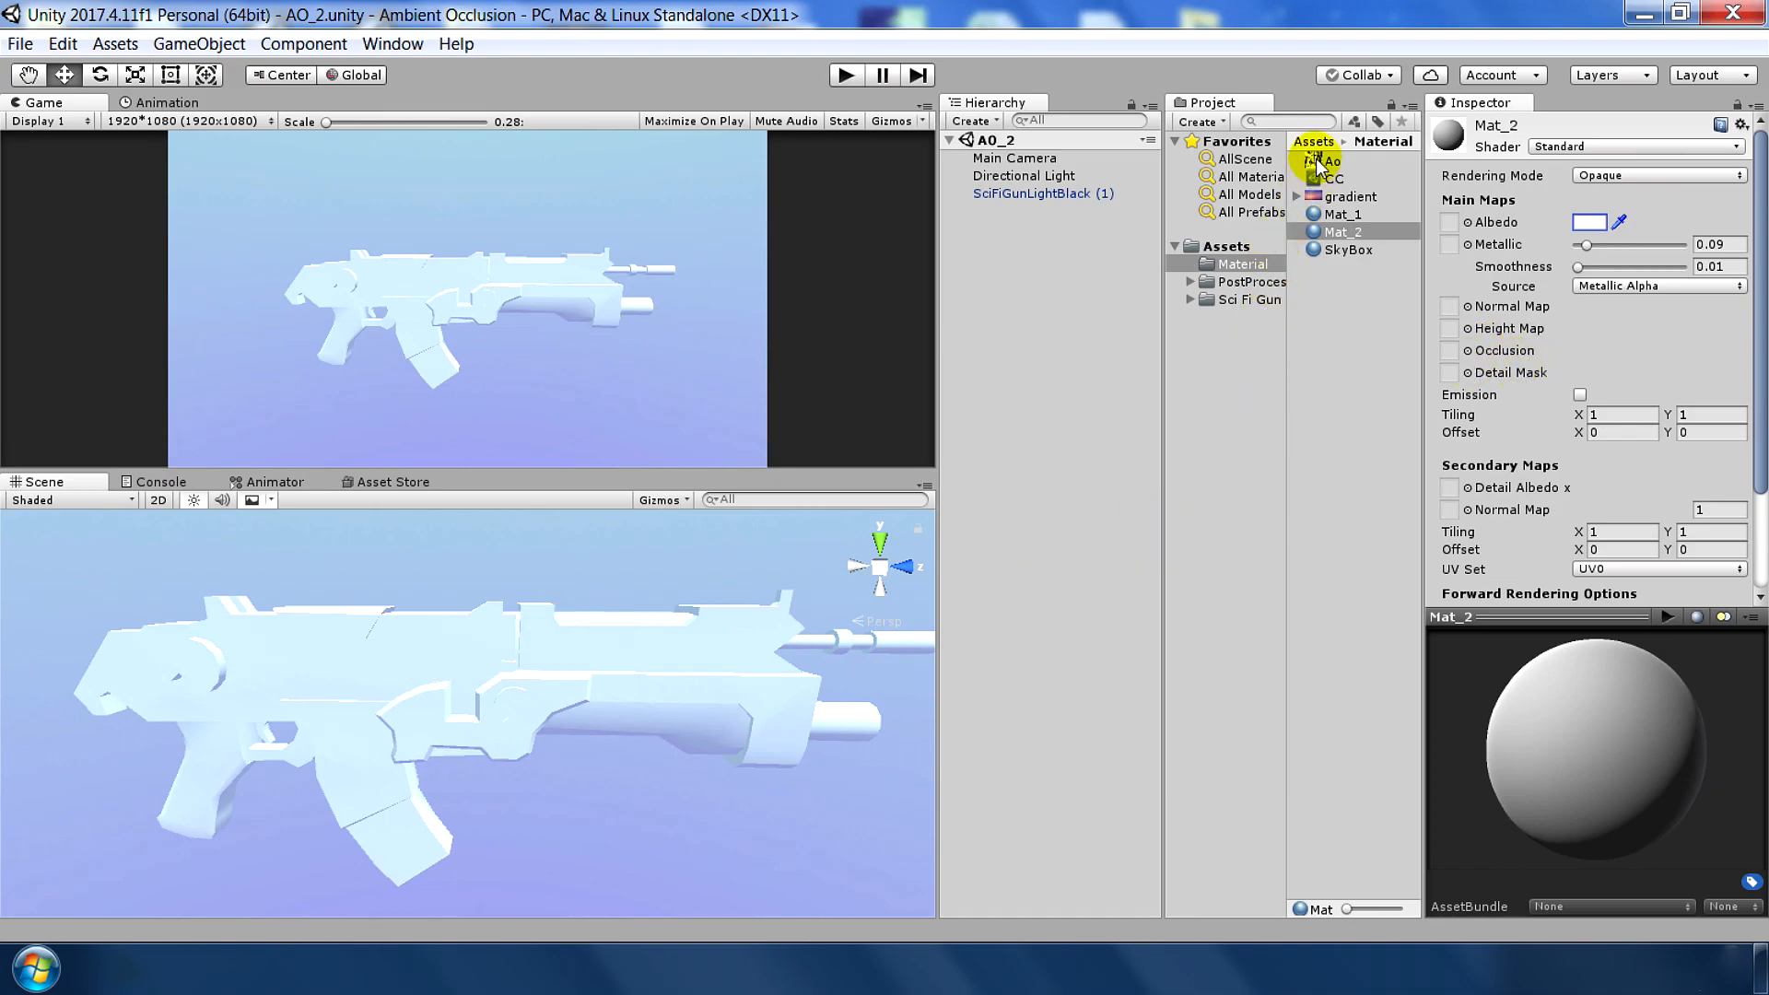
{"action": "left_click", "coordinate": [1334, 160]}
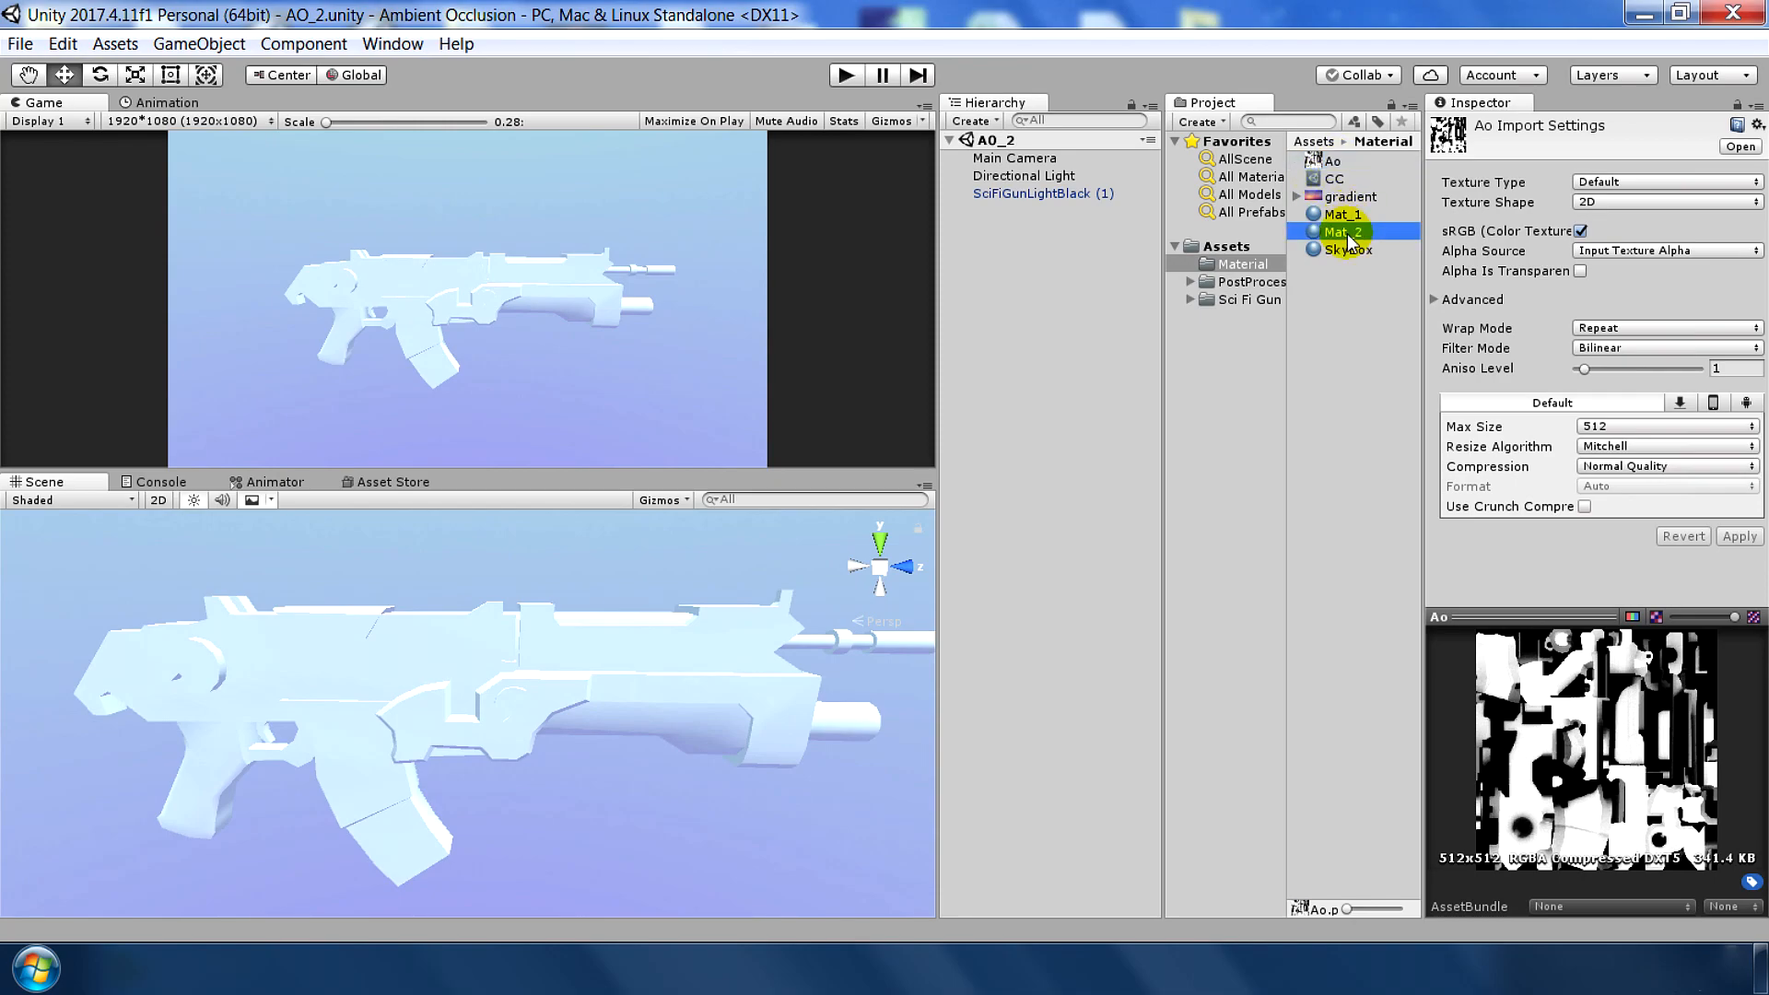
- Assign the Ao texture as Mat_2's occlusion map at strength 1, then select Ao
{"action": "left_click", "coordinate": [1343, 232]}
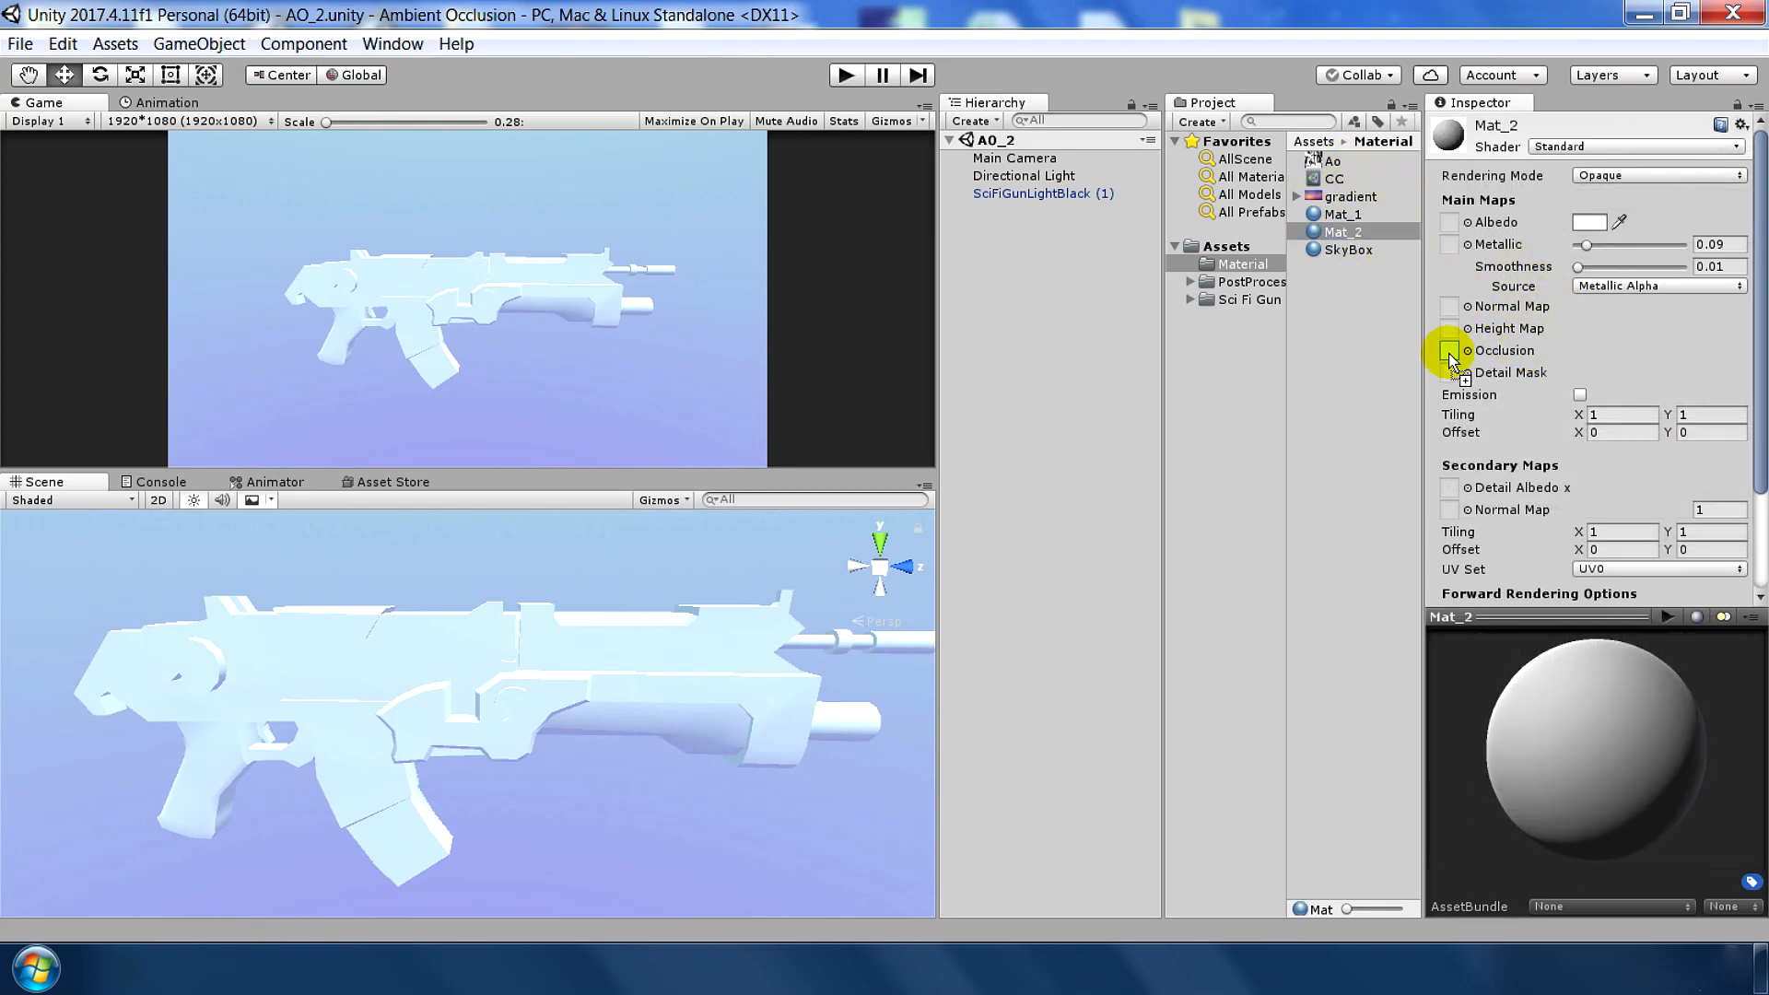
{"action": "left_click", "coordinate": [1450, 350]}
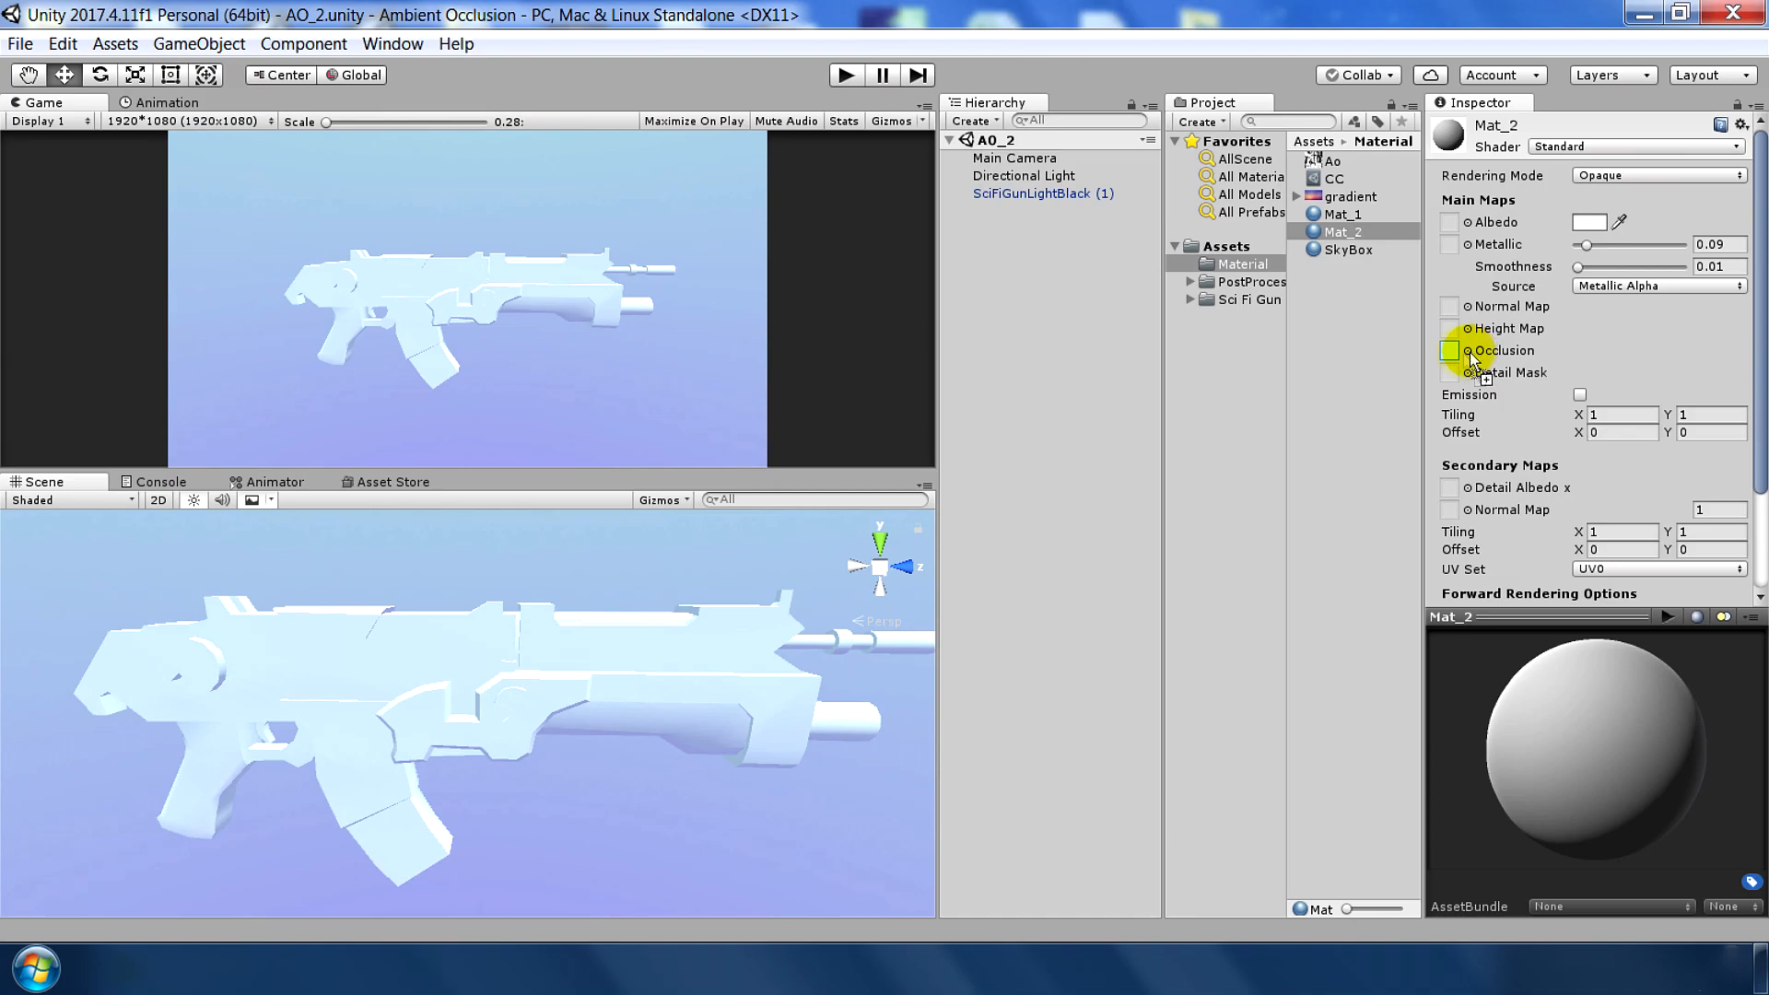
{"action": "left_click", "coordinate": [1452, 350]}
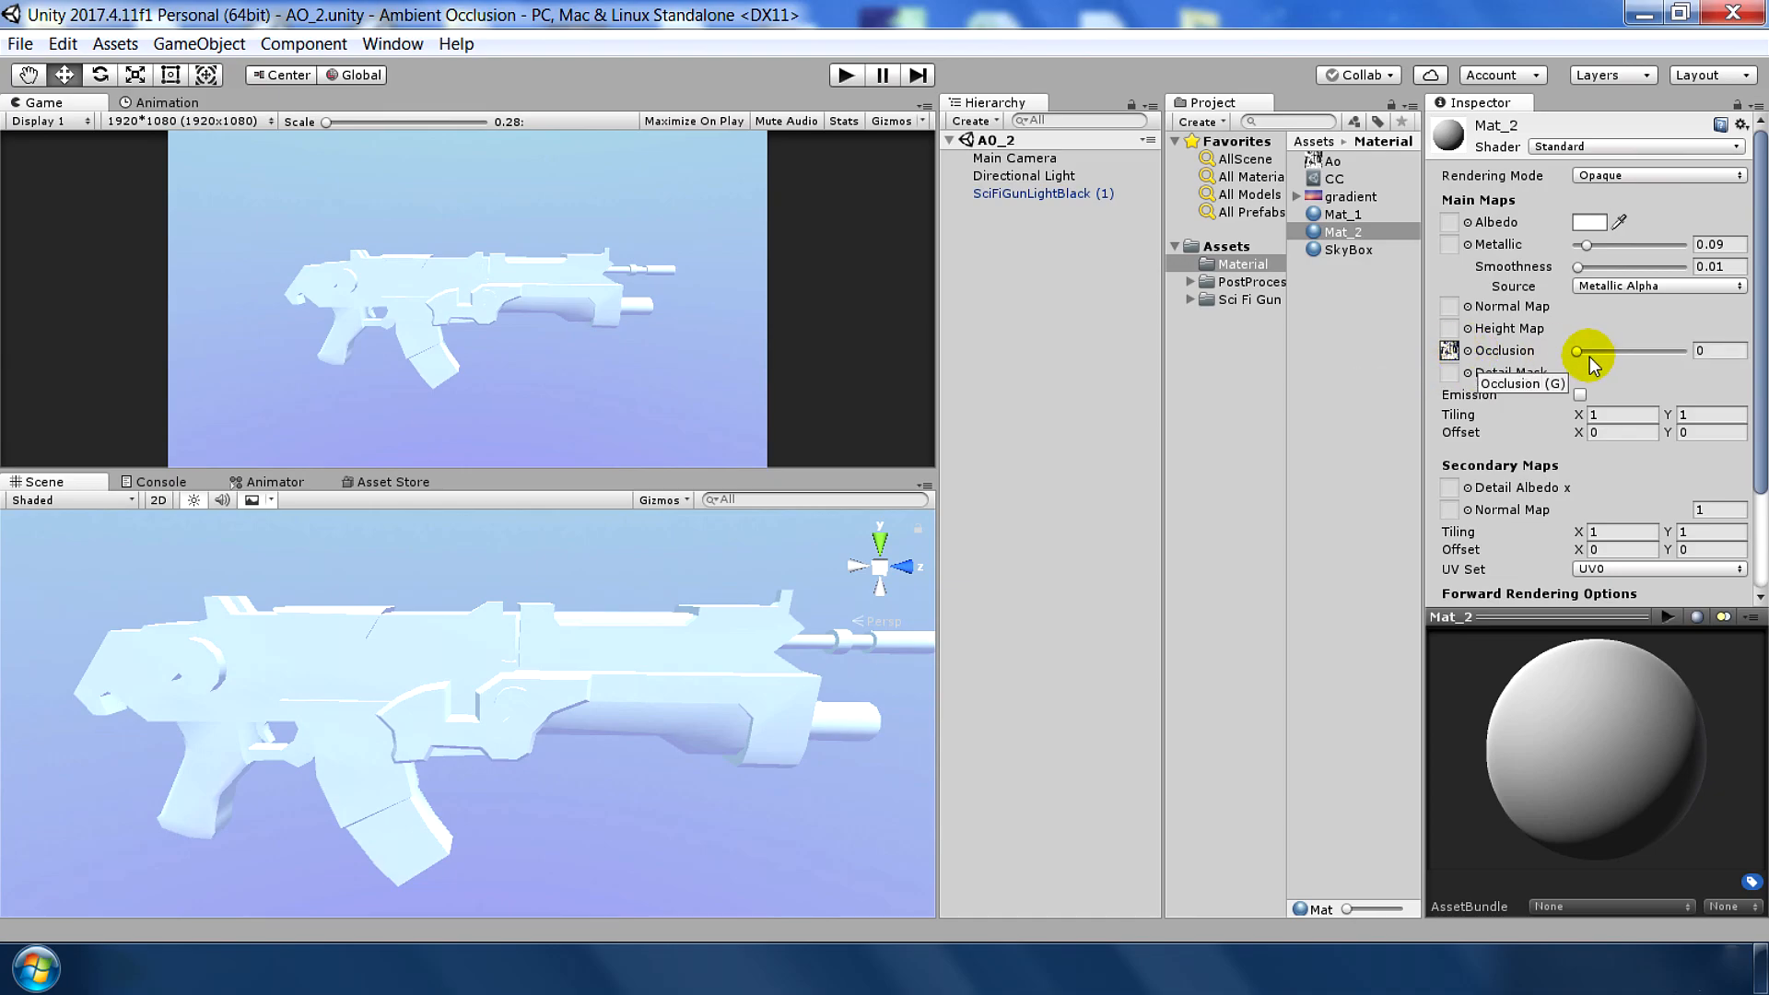
{"action": "mouse_move", "coordinate": [1116, 484]}
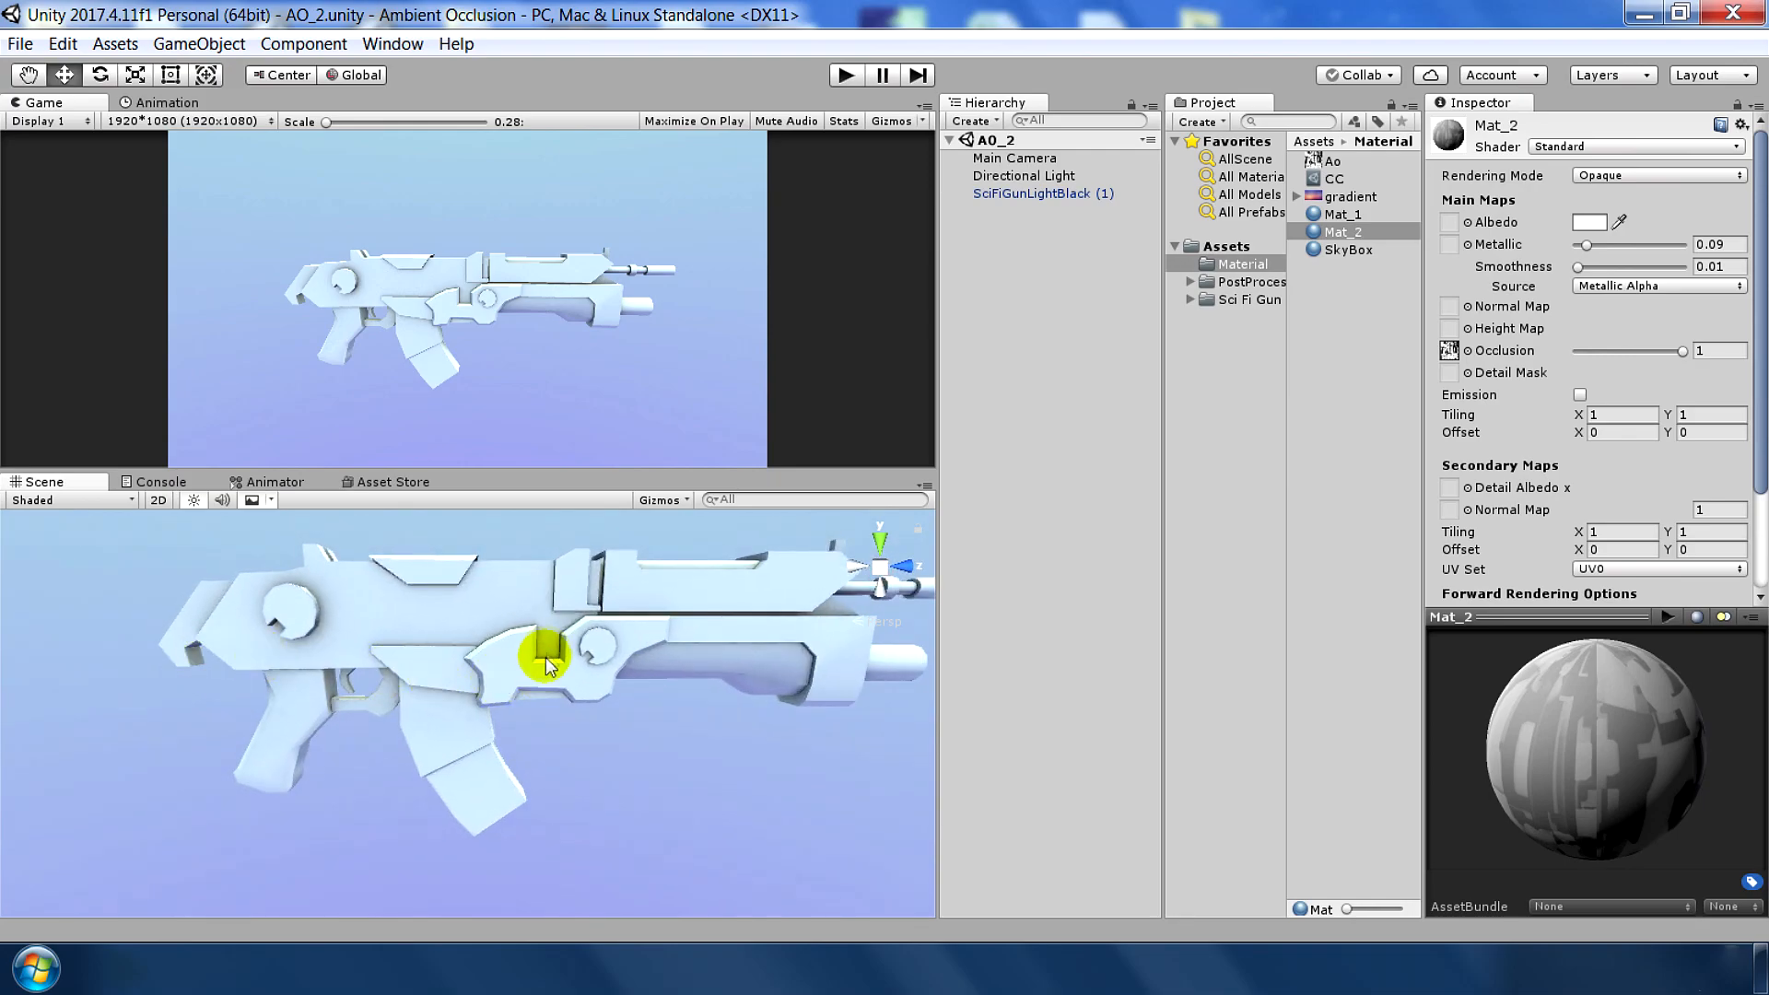
{"action": "scroll", "scroll_direction": "down", "scroll_amount": 3}
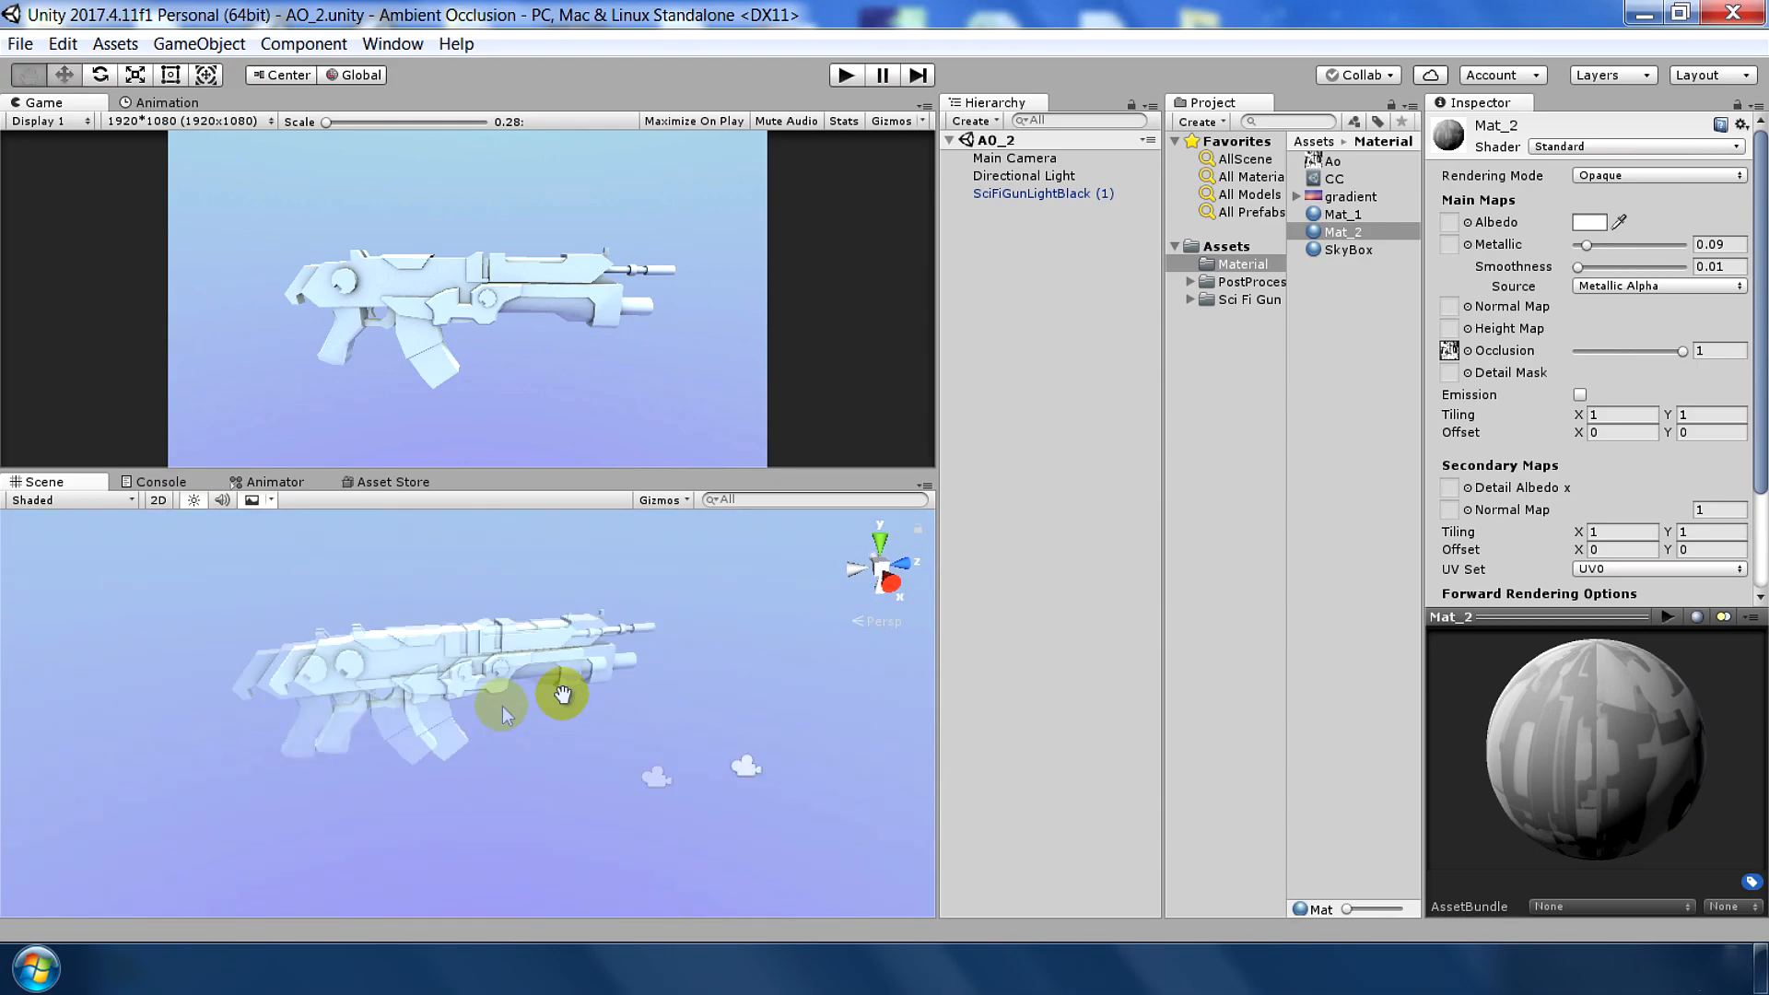
{"action": "left_click", "coordinate": [1332, 162]}
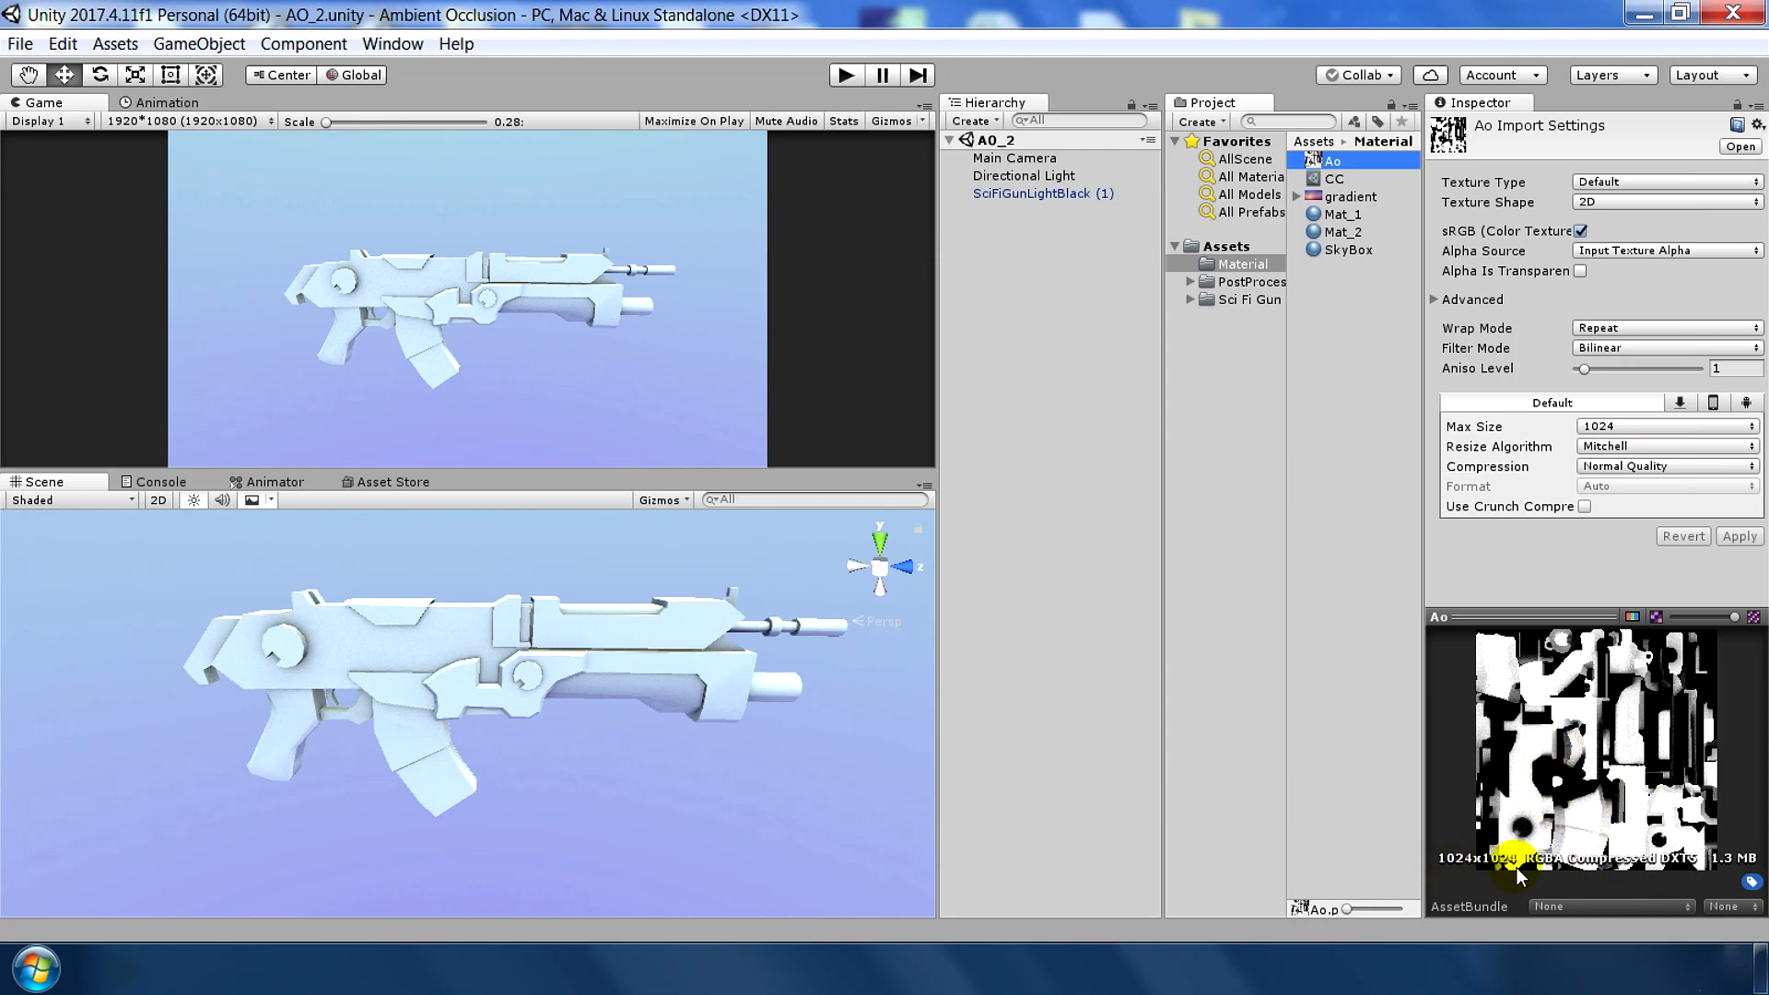
{"action": "mouse_move", "coordinate": [1601, 716]}
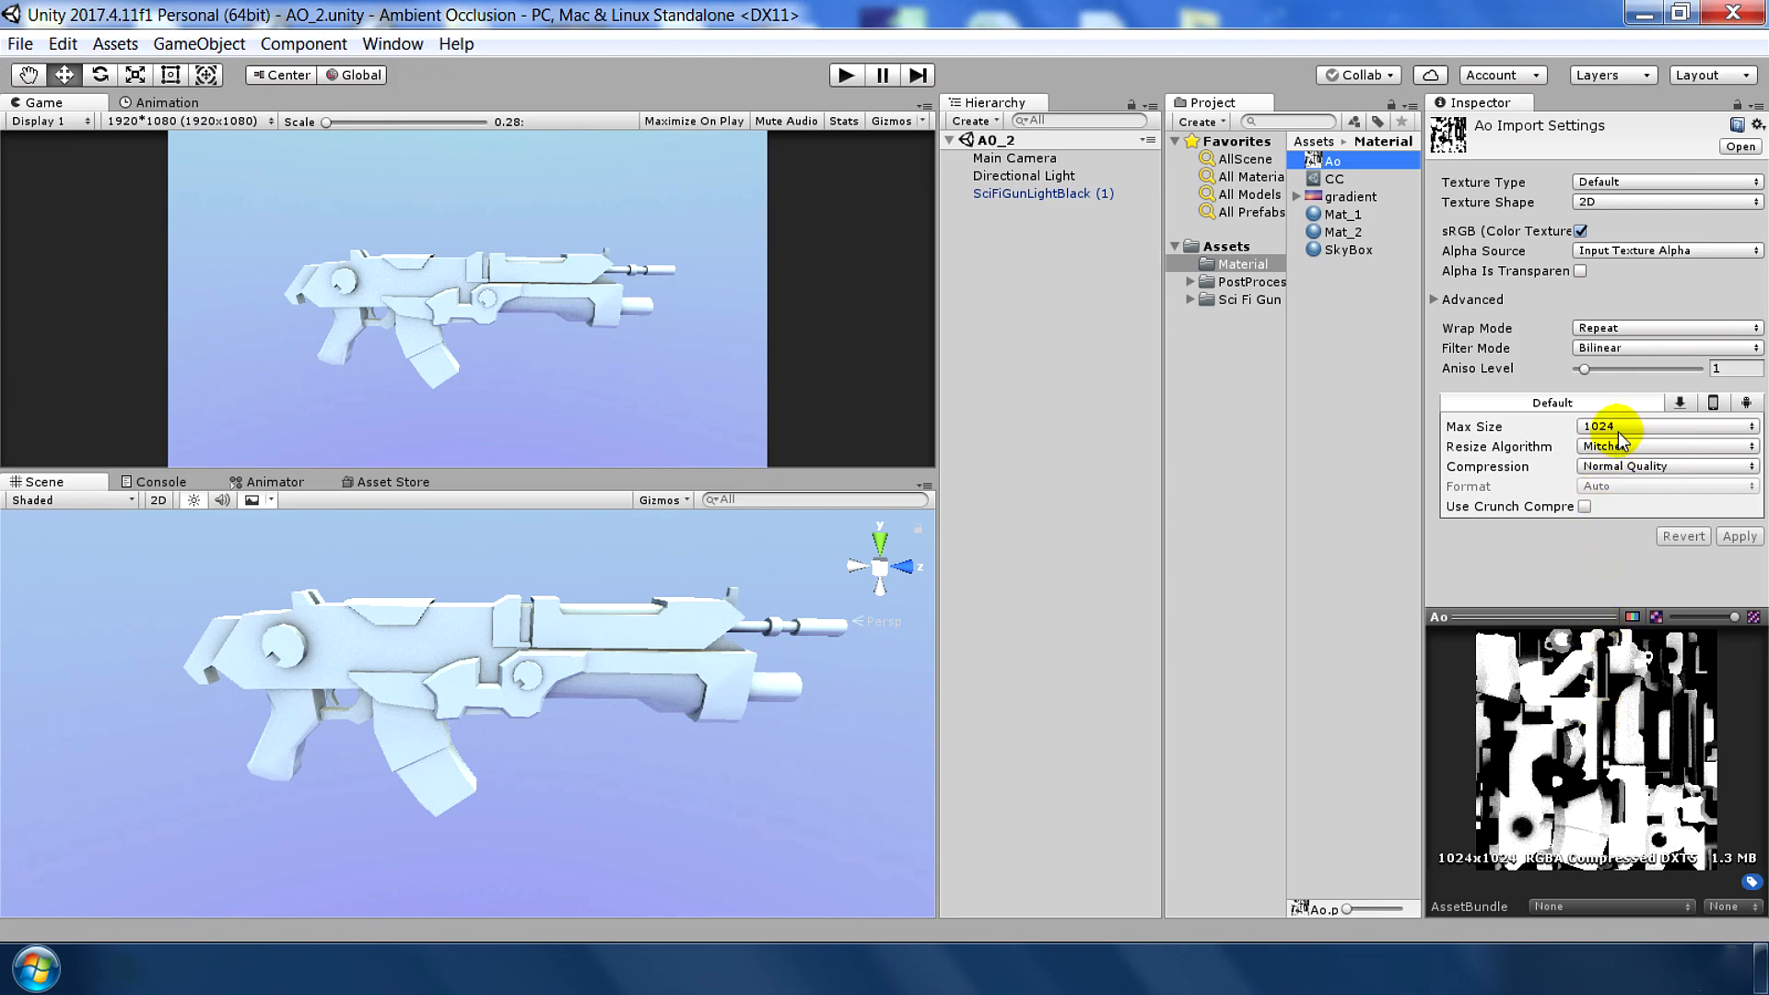
{"action": "mouse_move", "coordinate": [1726, 857]}
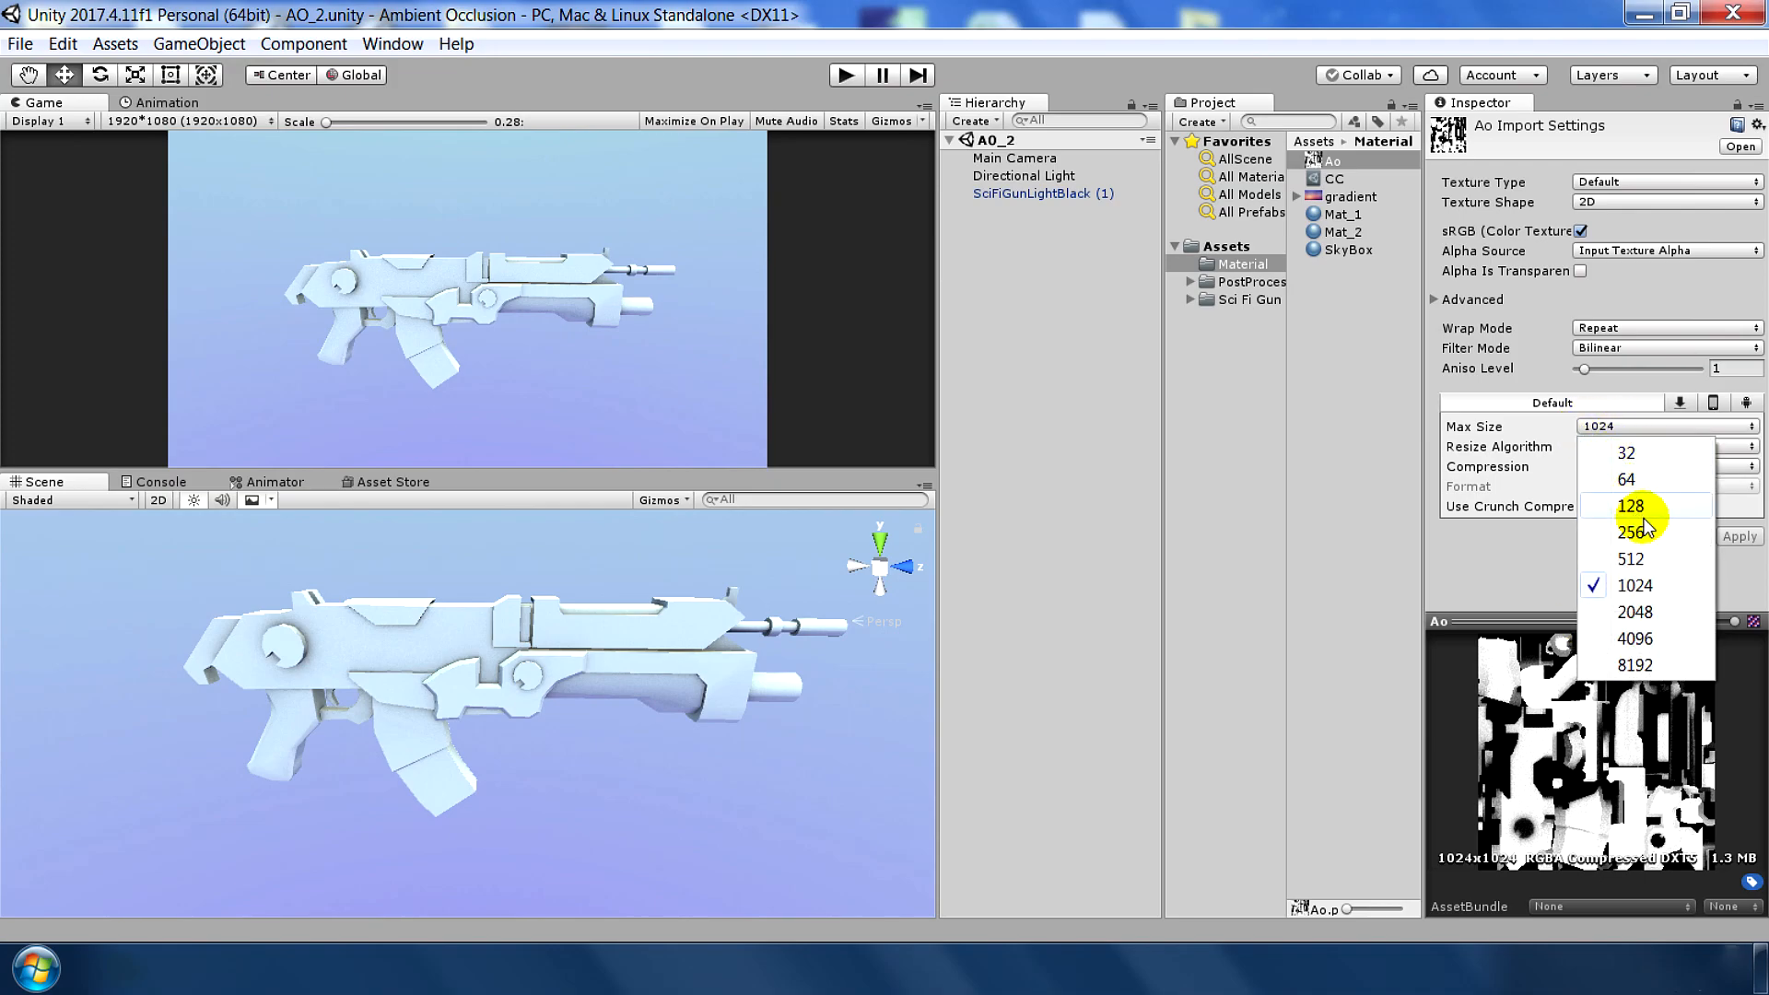
- Reduce the Ao texture's Max Size from 1024 to 512, then to 256, and apply
{"action": "left_click", "coordinate": [1628, 558]}
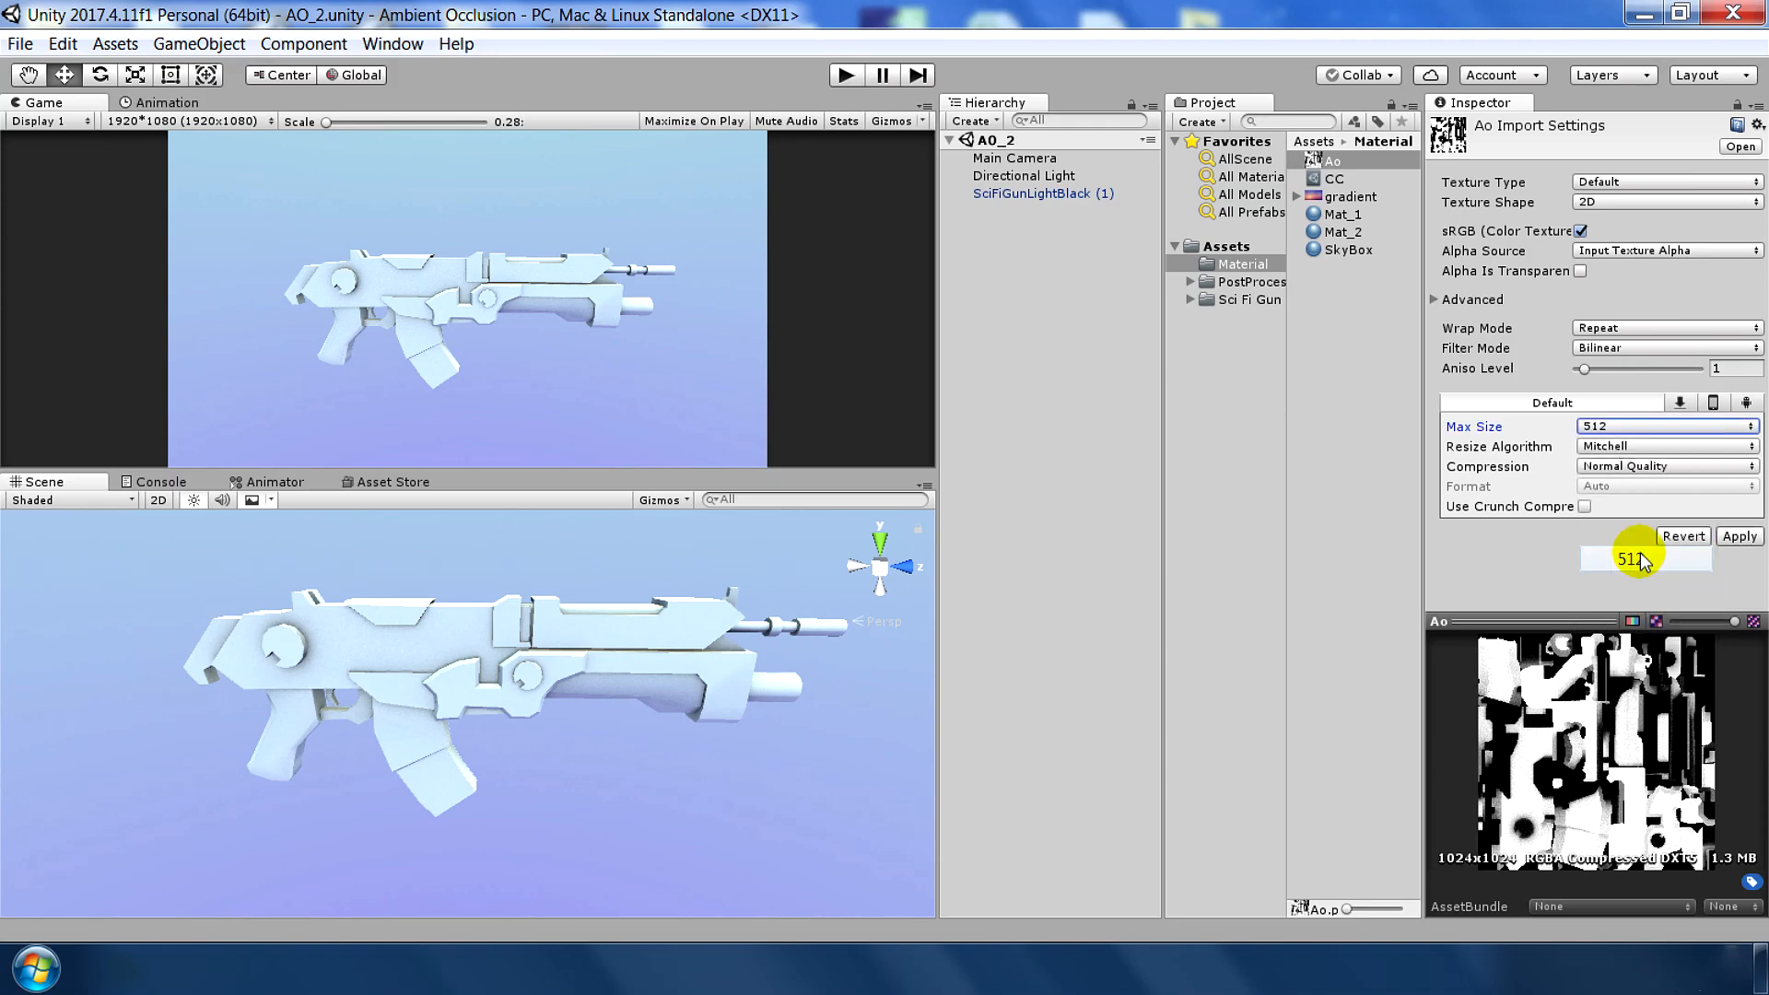
{"action": "mouse_move", "coordinate": [233, 777]}
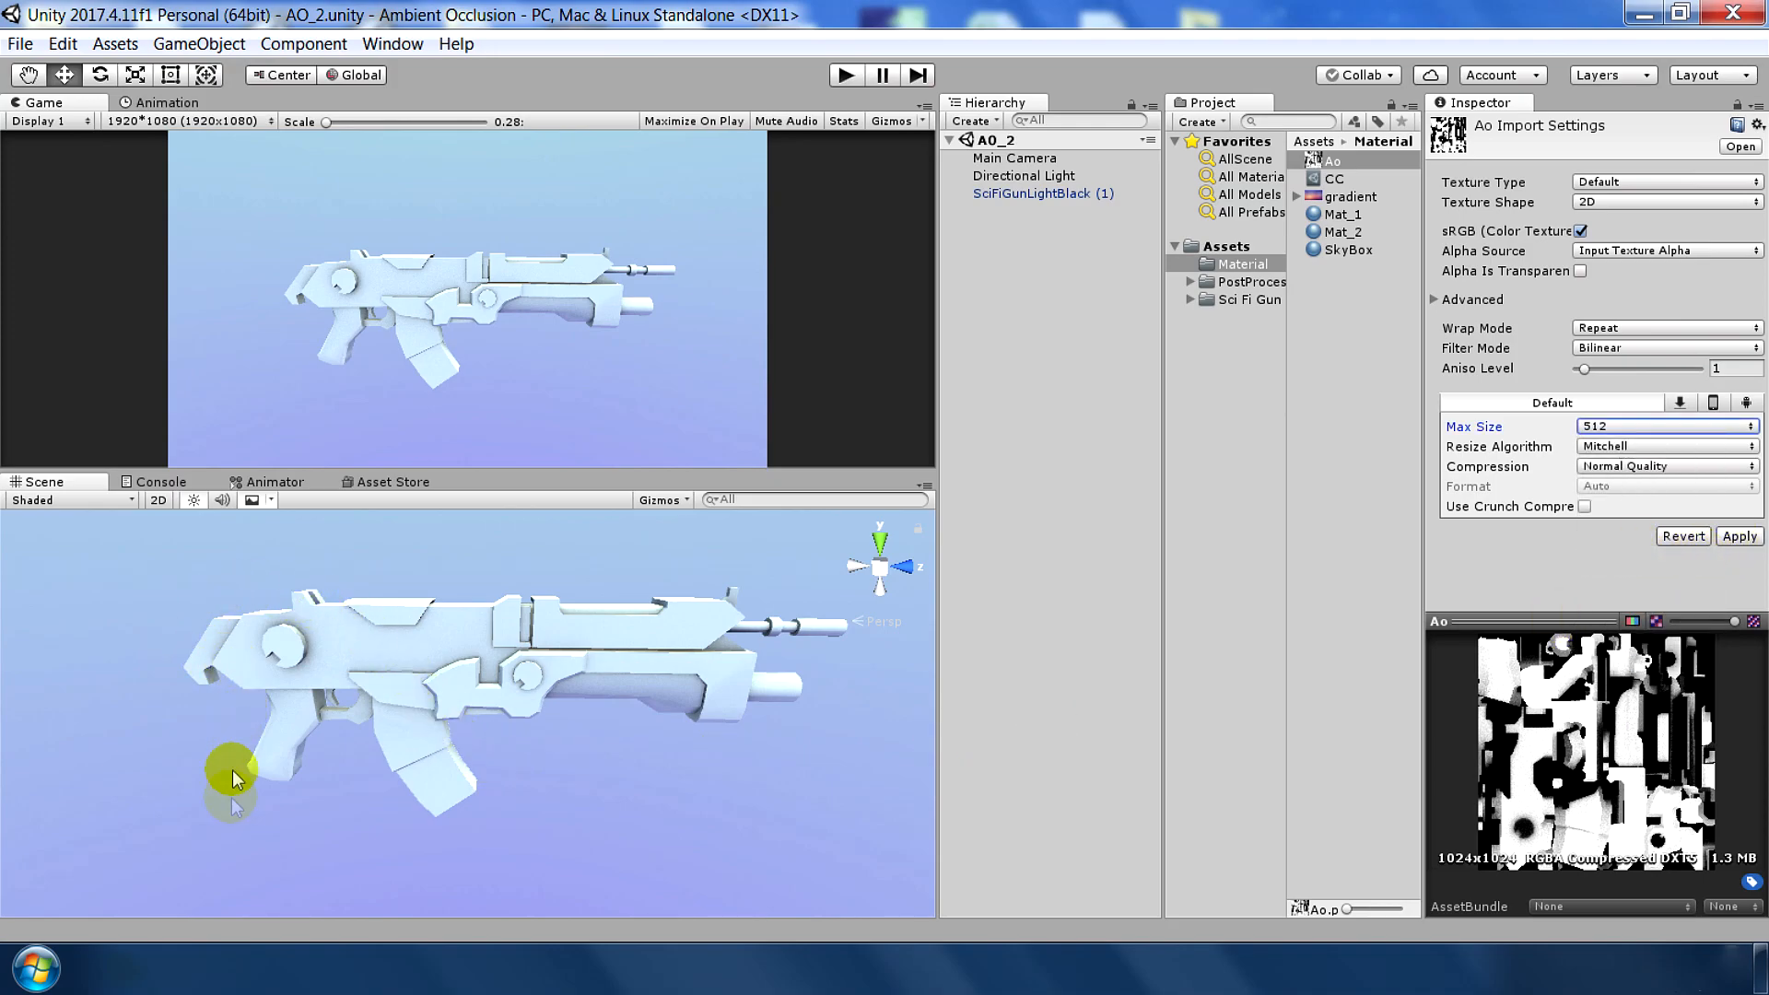
{"action": "mouse_move", "coordinate": [389, 560]}
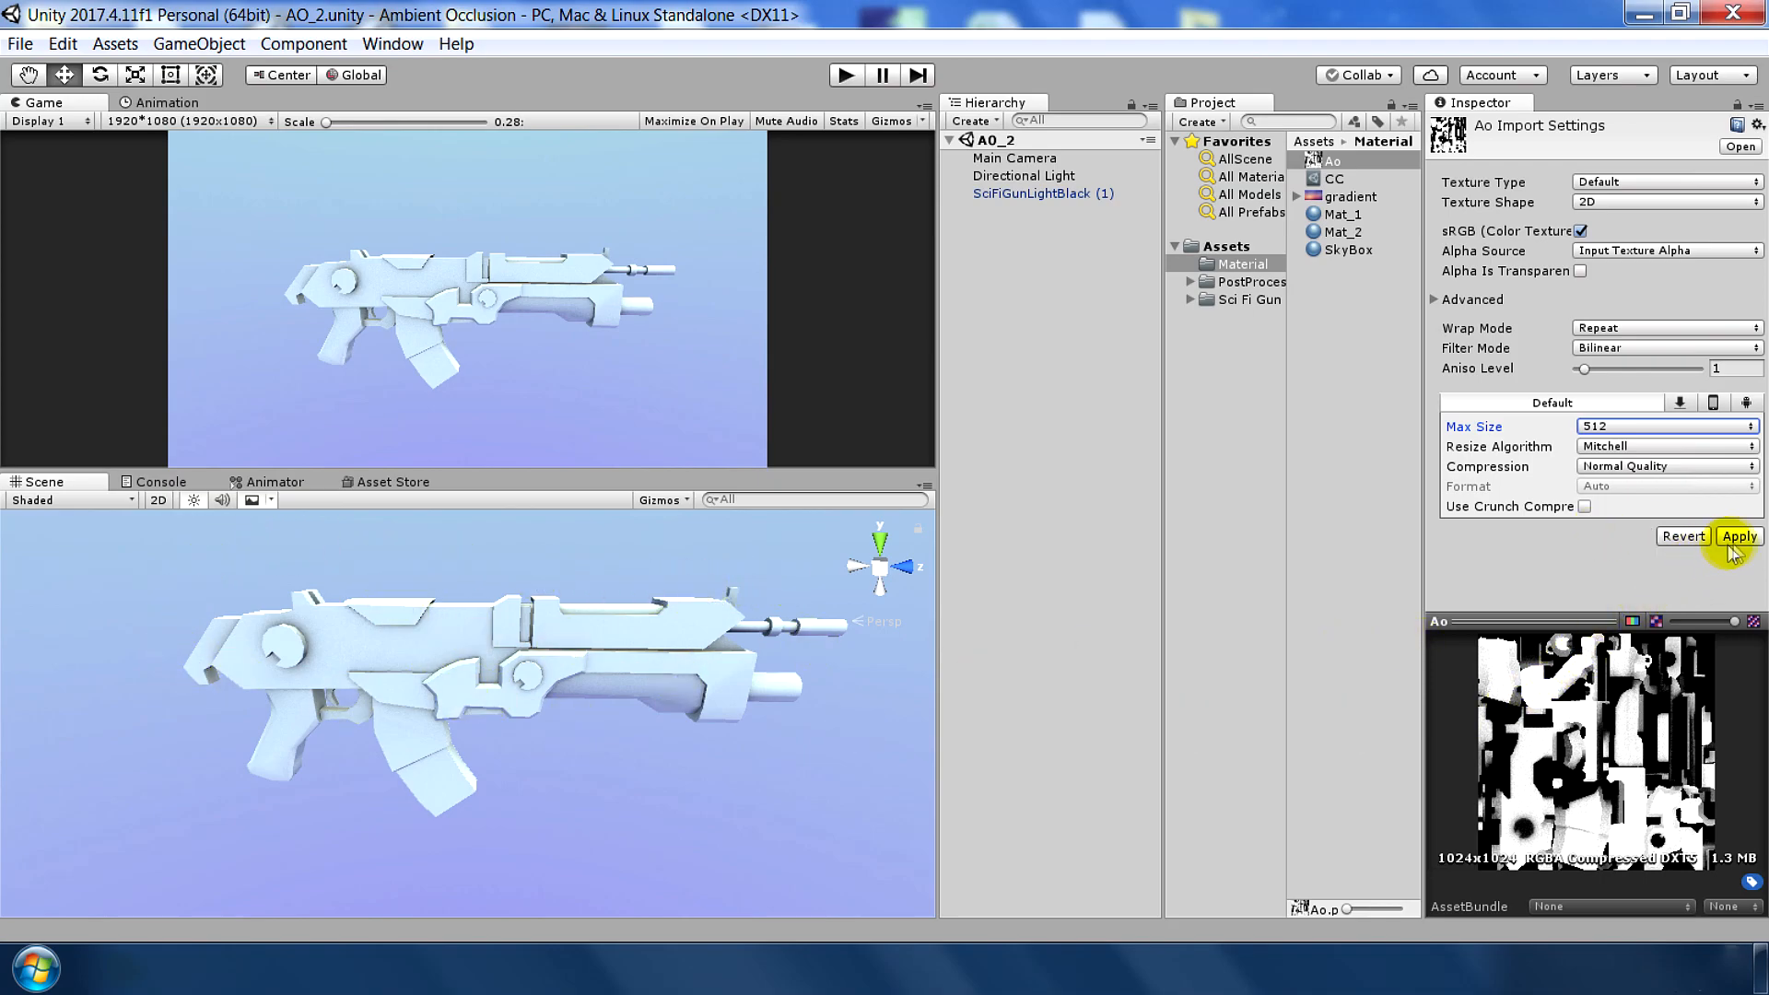
{"action": "left_click", "coordinate": [1737, 536]}
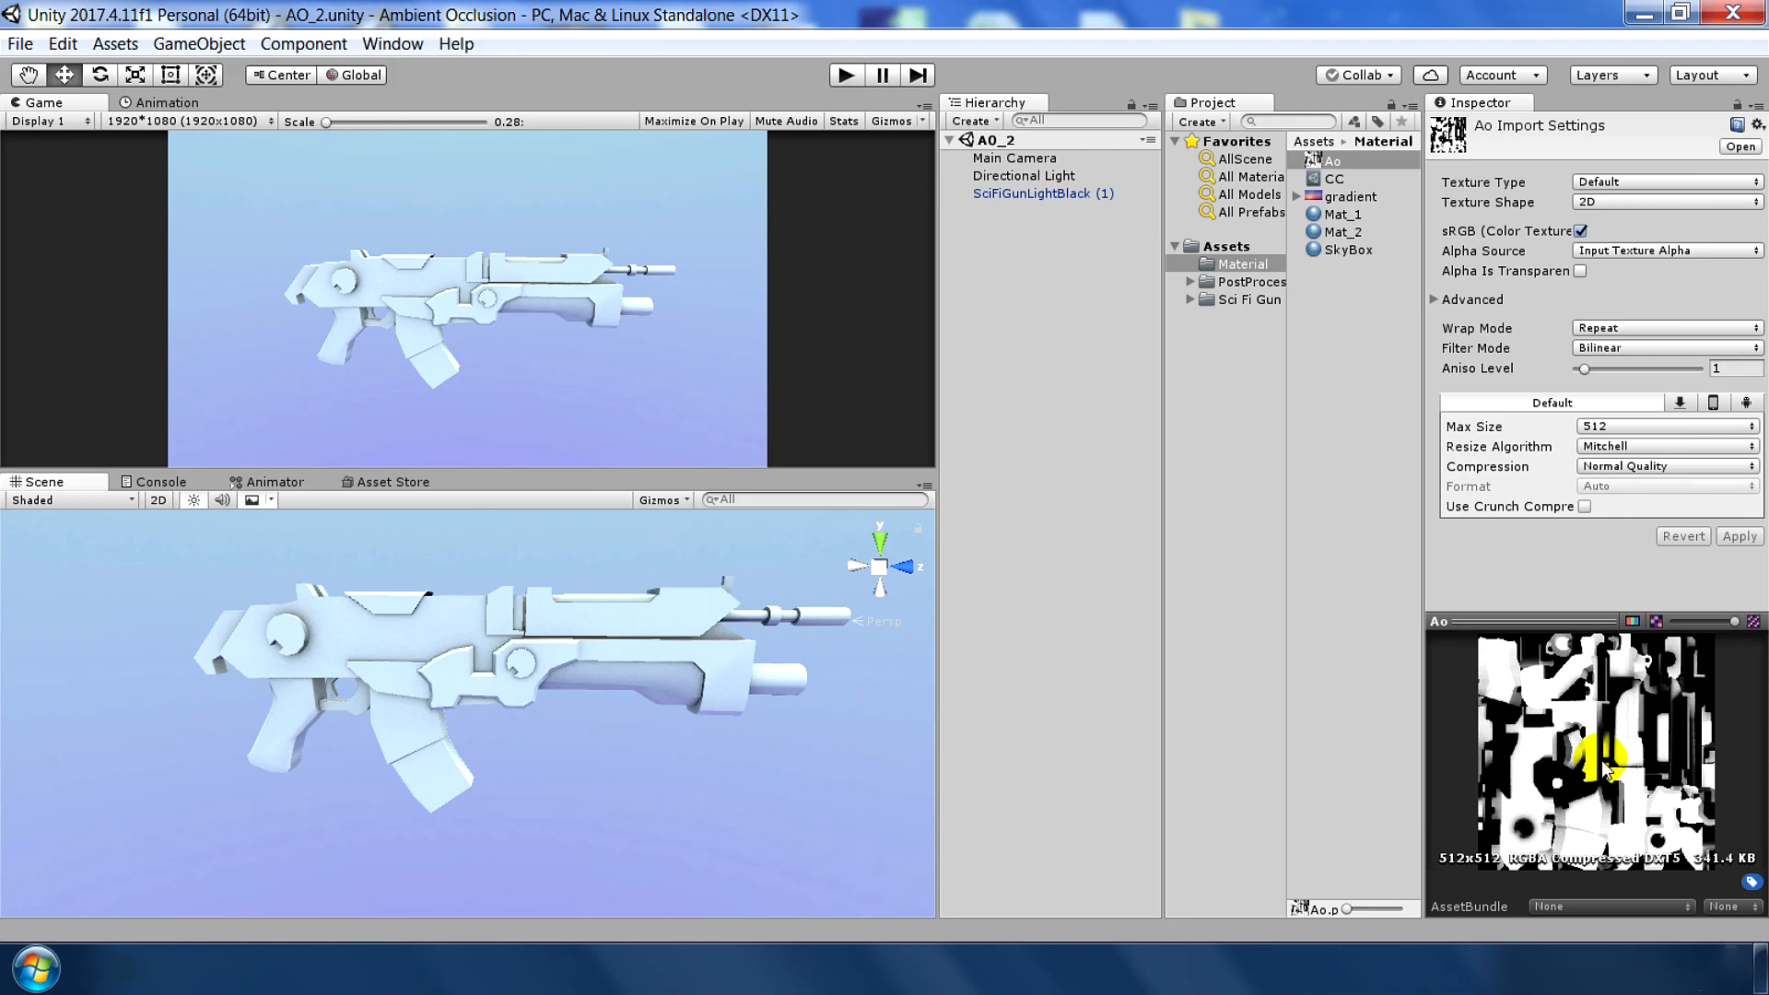
{"action": "mouse_move", "coordinate": [164, 615]}
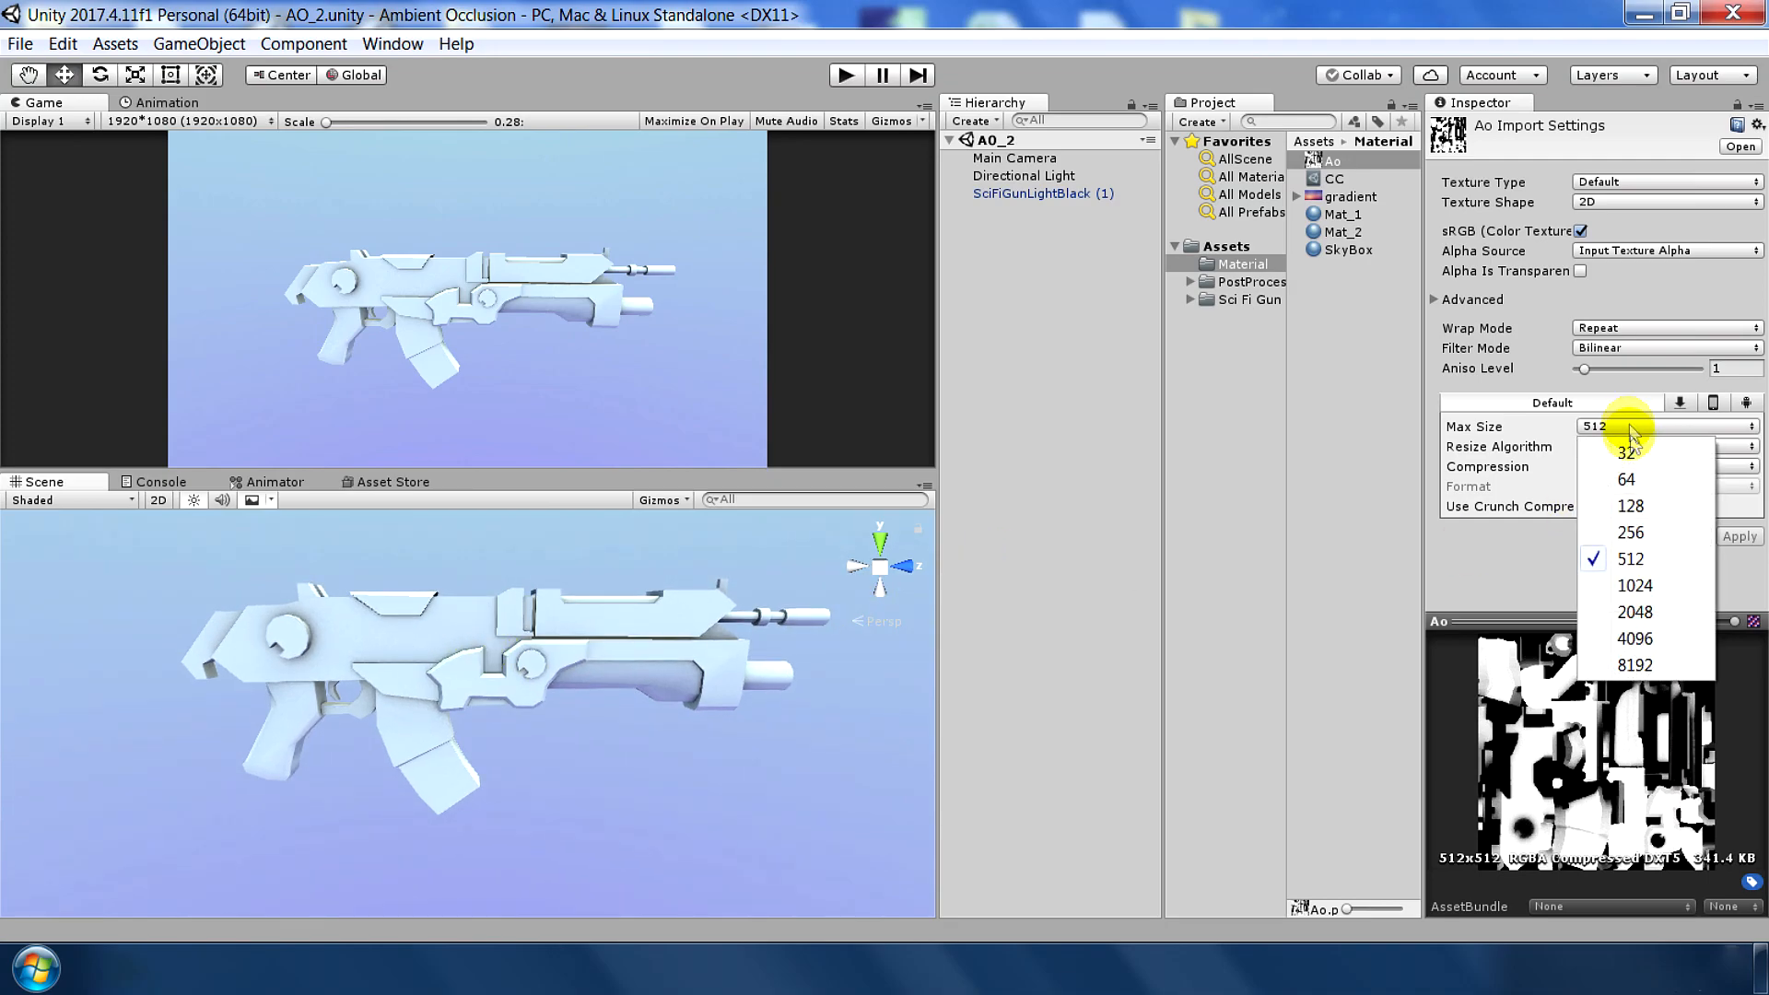
{"action": "left_click", "coordinate": [1628, 533]}
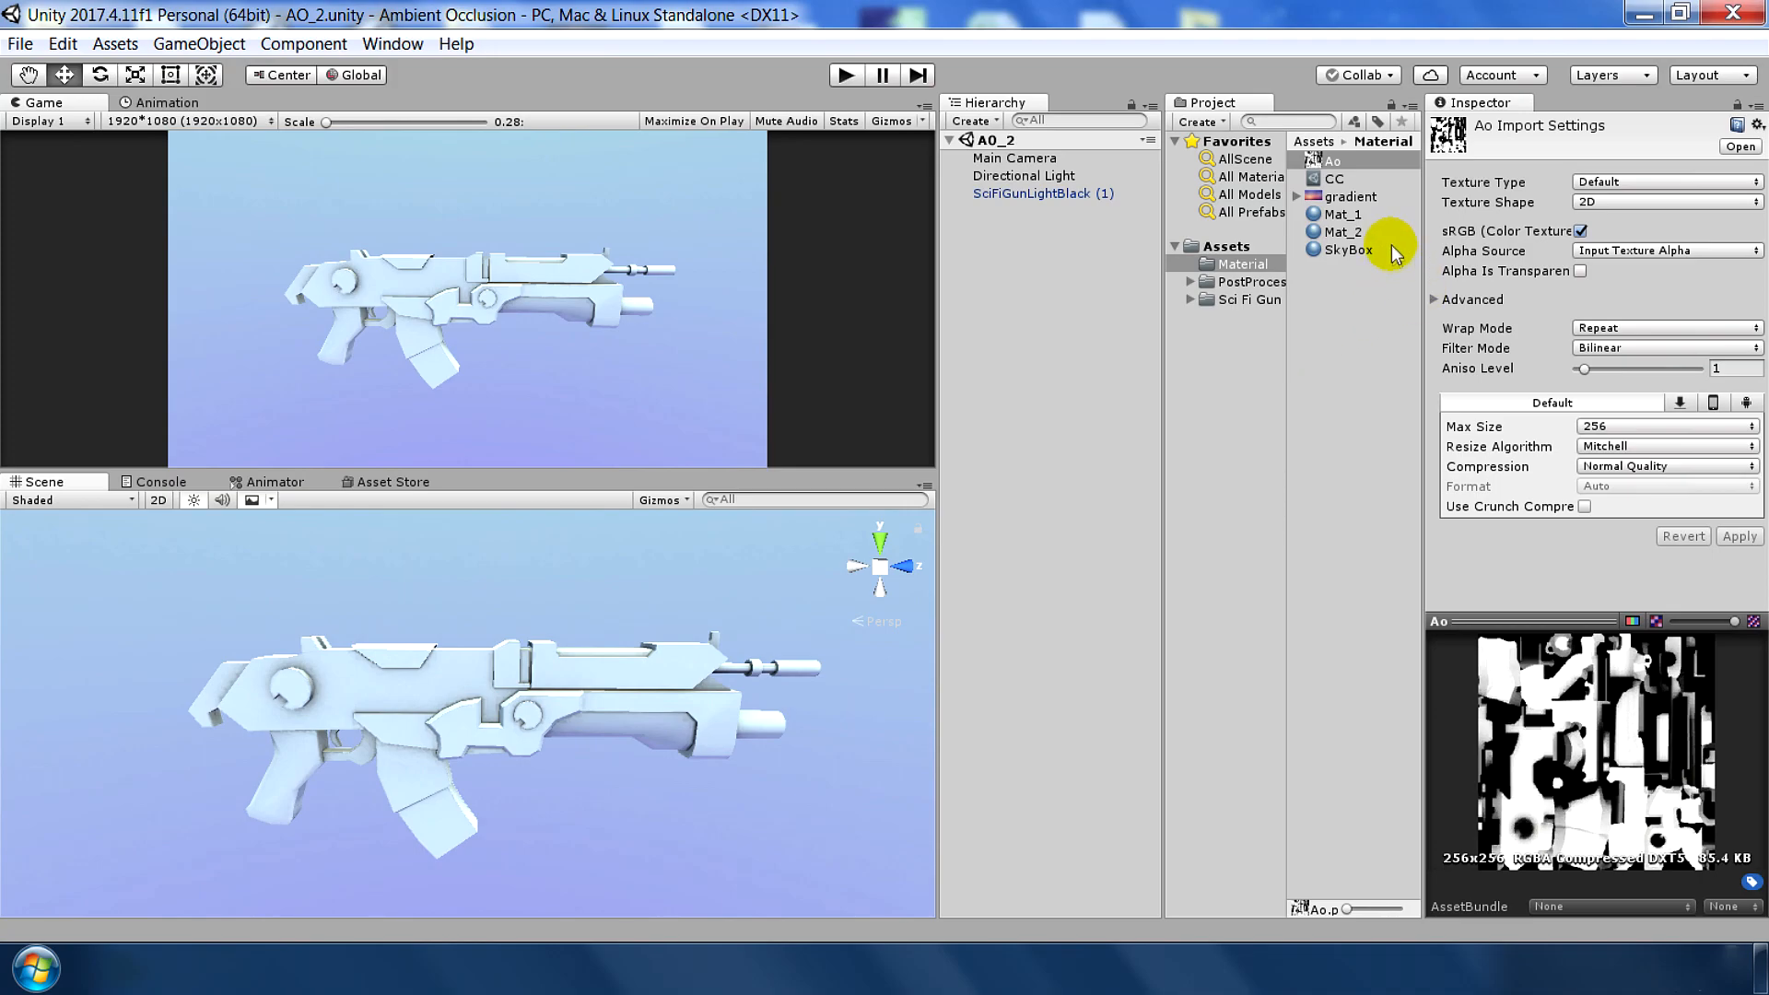
- Give Mat_2 a red-and-grey albedo texture and select the textured gun in the scene
{"action": "left_click", "coordinate": [1343, 232]}
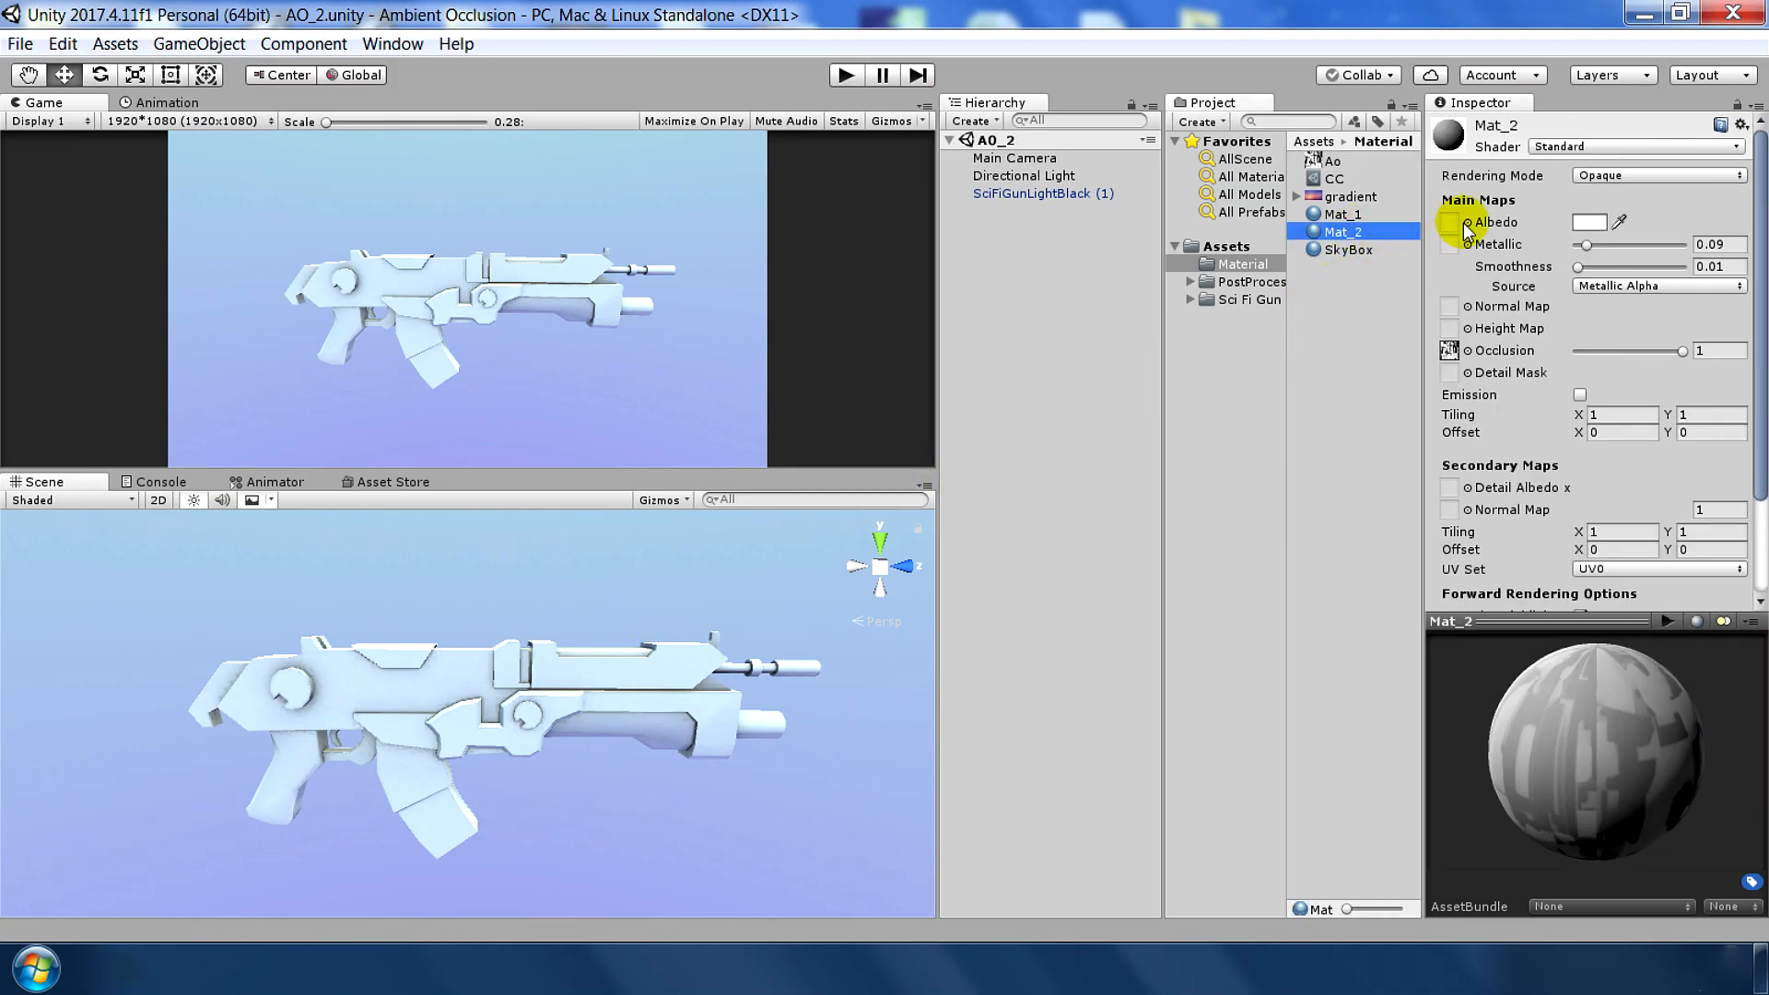
{"action": "left_click", "coordinate": [1616, 223]}
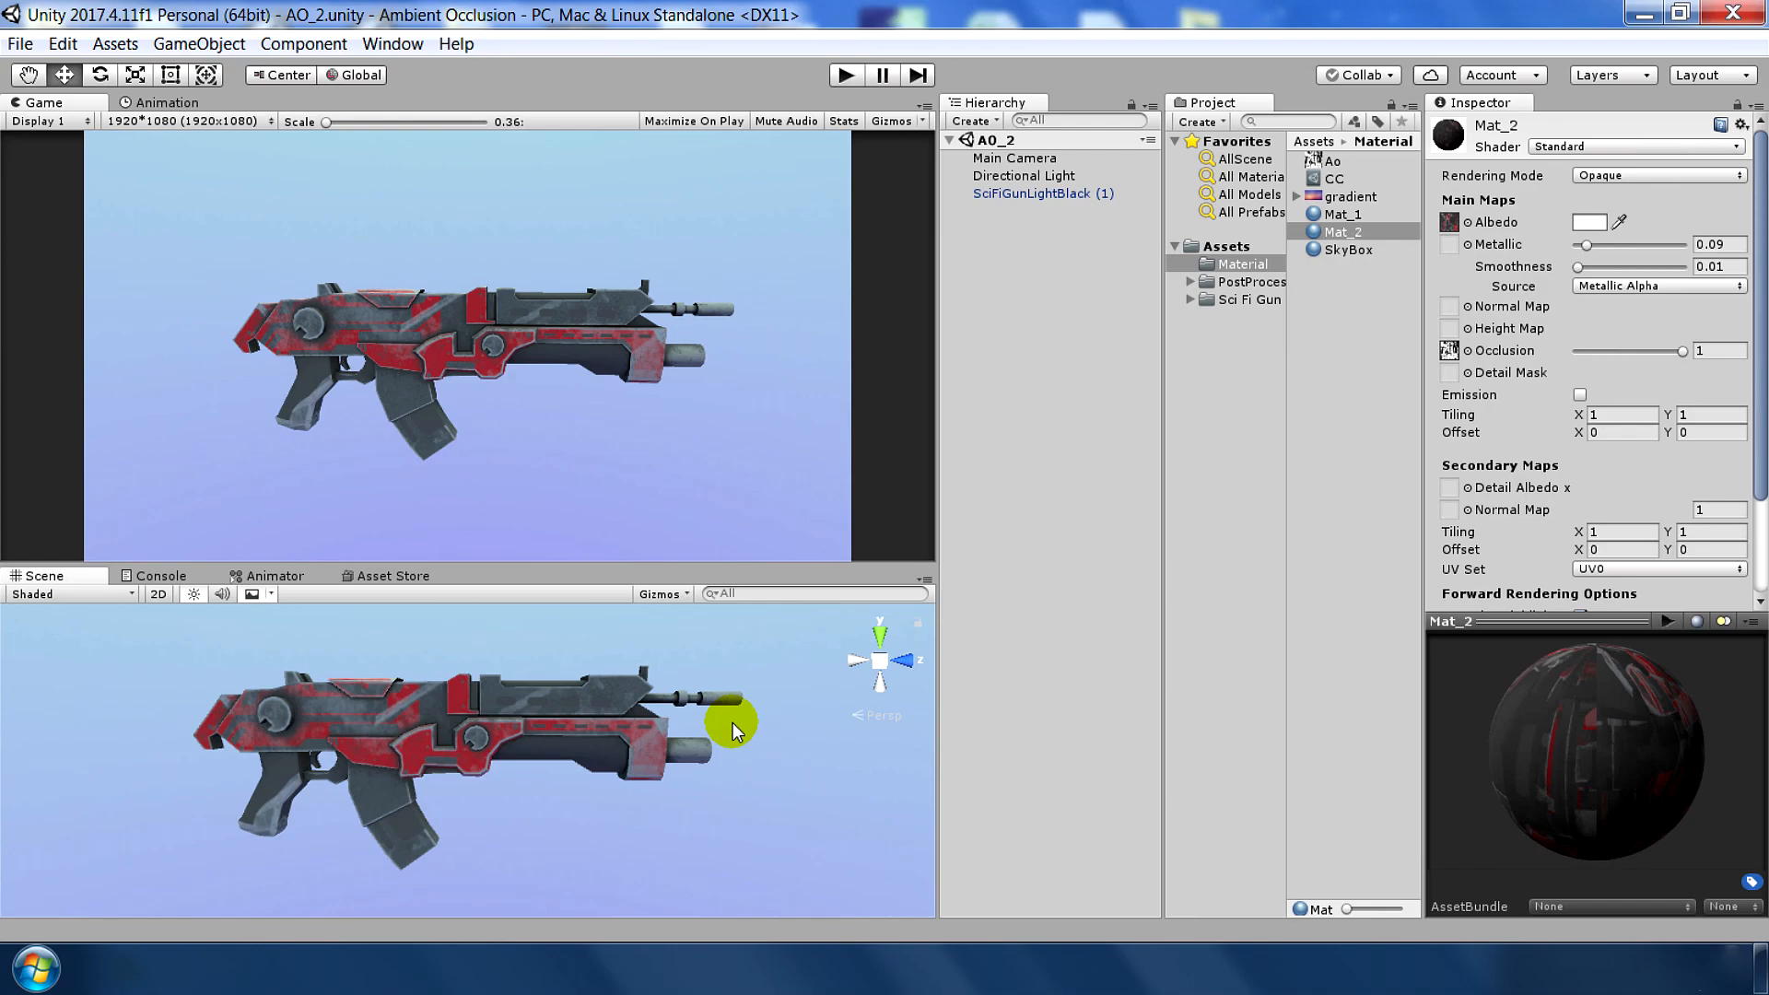
{"action": "left_click", "coordinate": [1188, 282]}
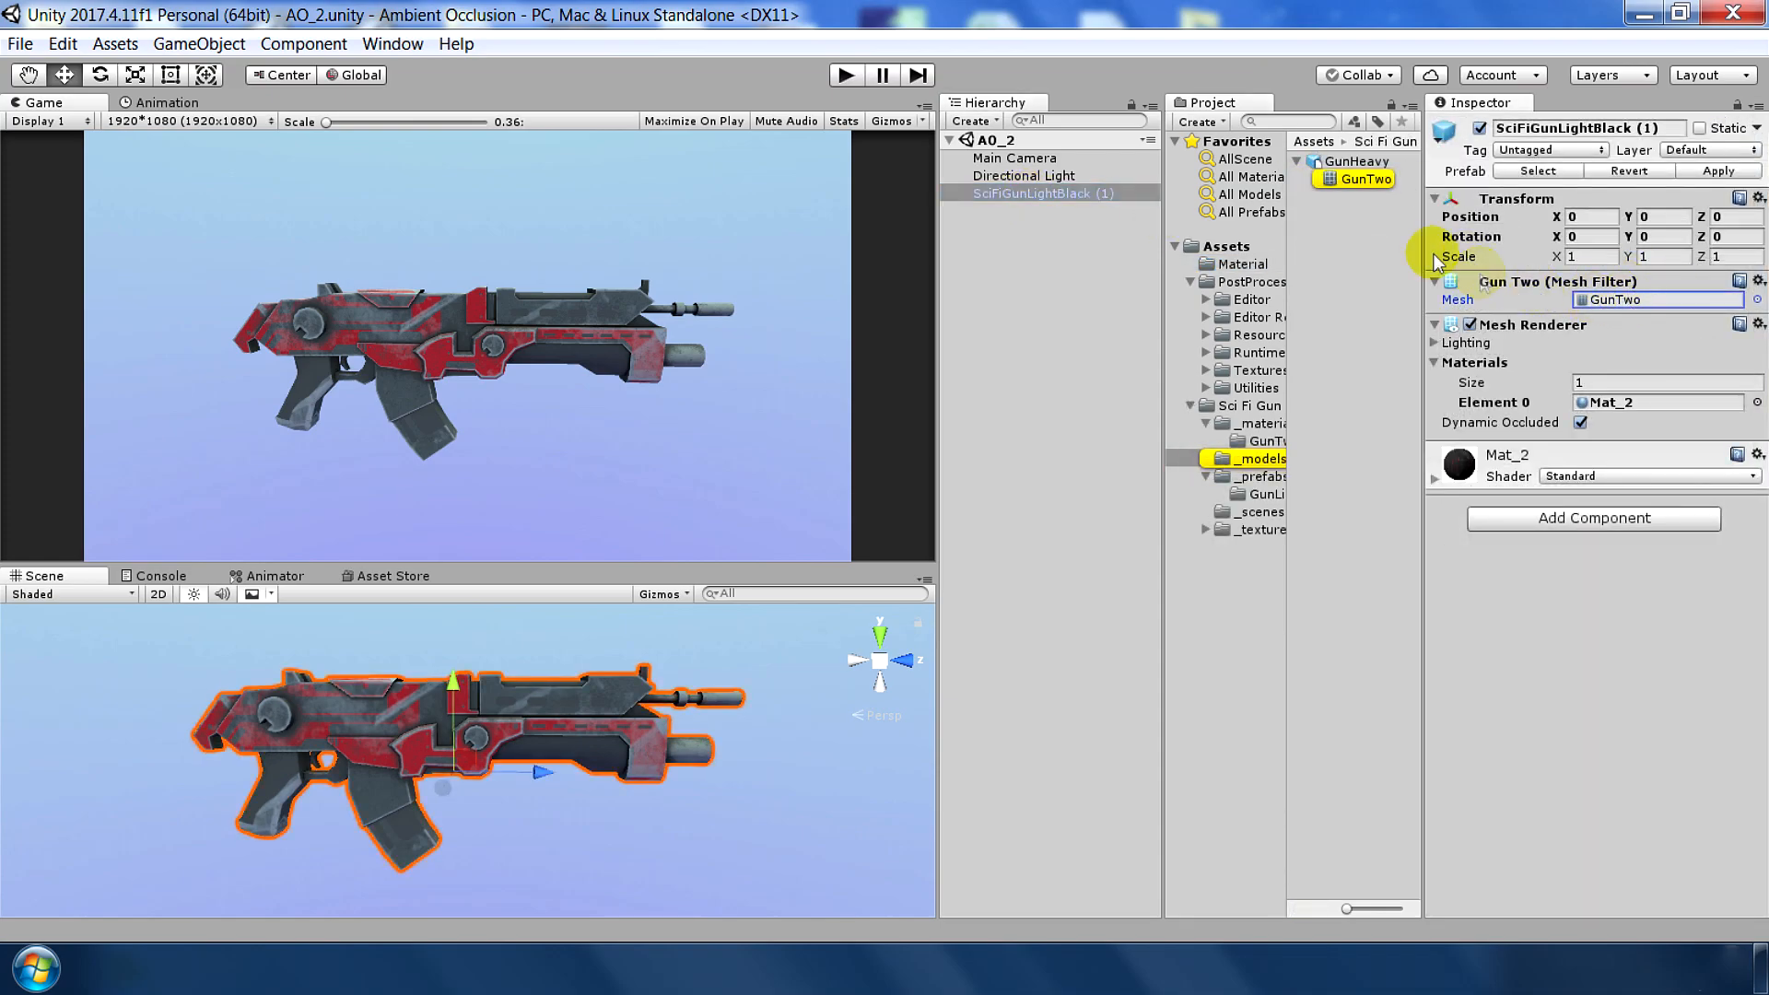
- Choose a context-menu action on the GunTwo model asset before switching to Blender
{"action": "right_click", "coordinate": [1363, 178]}
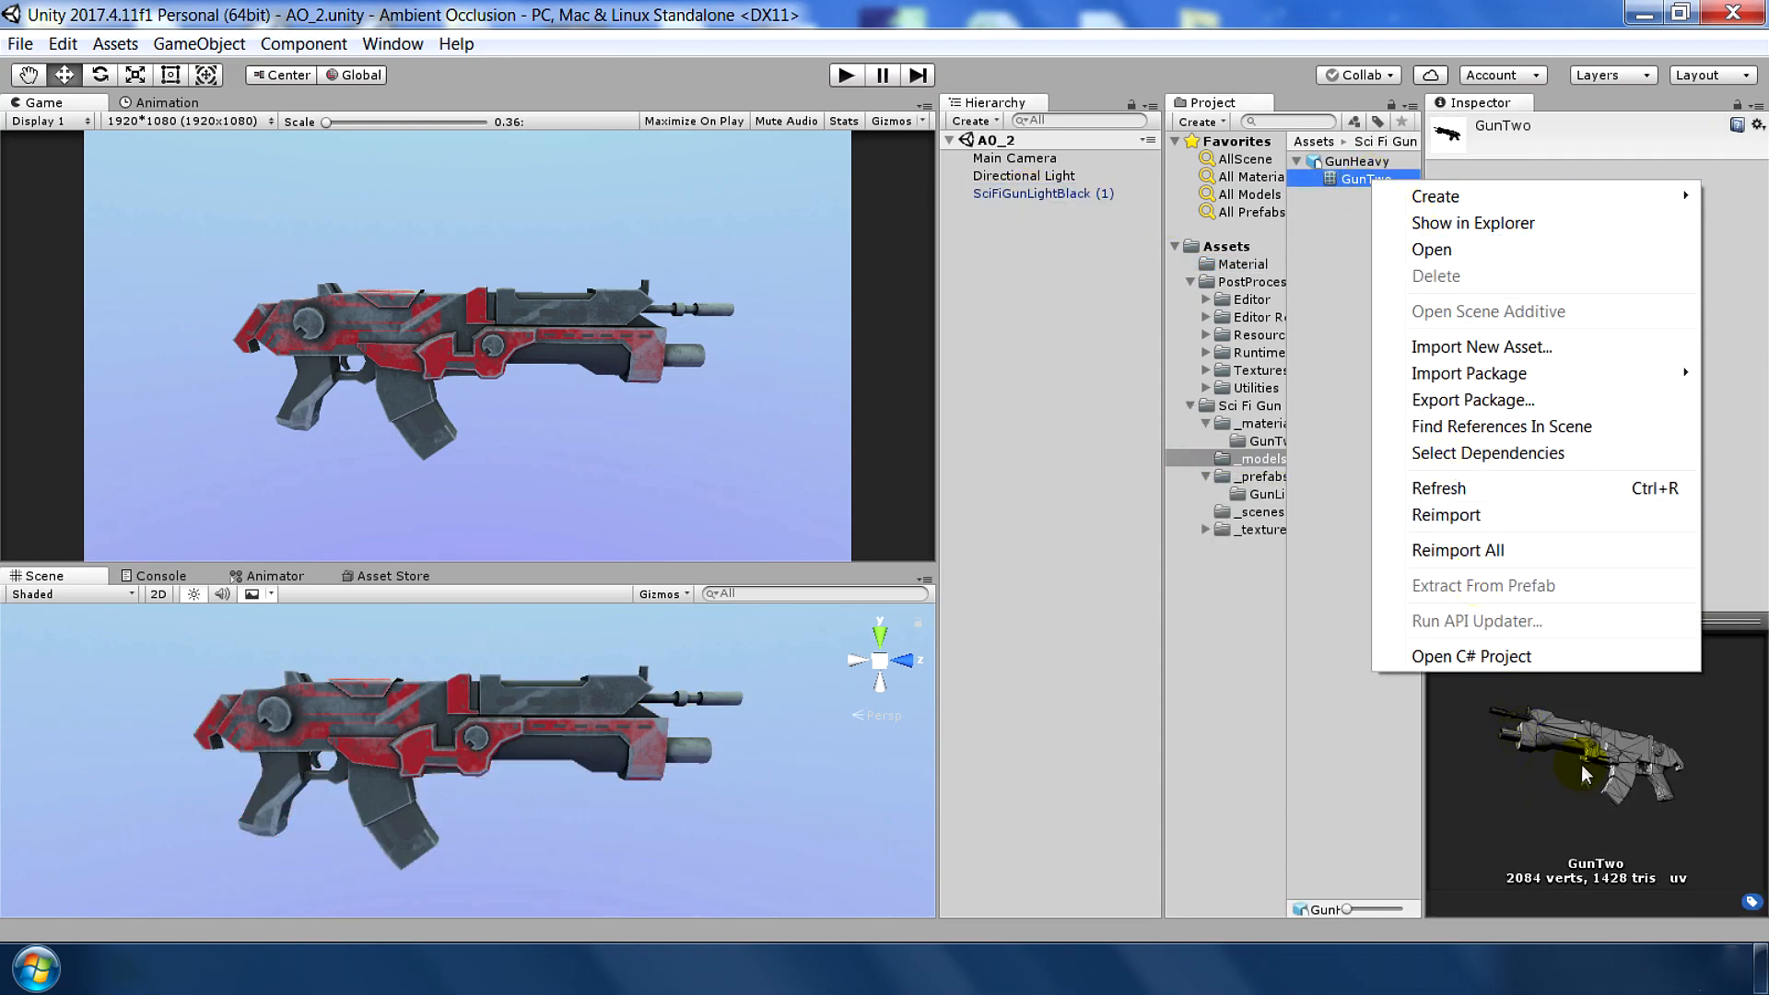
{"action": "left_click", "coordinate": [1365, 178]}
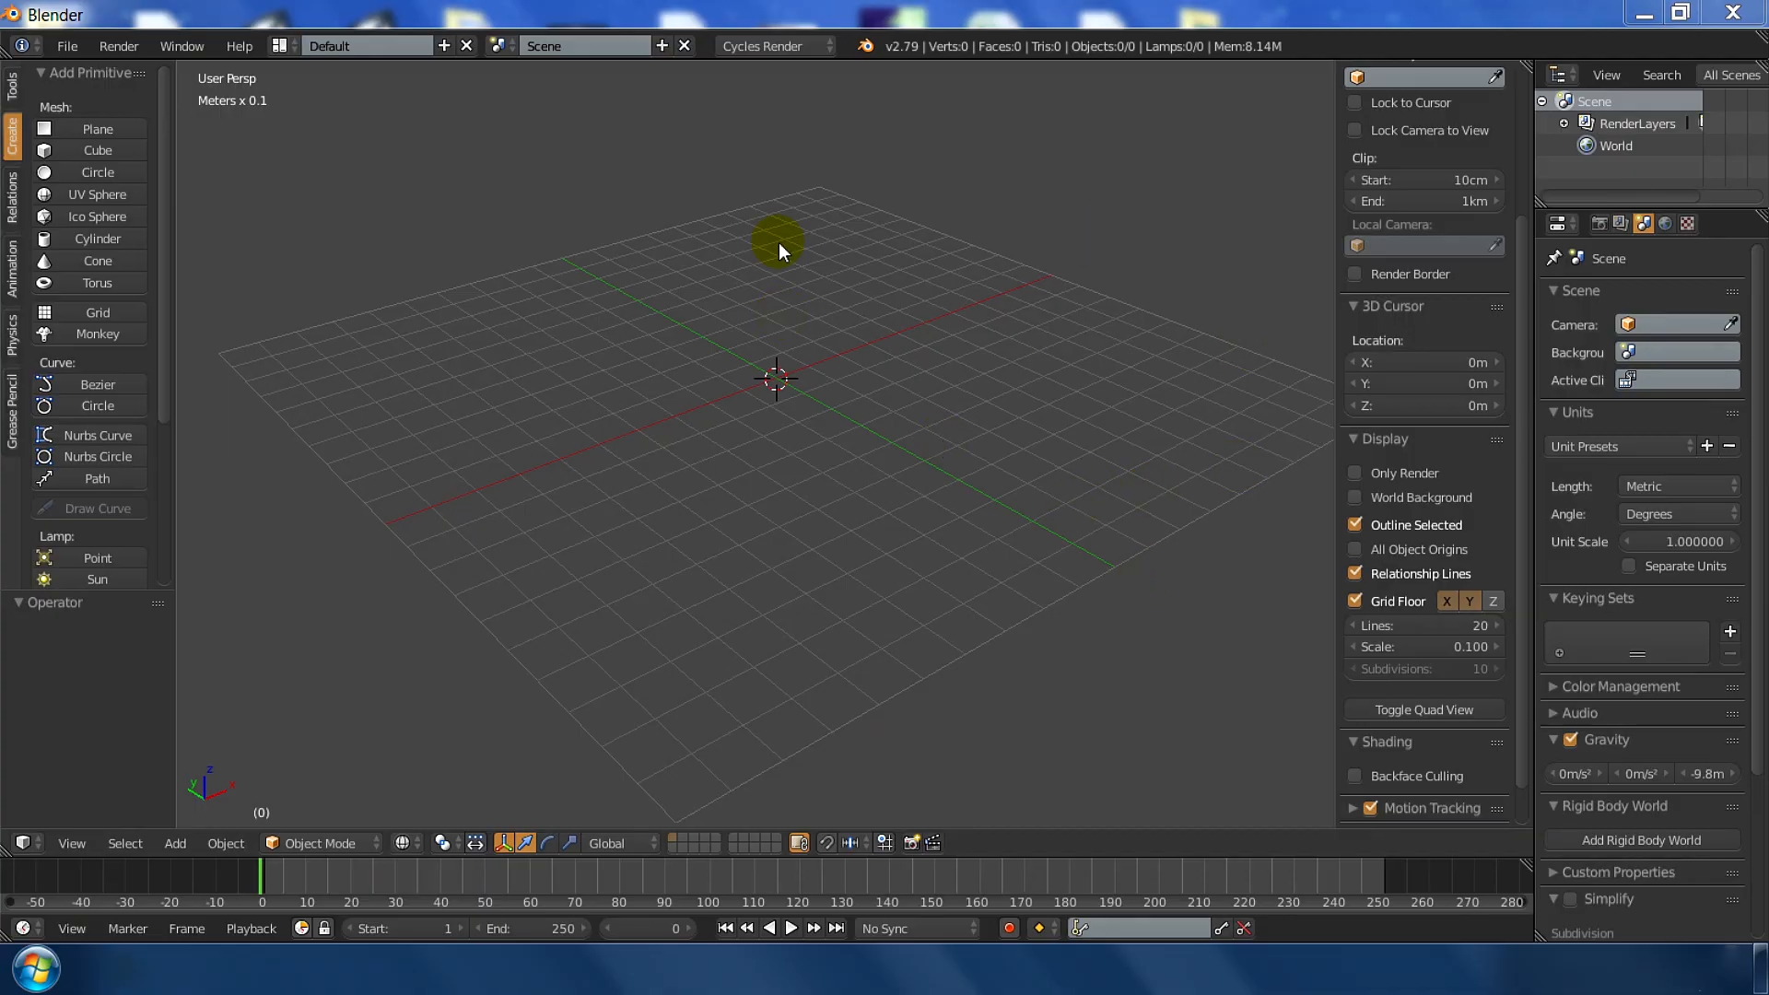
- Import the GunHeavy.FBX gun model into the Blender scene via the FBX importer
{"action": "left_click", "coordinate": [66, 46]}
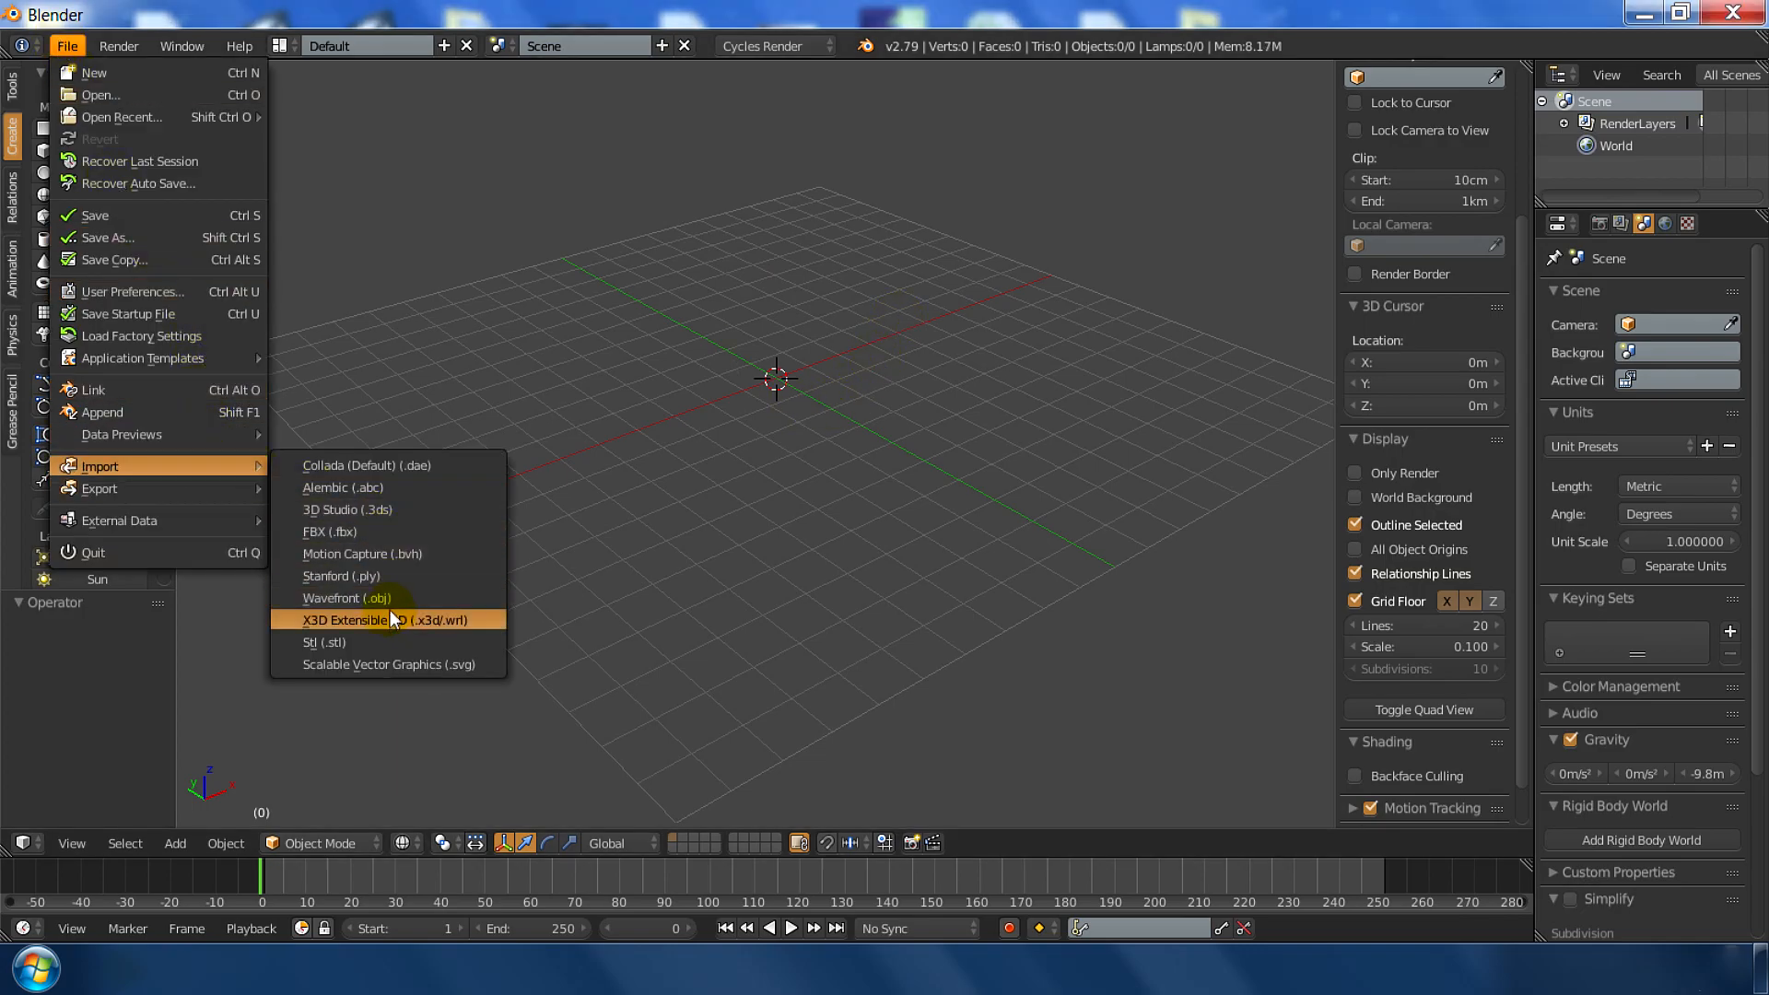
{"action": "left_click", "coordinate": [330, 530]}
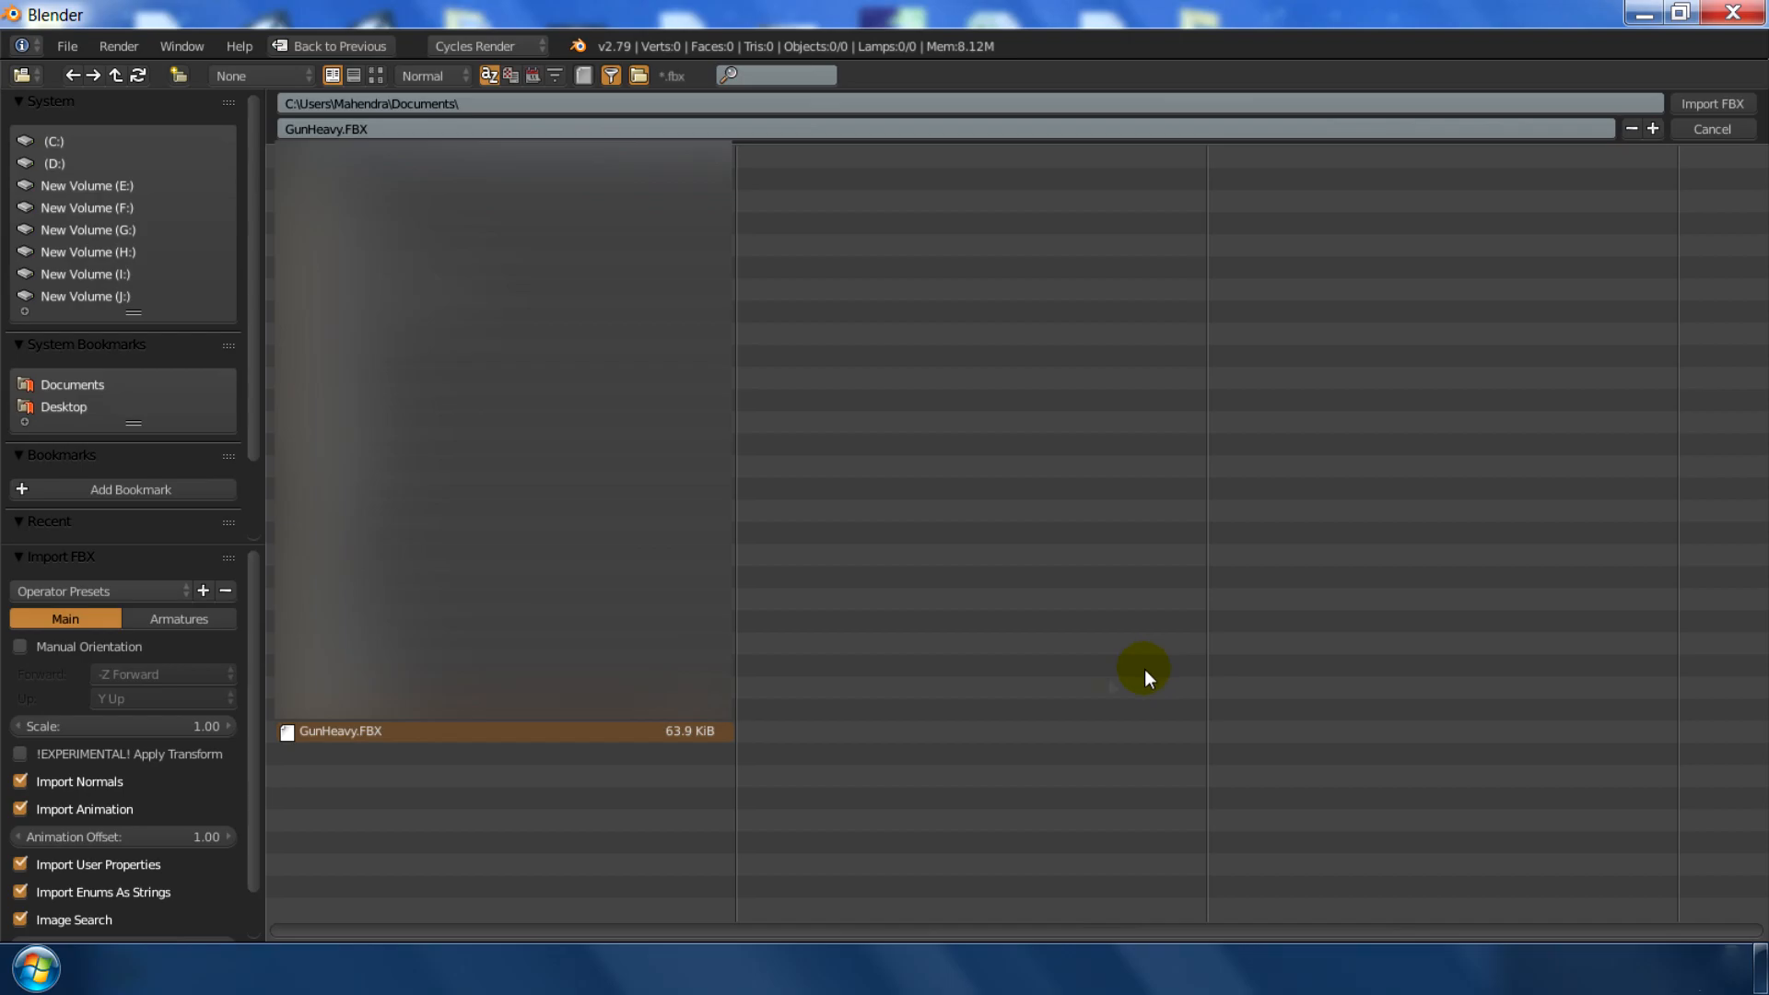
{"action": "mouse_move", "coordinate": [1712, 103]}
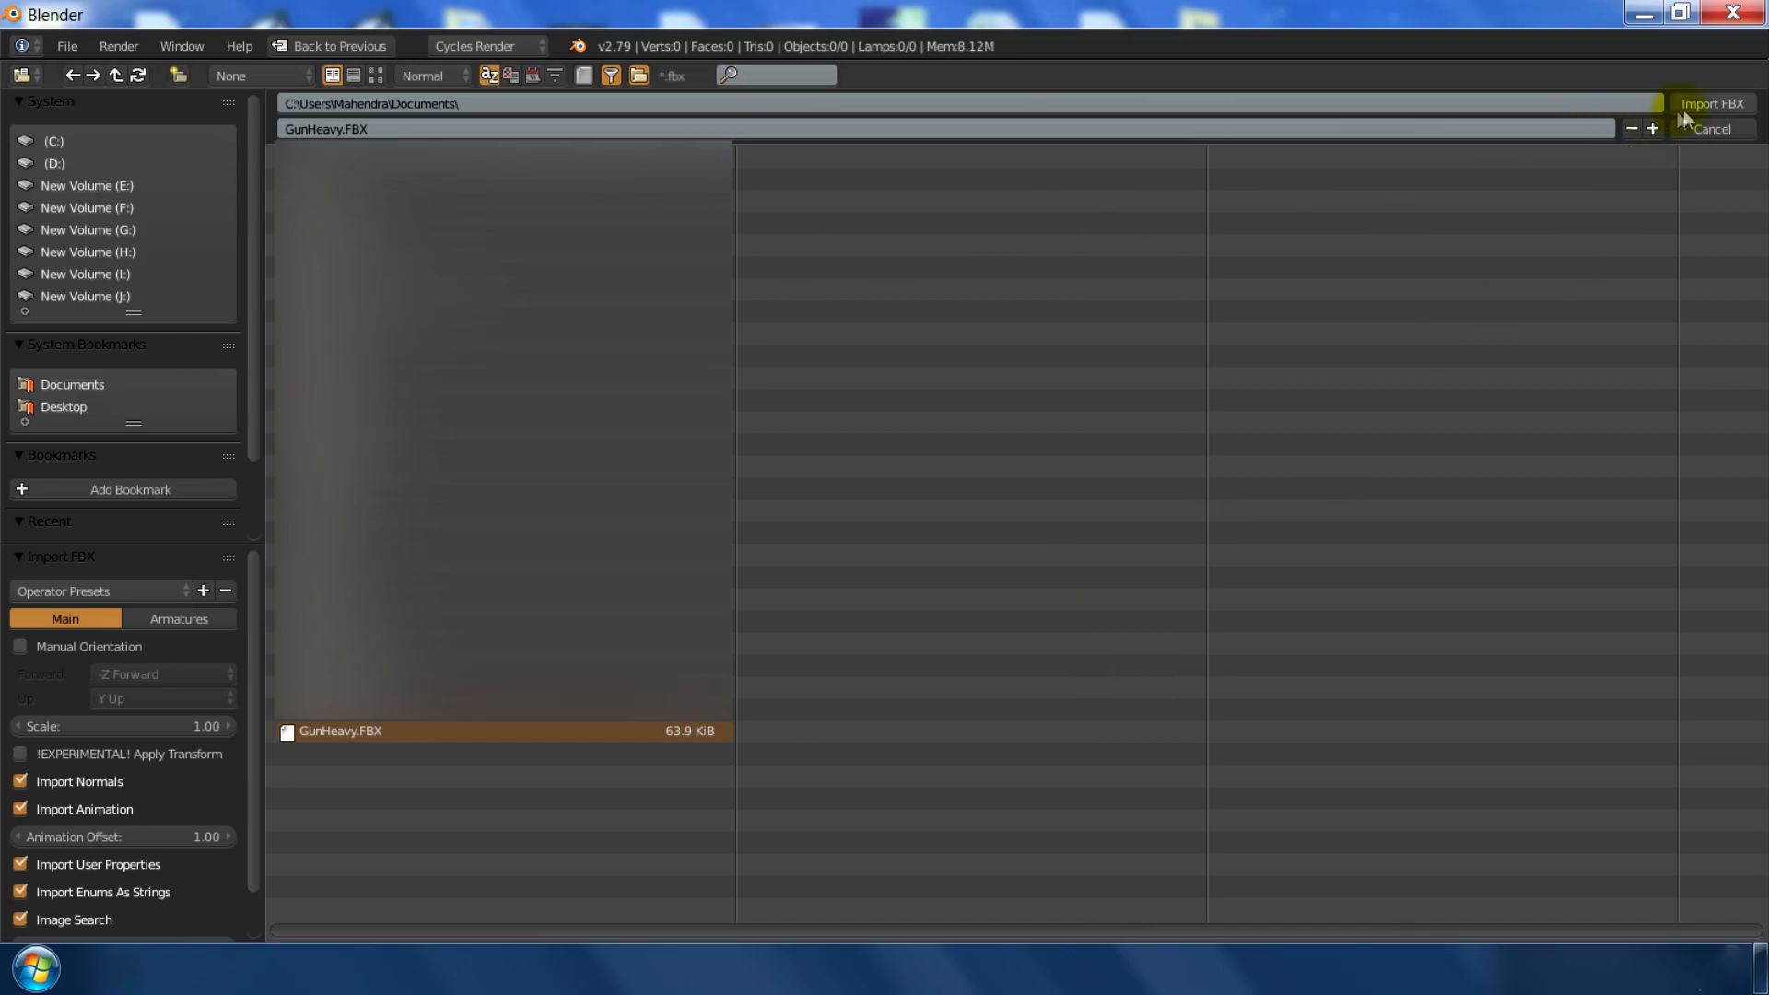
{"action": "left_click", "coordinate": [1709, 104]}
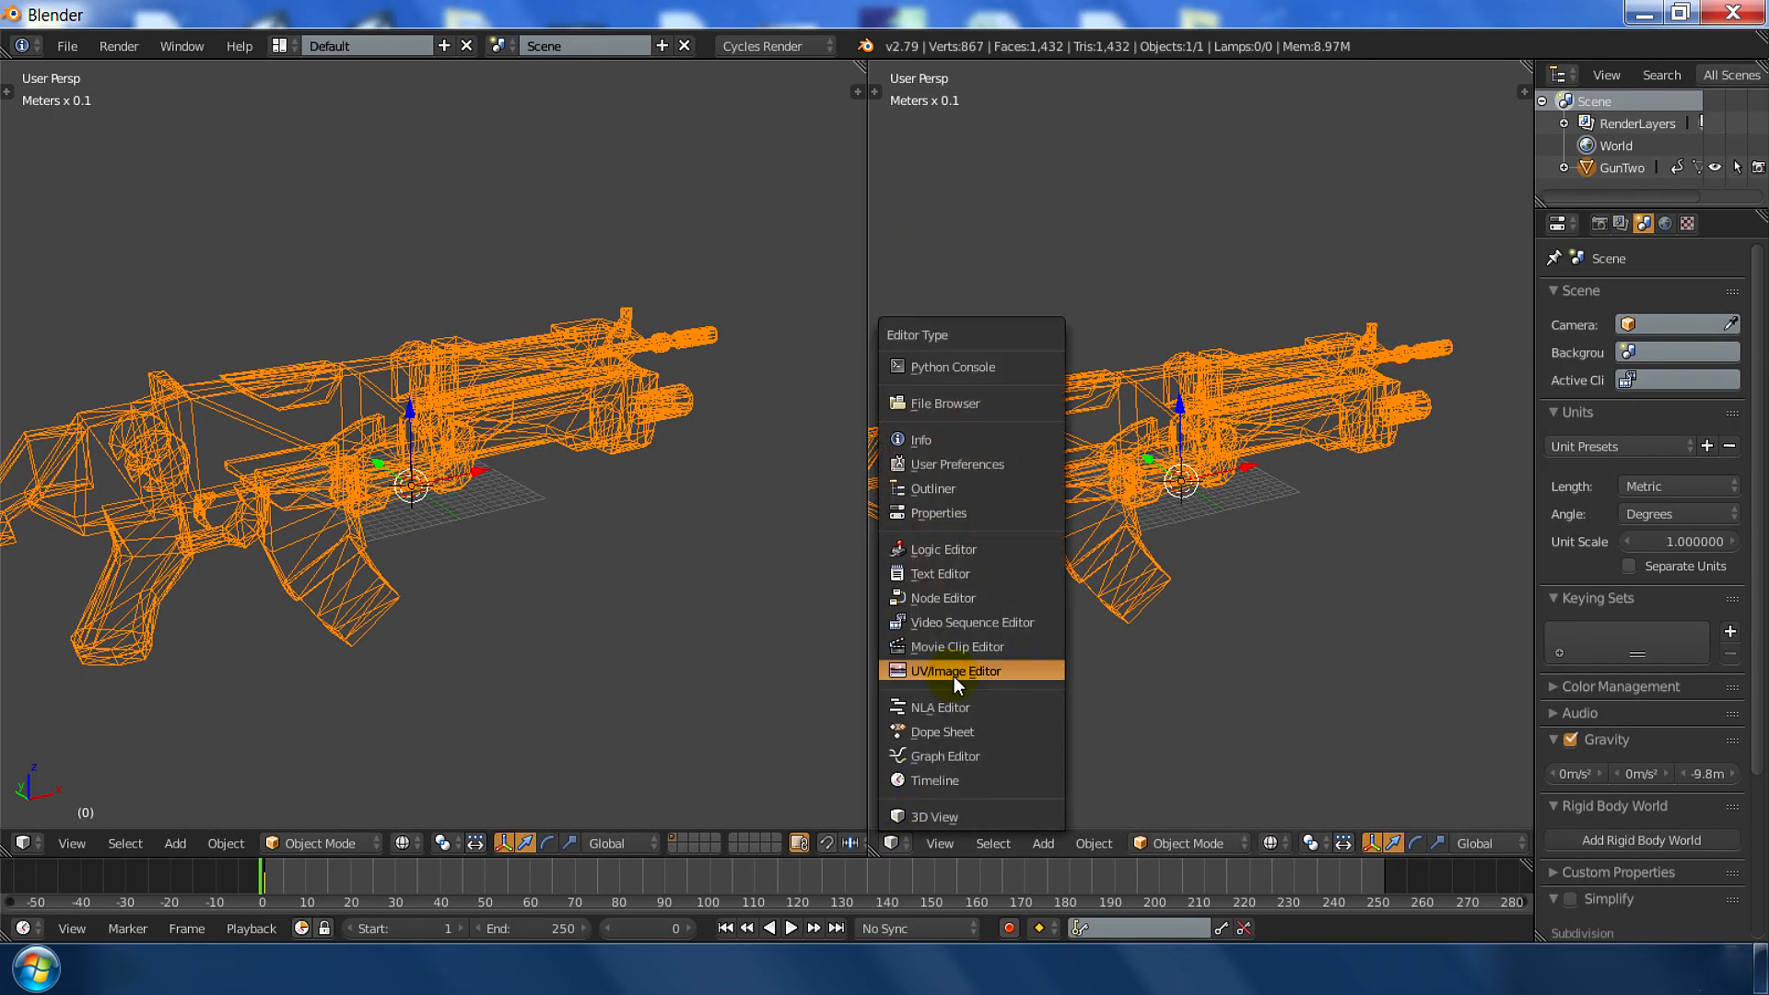
- Make the right area a UV/Image Editor and create a new black 1024×1024 image named AO
{"action": "left_click", "coordinate": [953, 670]}
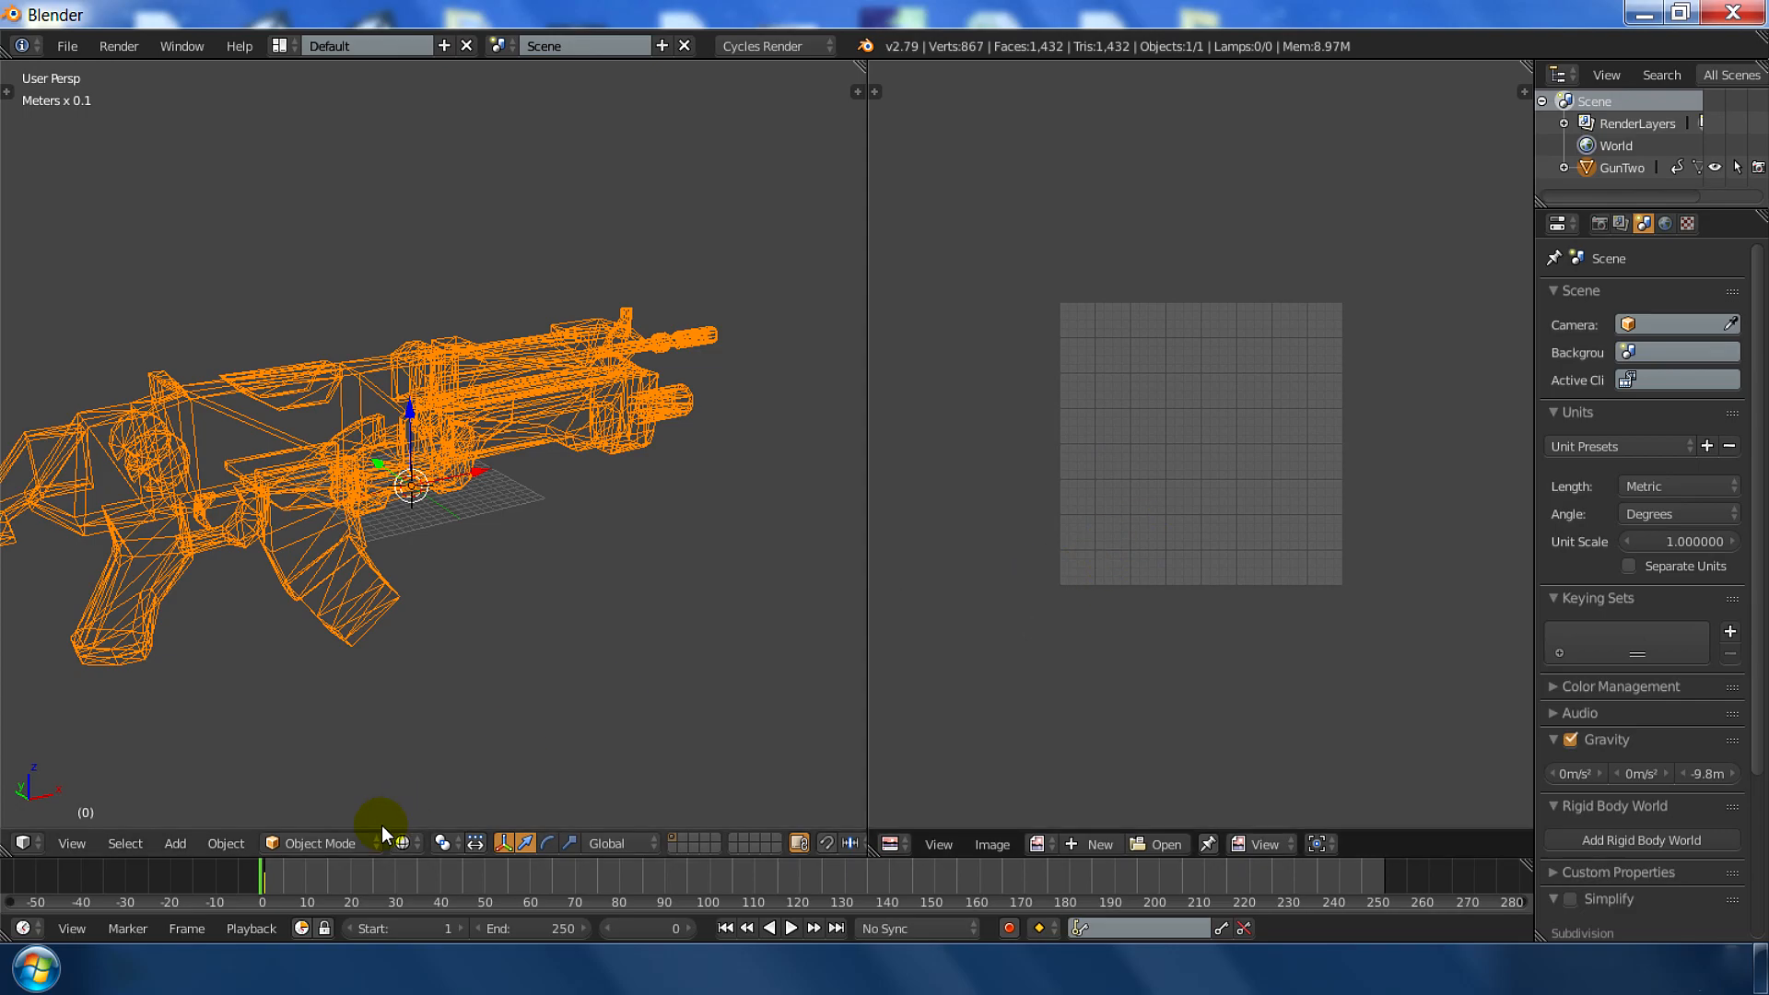
{"action": "mouse_move", "coordinate": [333, 842]}
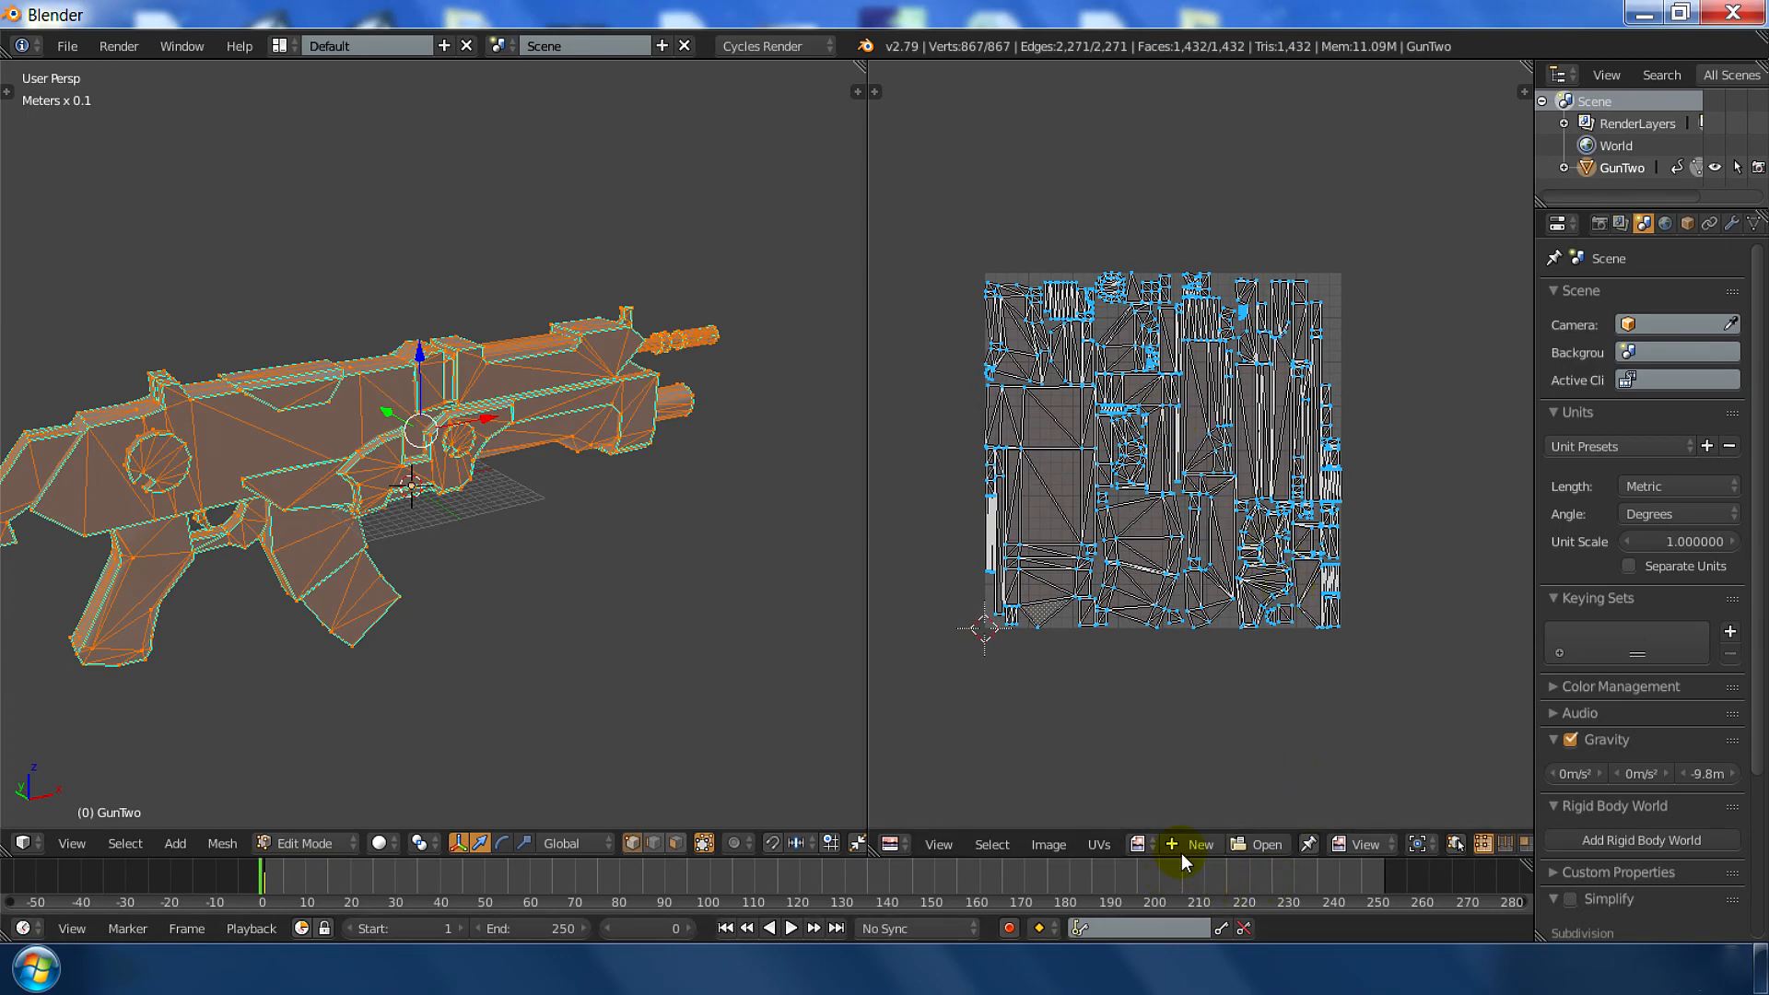
{"action": "left_click", "coordinate": [1194, 844]}
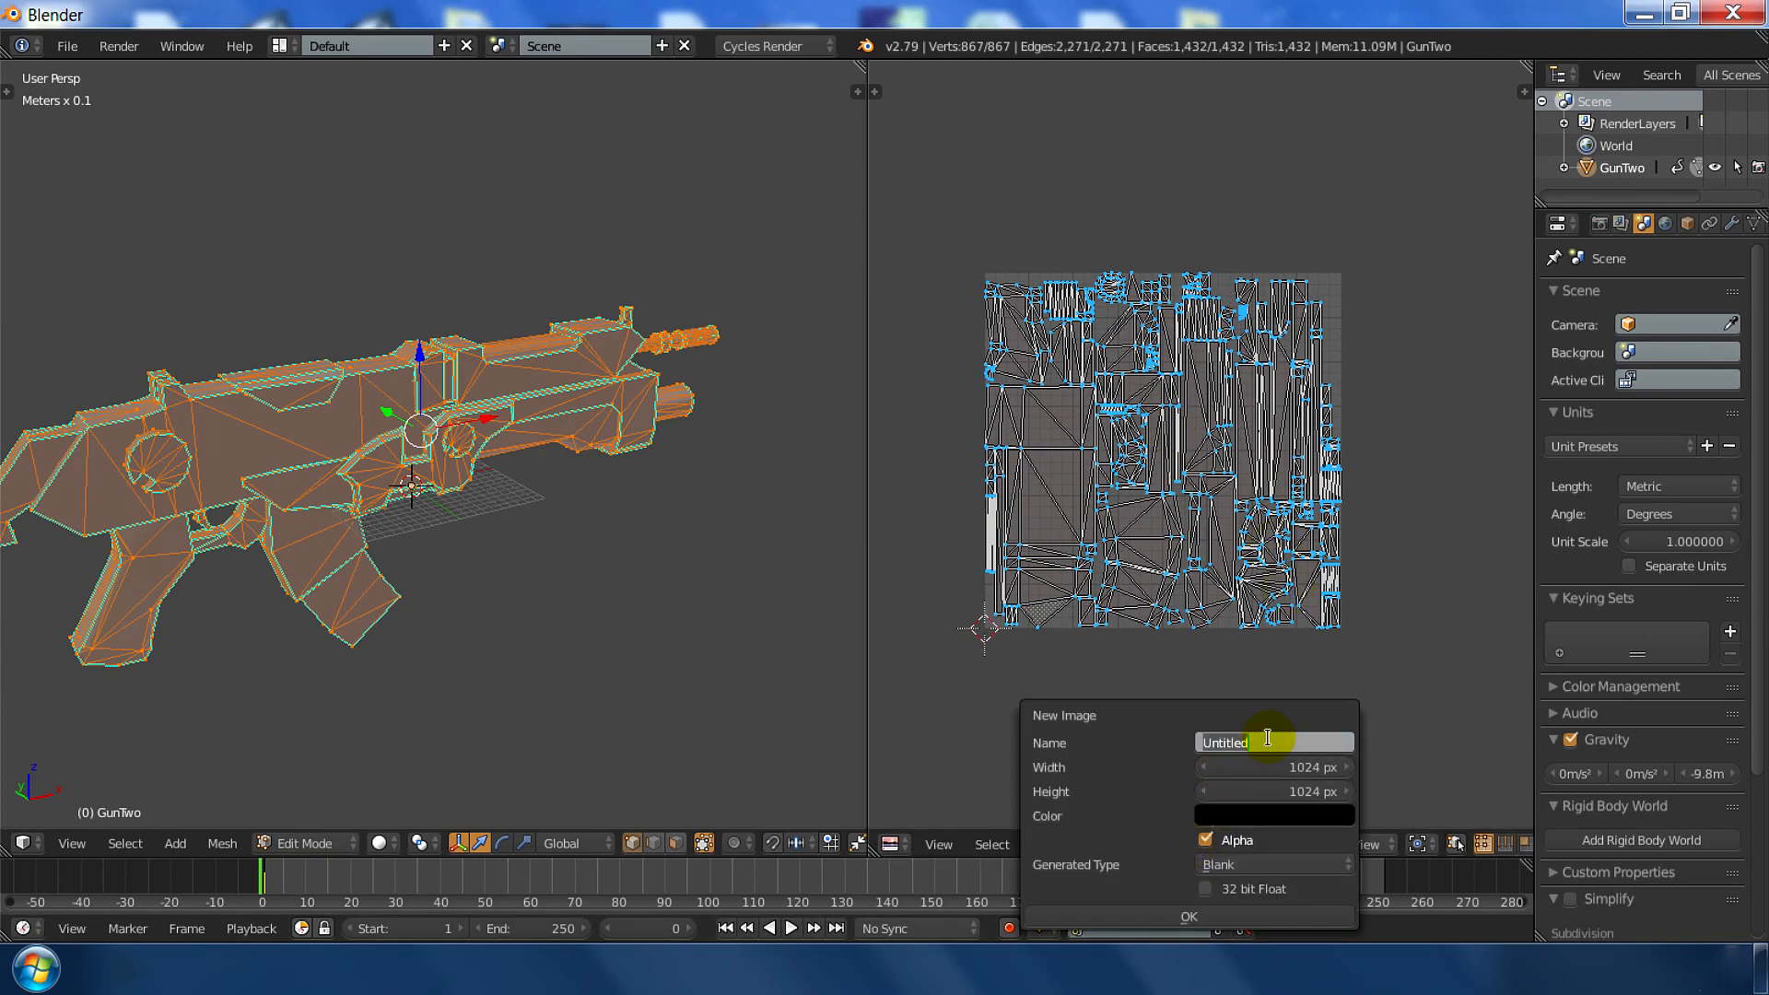
{"action": "type", "text": "AO"}
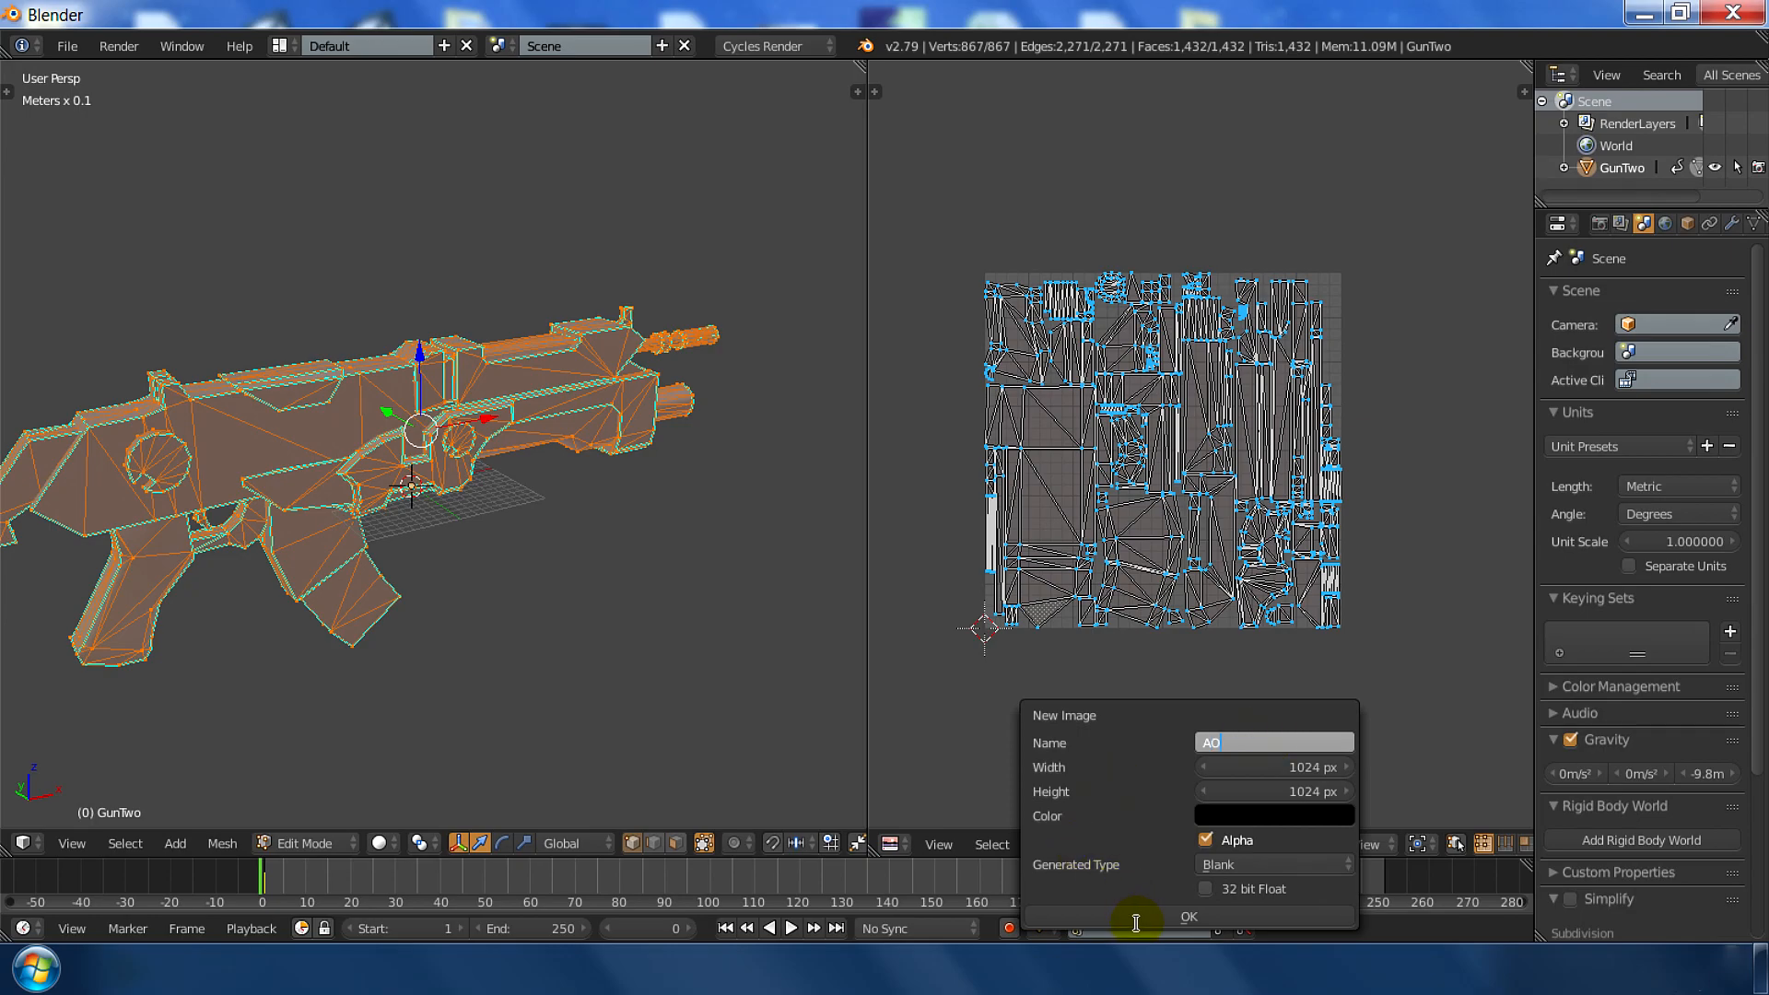
{"action": "left_click", "coordinate": [1186, 915]}
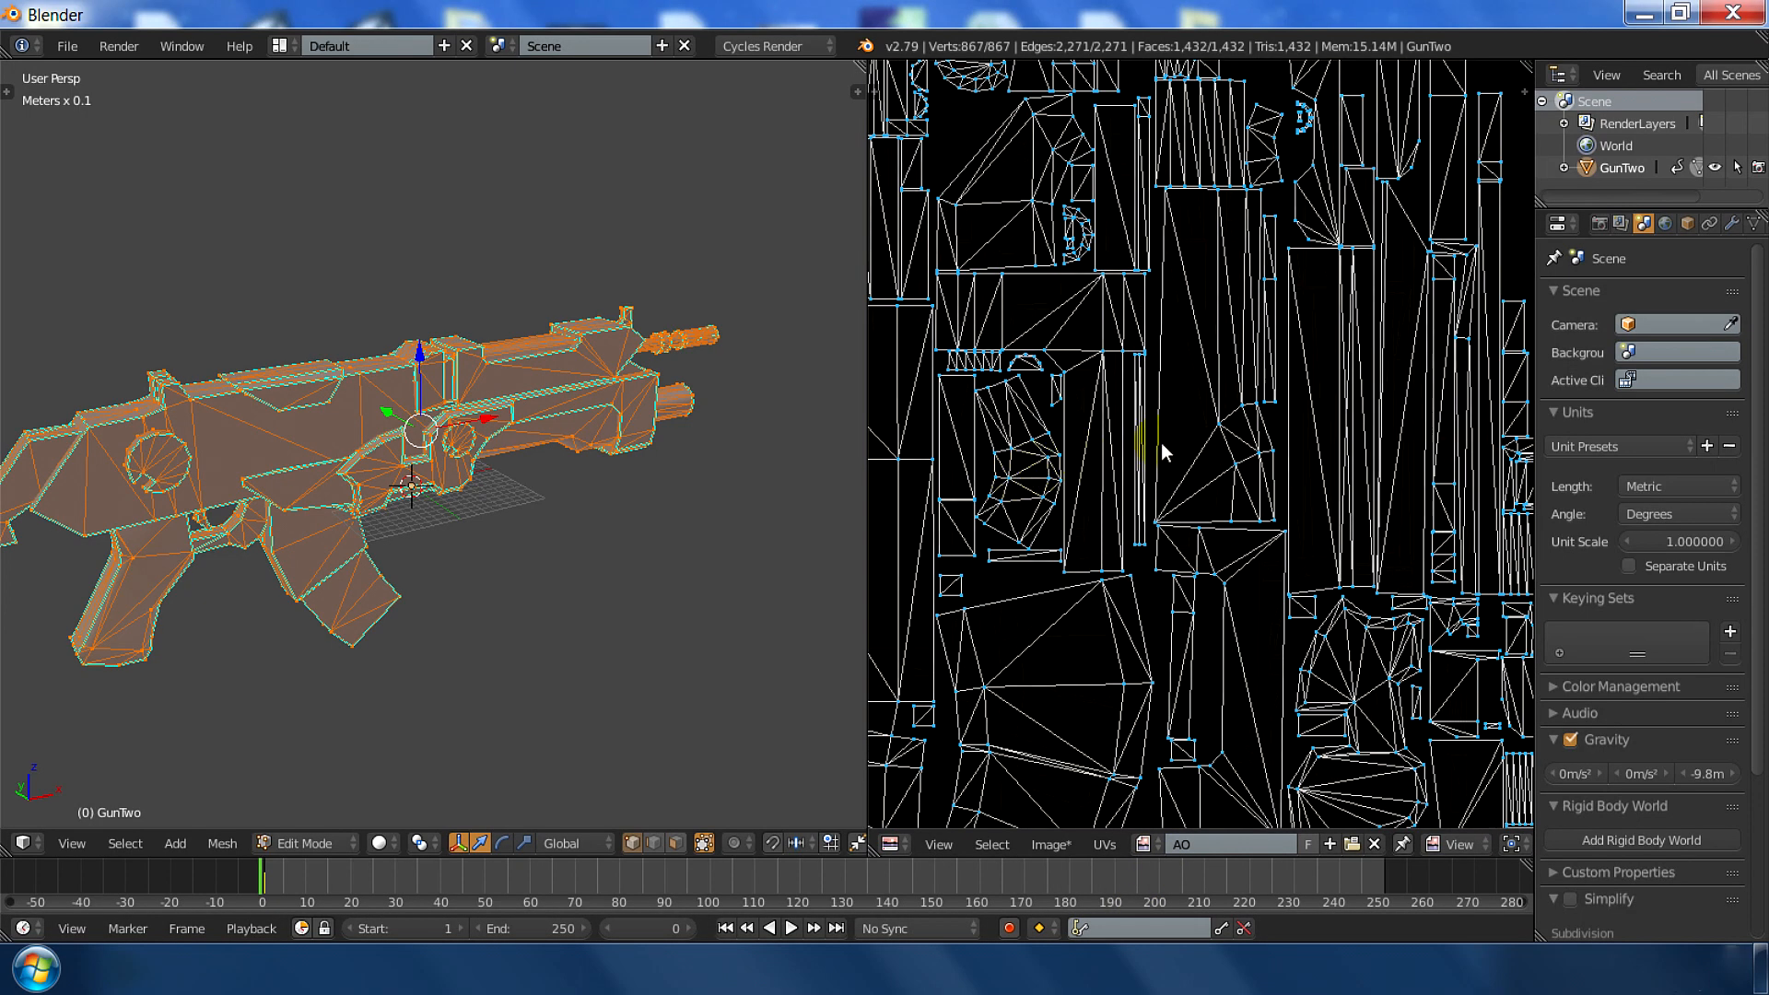
{"action": "scroll", "scroll_direction": "down", "scroll_amount": 3}
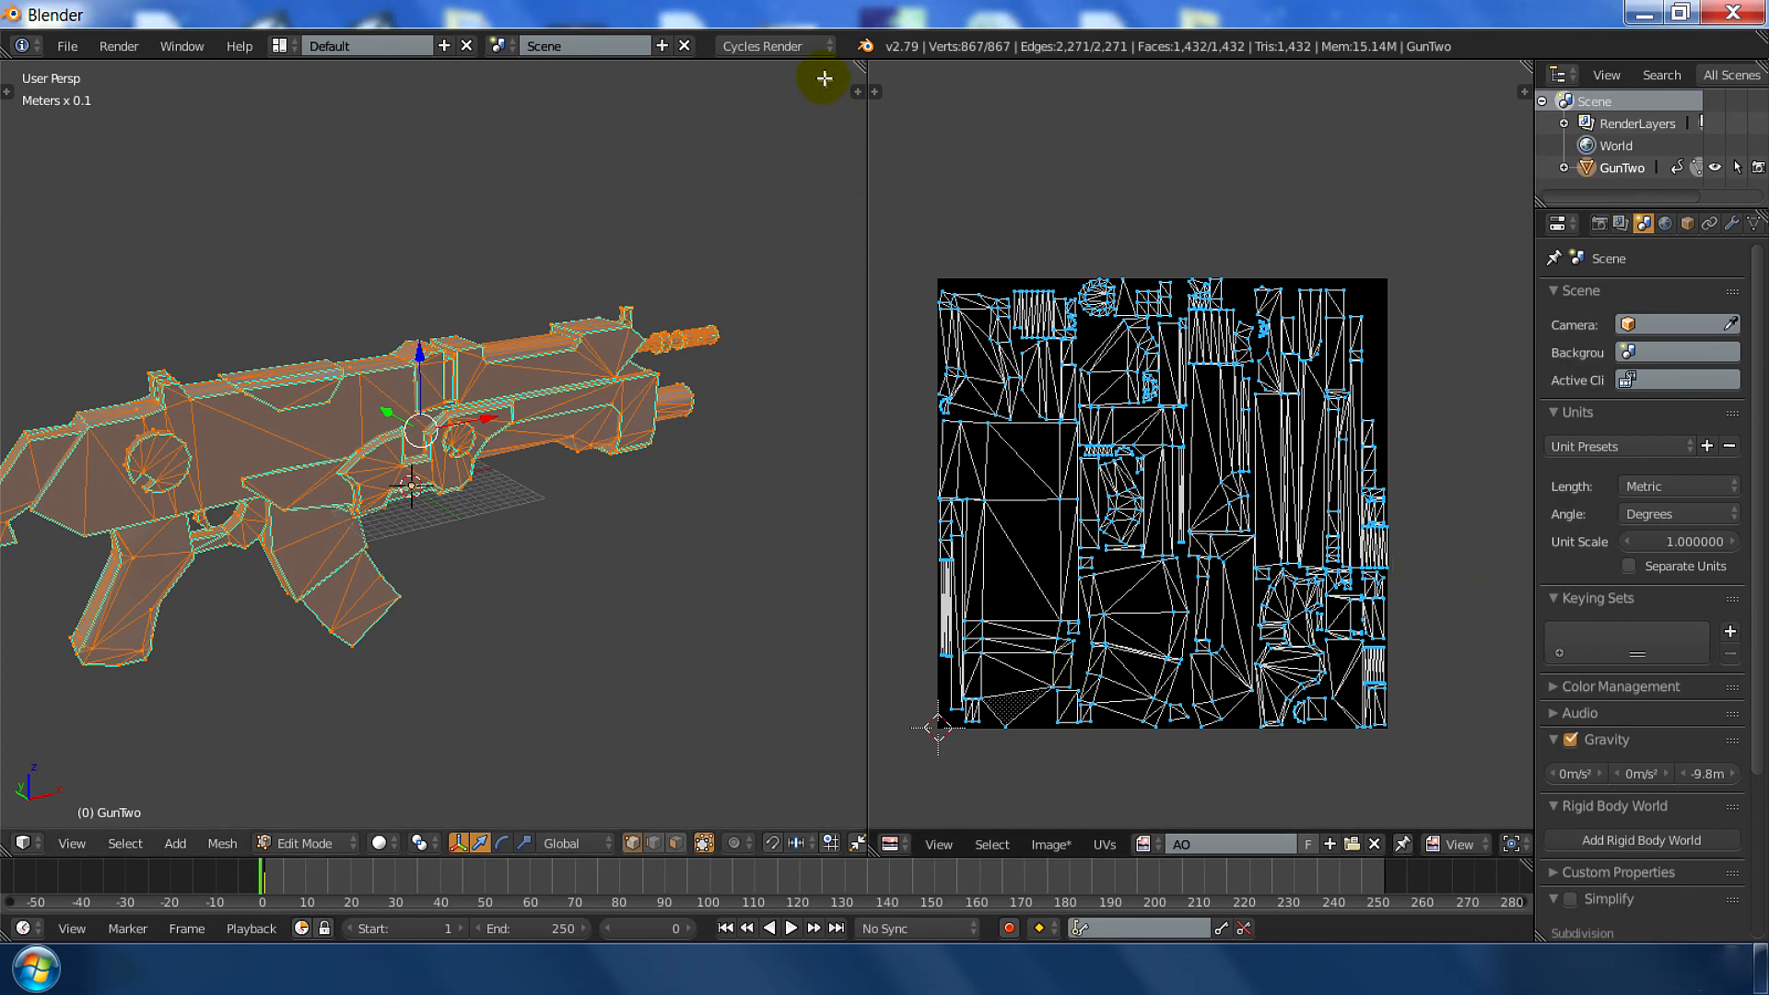
- Switch the render engine to Blender Render and show the Render properties
{"action": "left_click", "coordinate": [775, 44]}
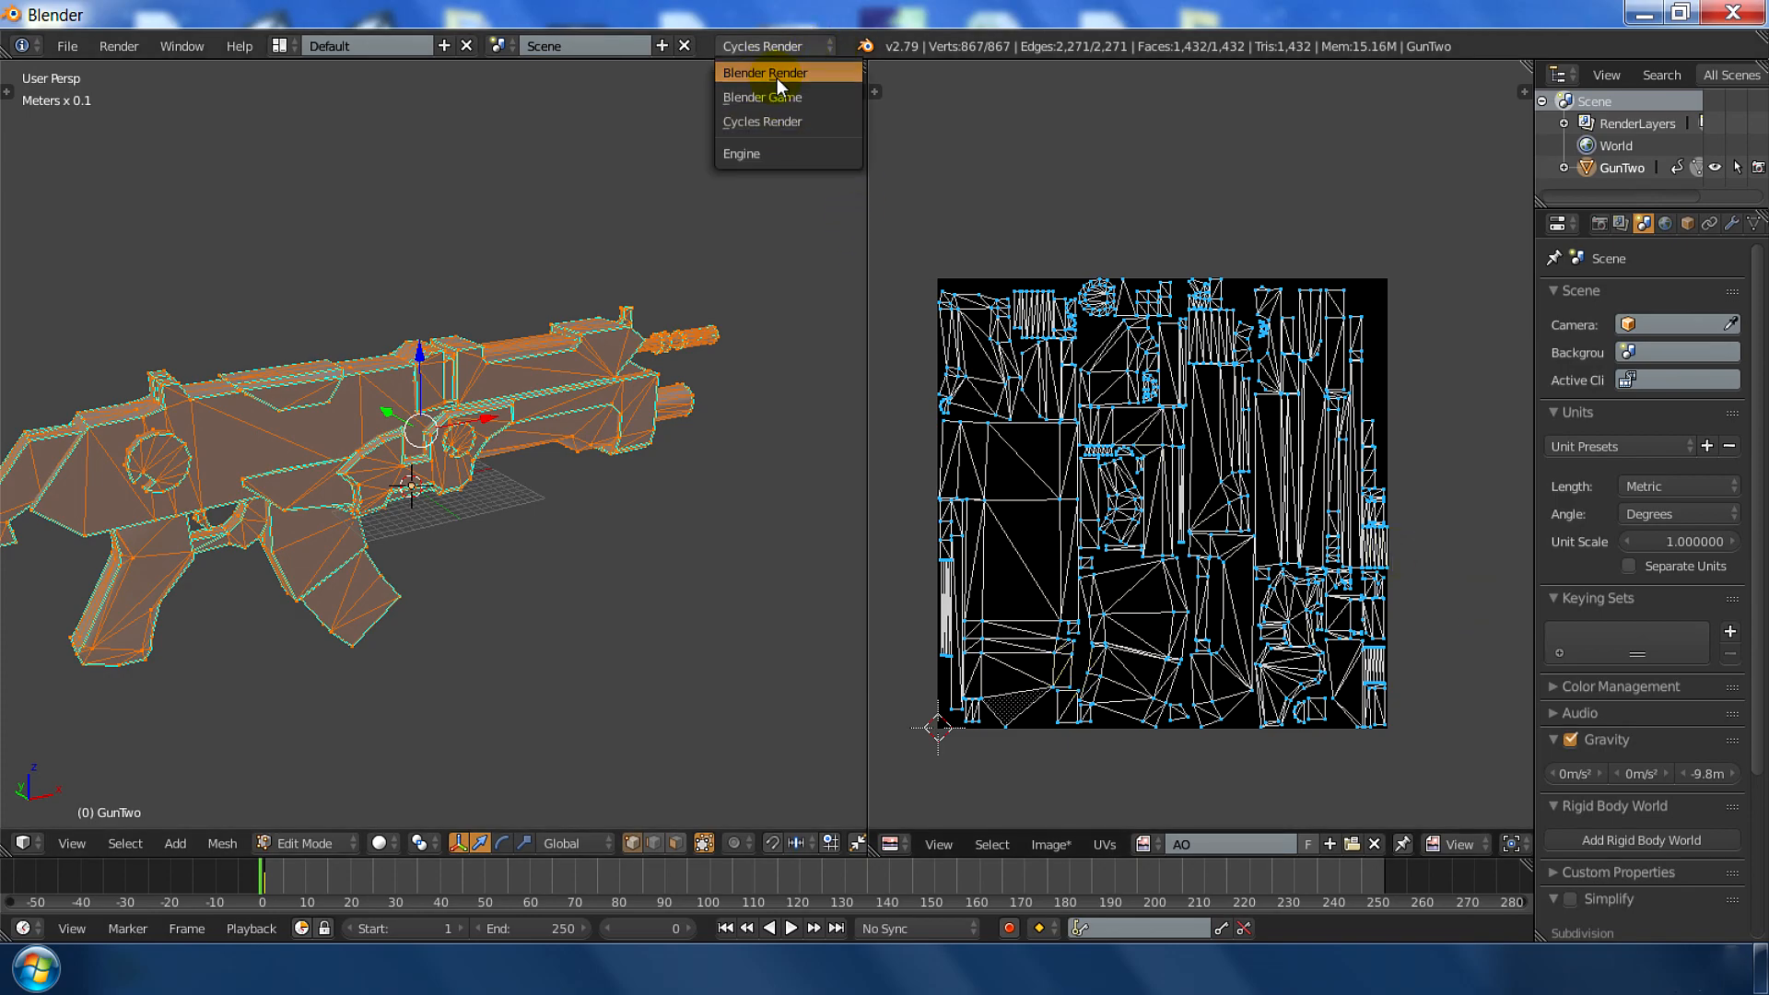
{"action": "left_click", "coordinate": [767, 72]}
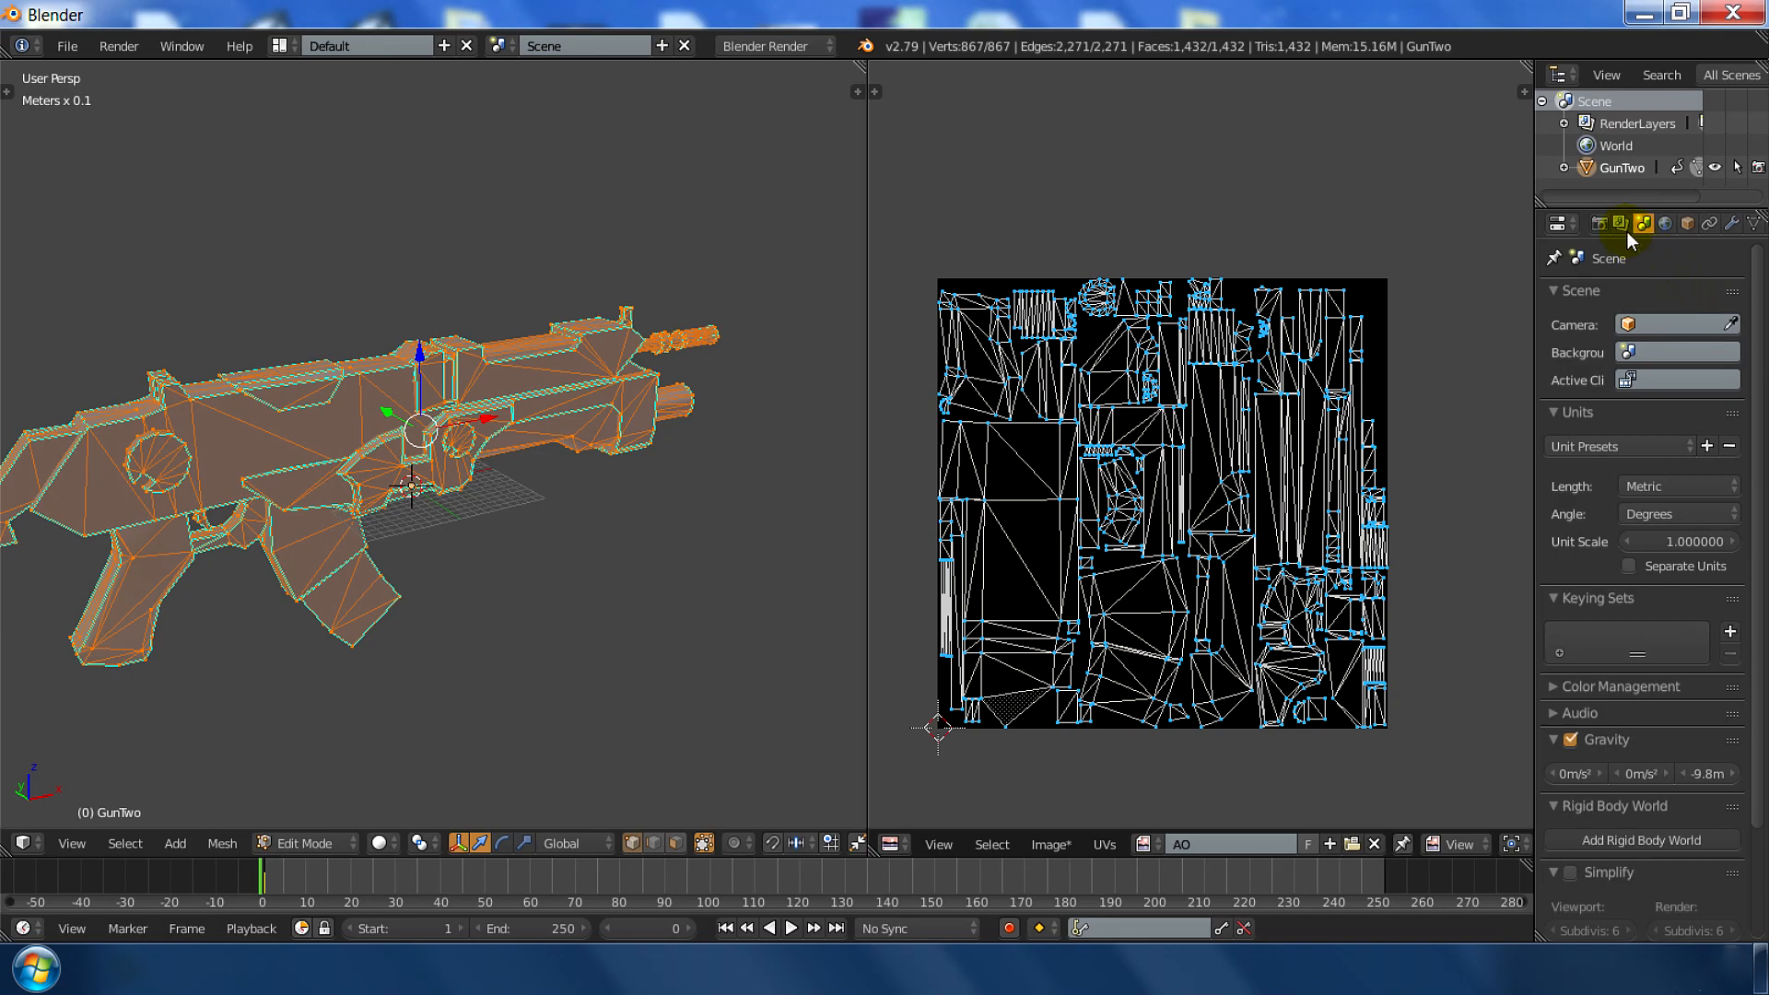
{"action": "left_click", "coordinate": [1597, 222]}
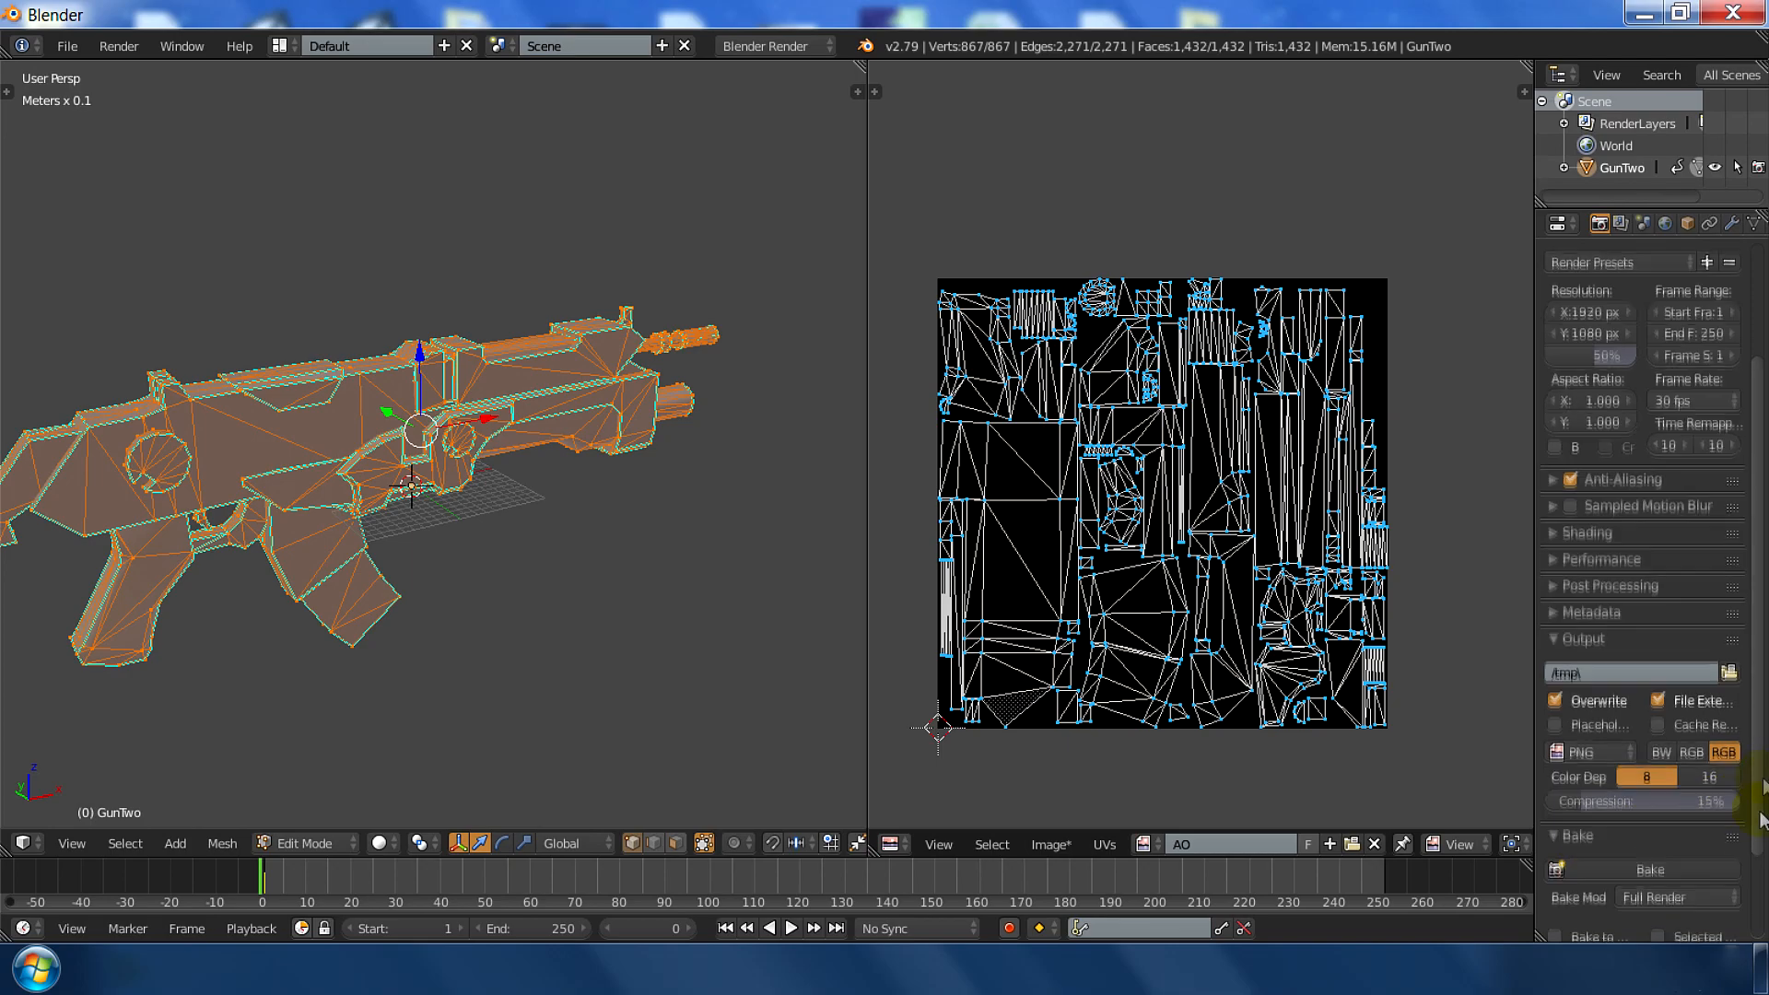
{"action": "scroll", "scroll_direction": "down", "scroll_amount": 3}
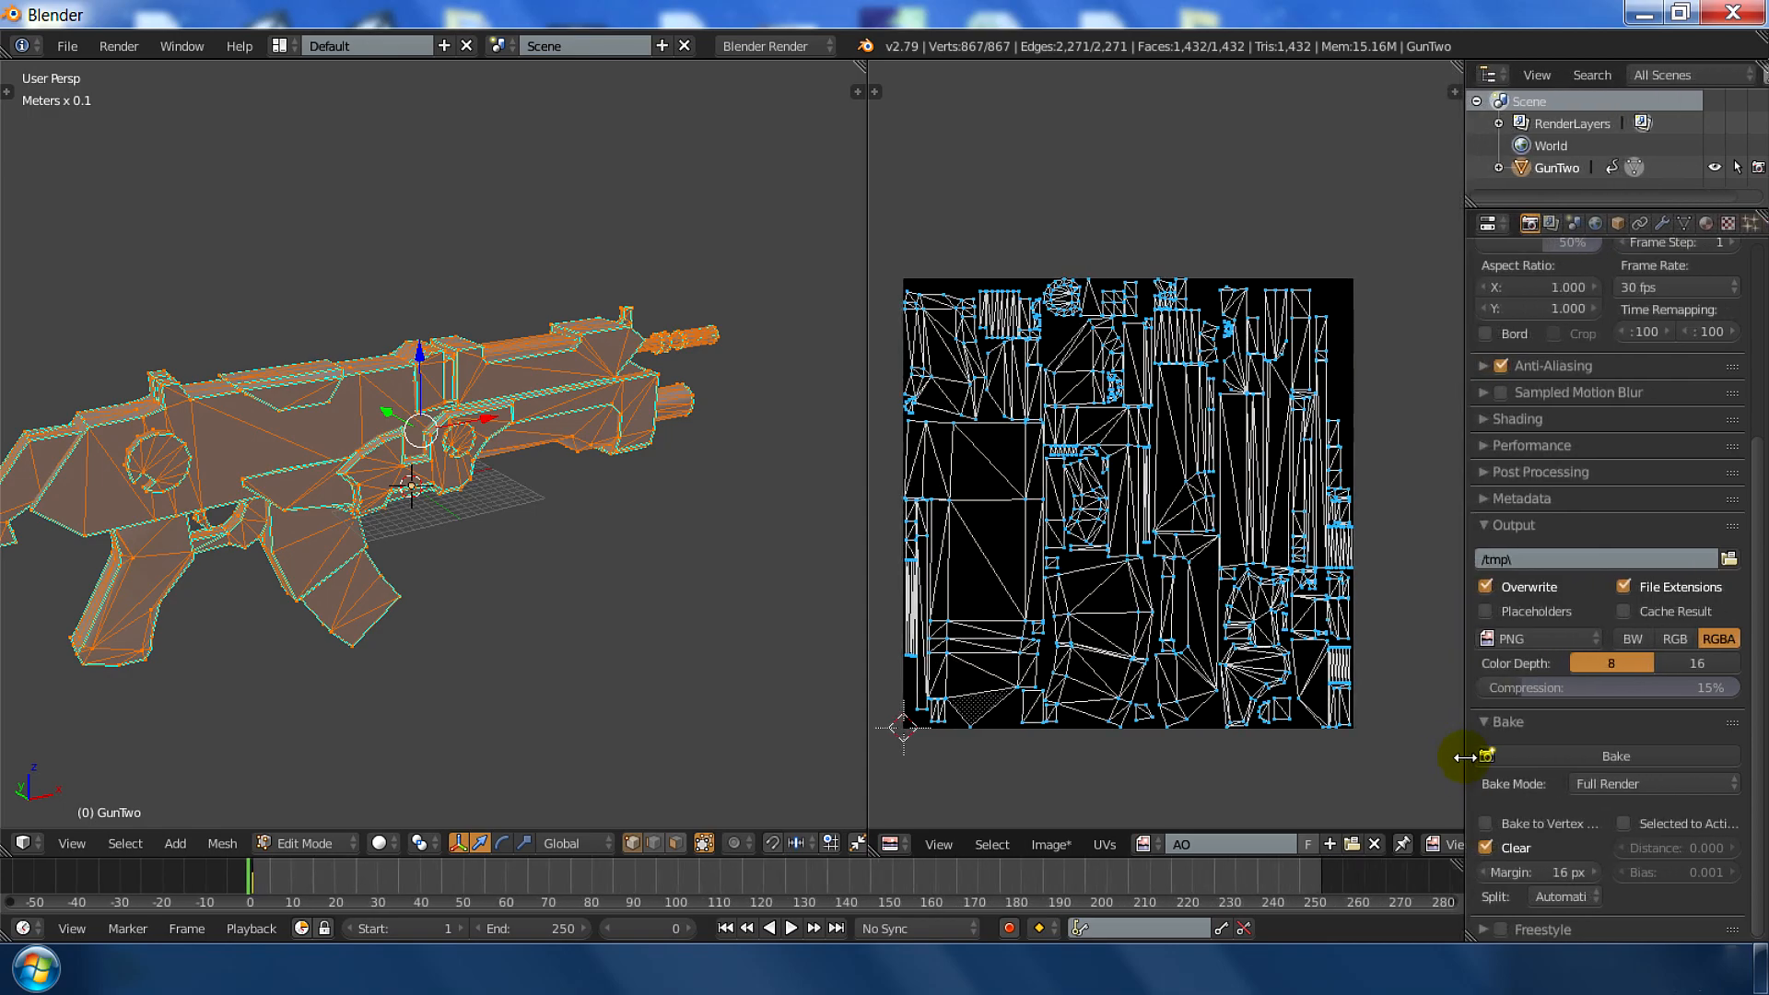
- Bake normalized Ambient Occlusion onto the gun's AO UV image
{"action": "left_click", "coordinate": [1651, 783]}
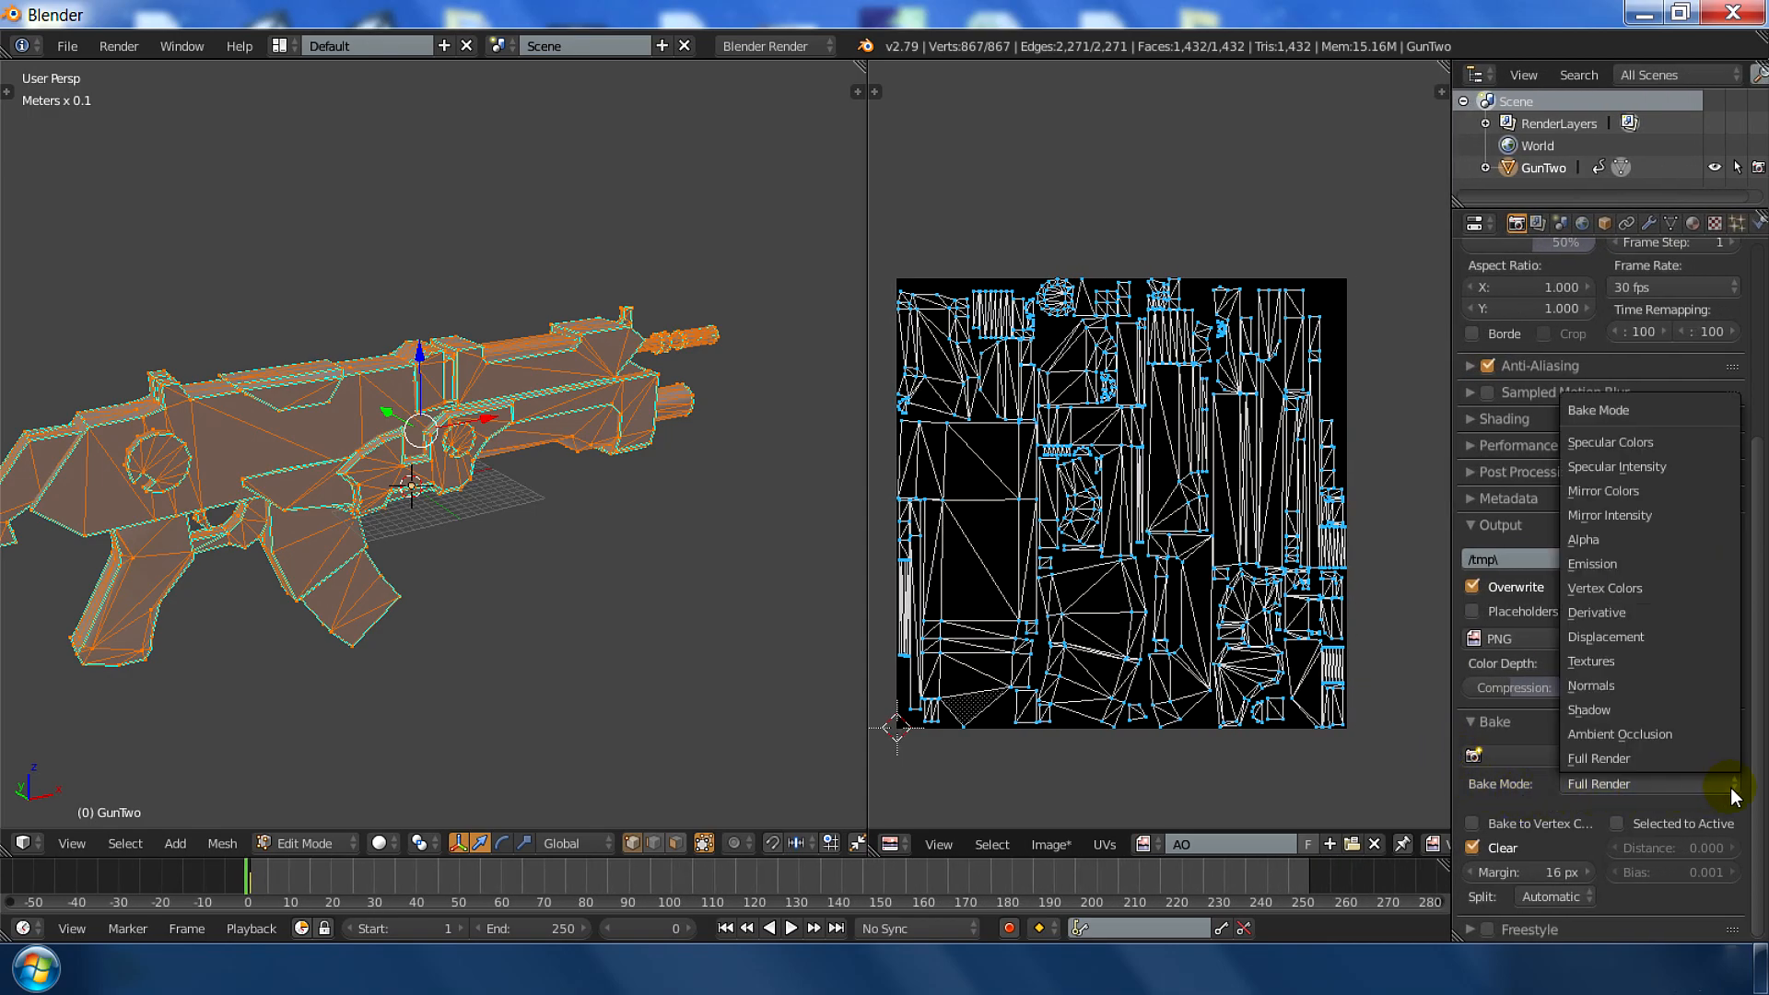
{"action": "left_click", "coordinate": [1619, 735]}
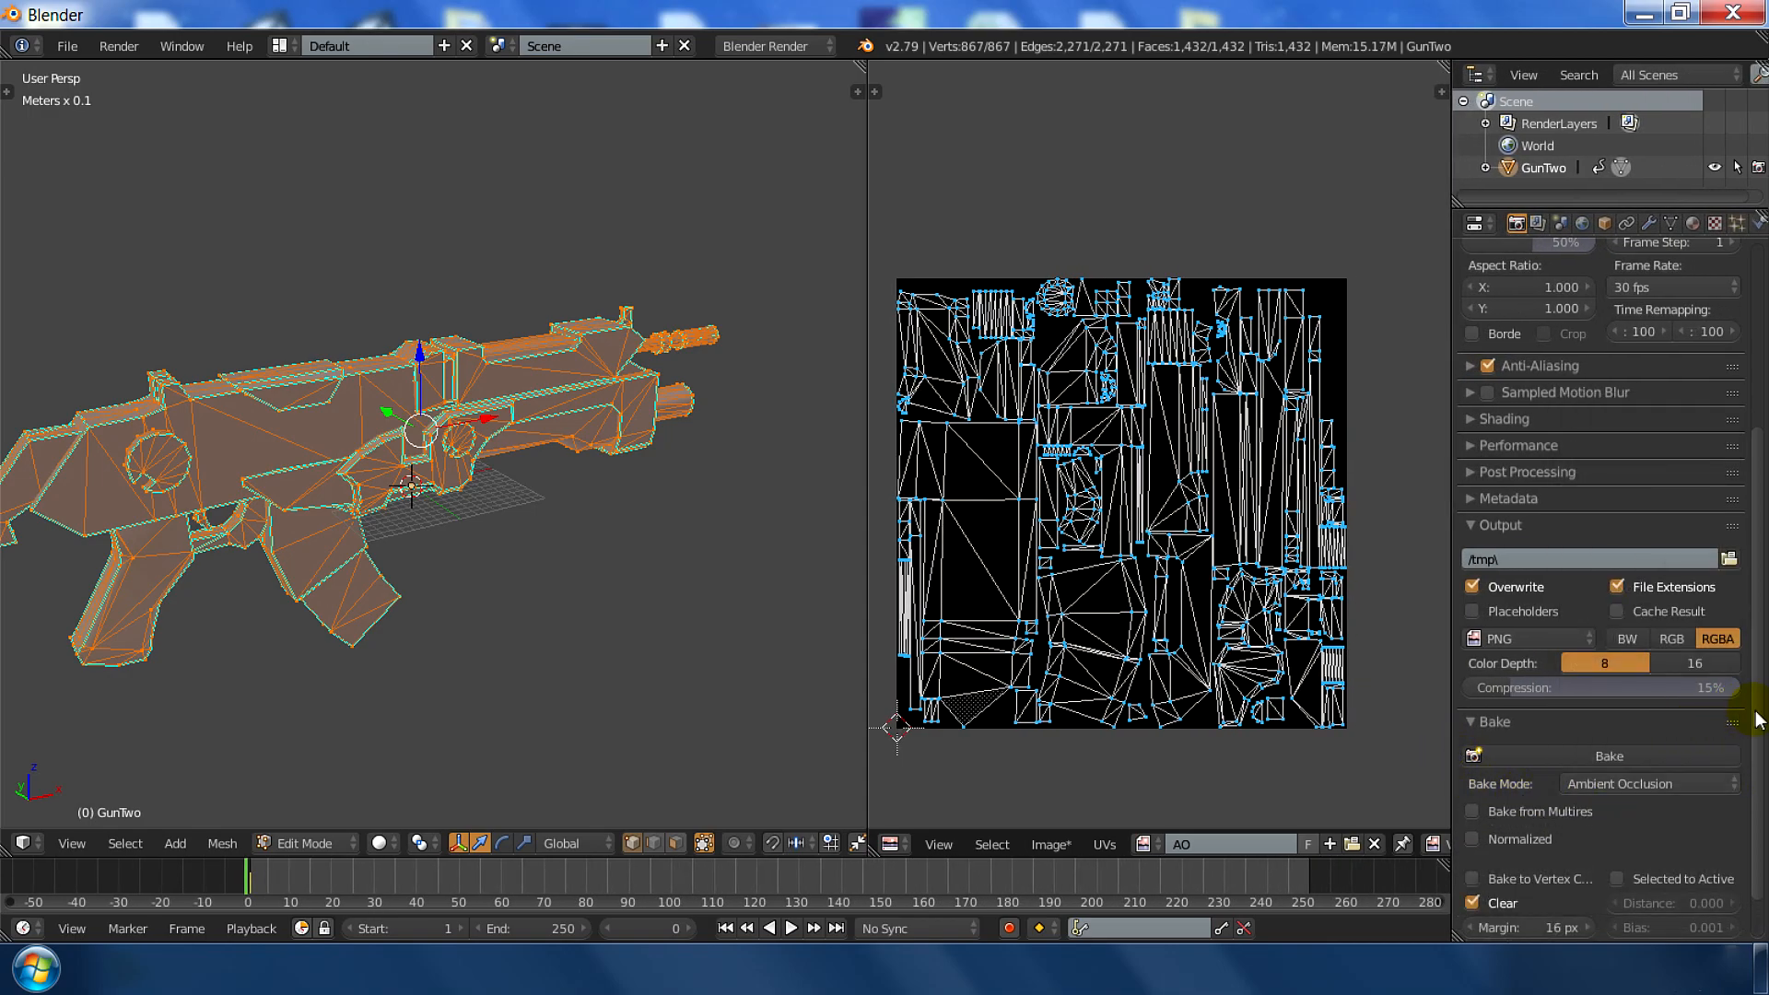
{"action": "scroll", "scroll_direction": "down", "scroll_amount": 3}
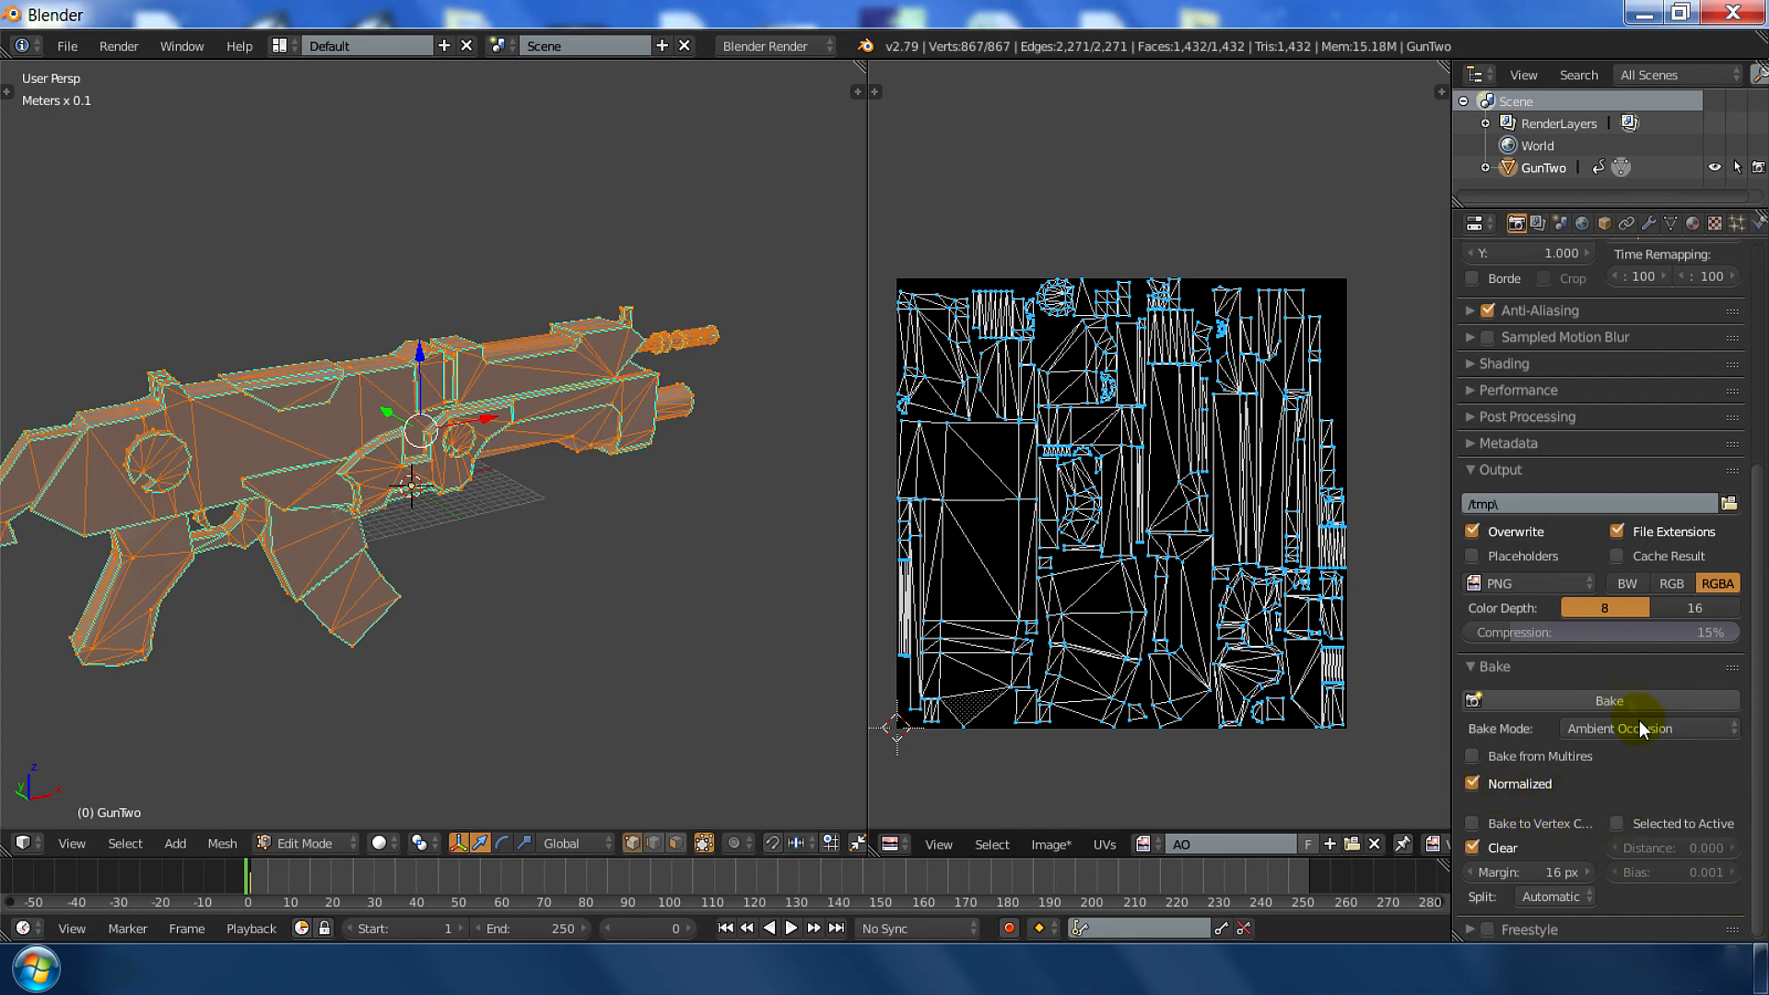
{"action": "mouse_move", "coordinate": [1697, 802]}
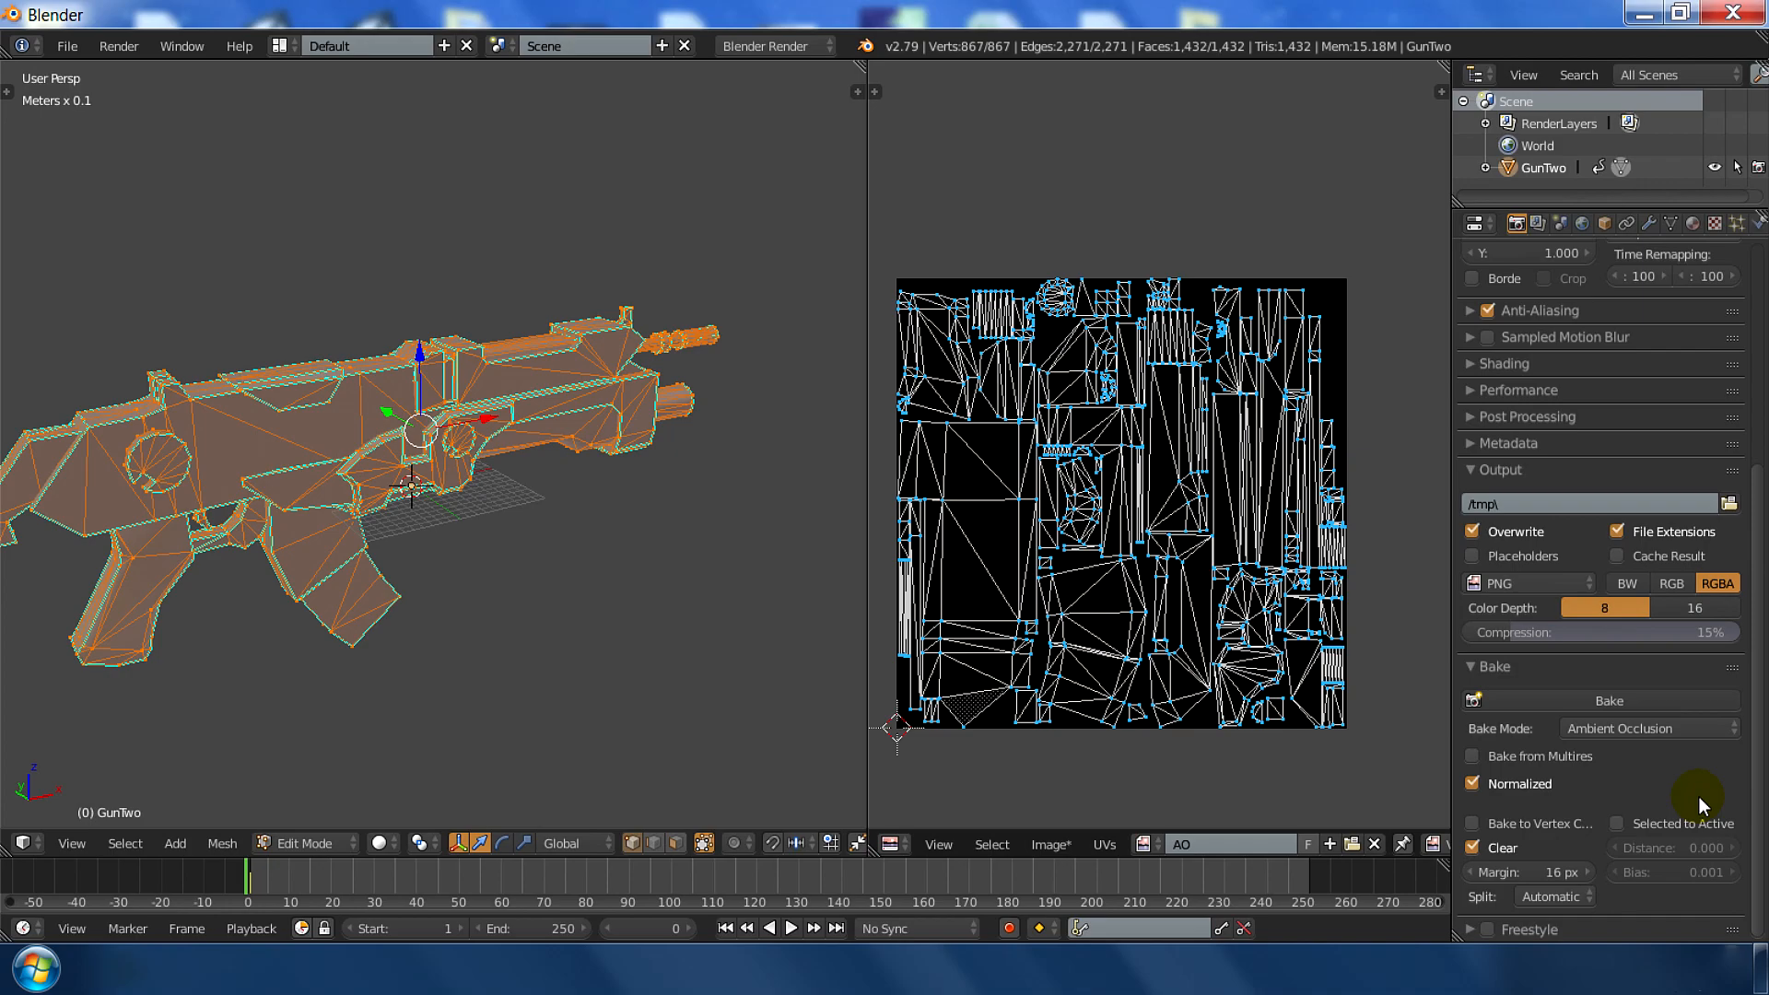
{"action": "left_click", "coordinate": [1607, 700]}
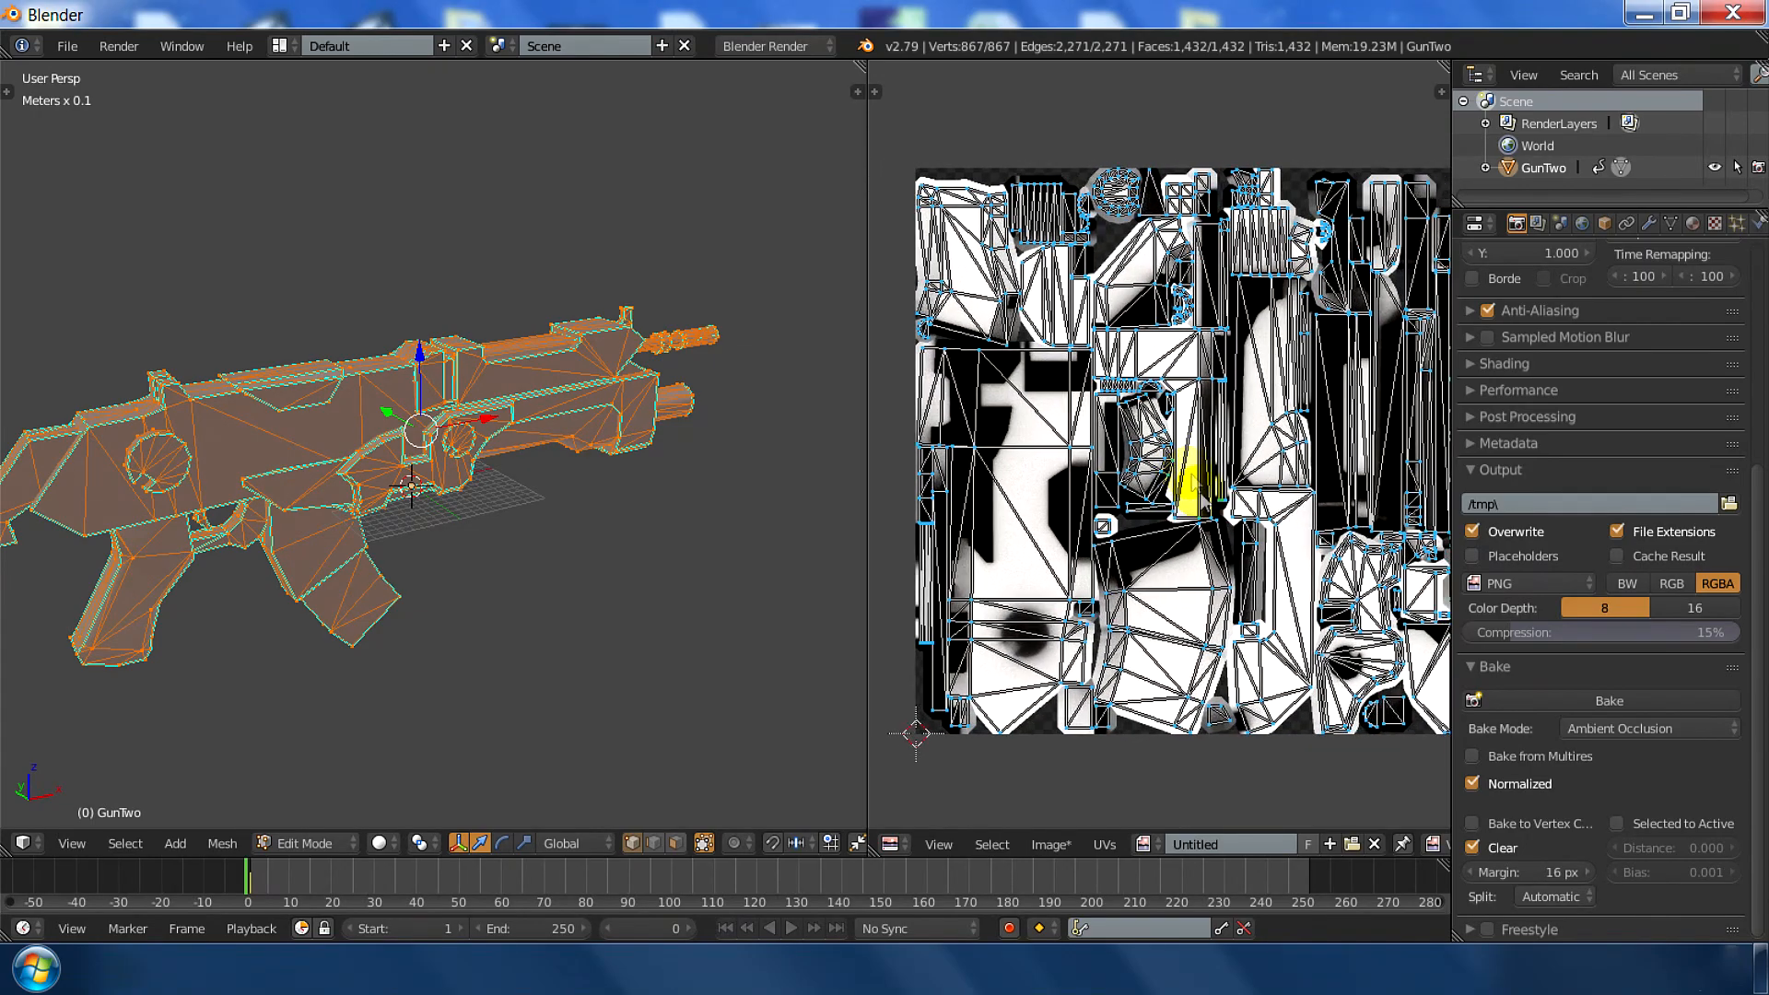
- Start Save As Image for the baked AO image, targeting Untitled.png in Documents
{"action": "left_click", "coordinate": [1048, 844]}
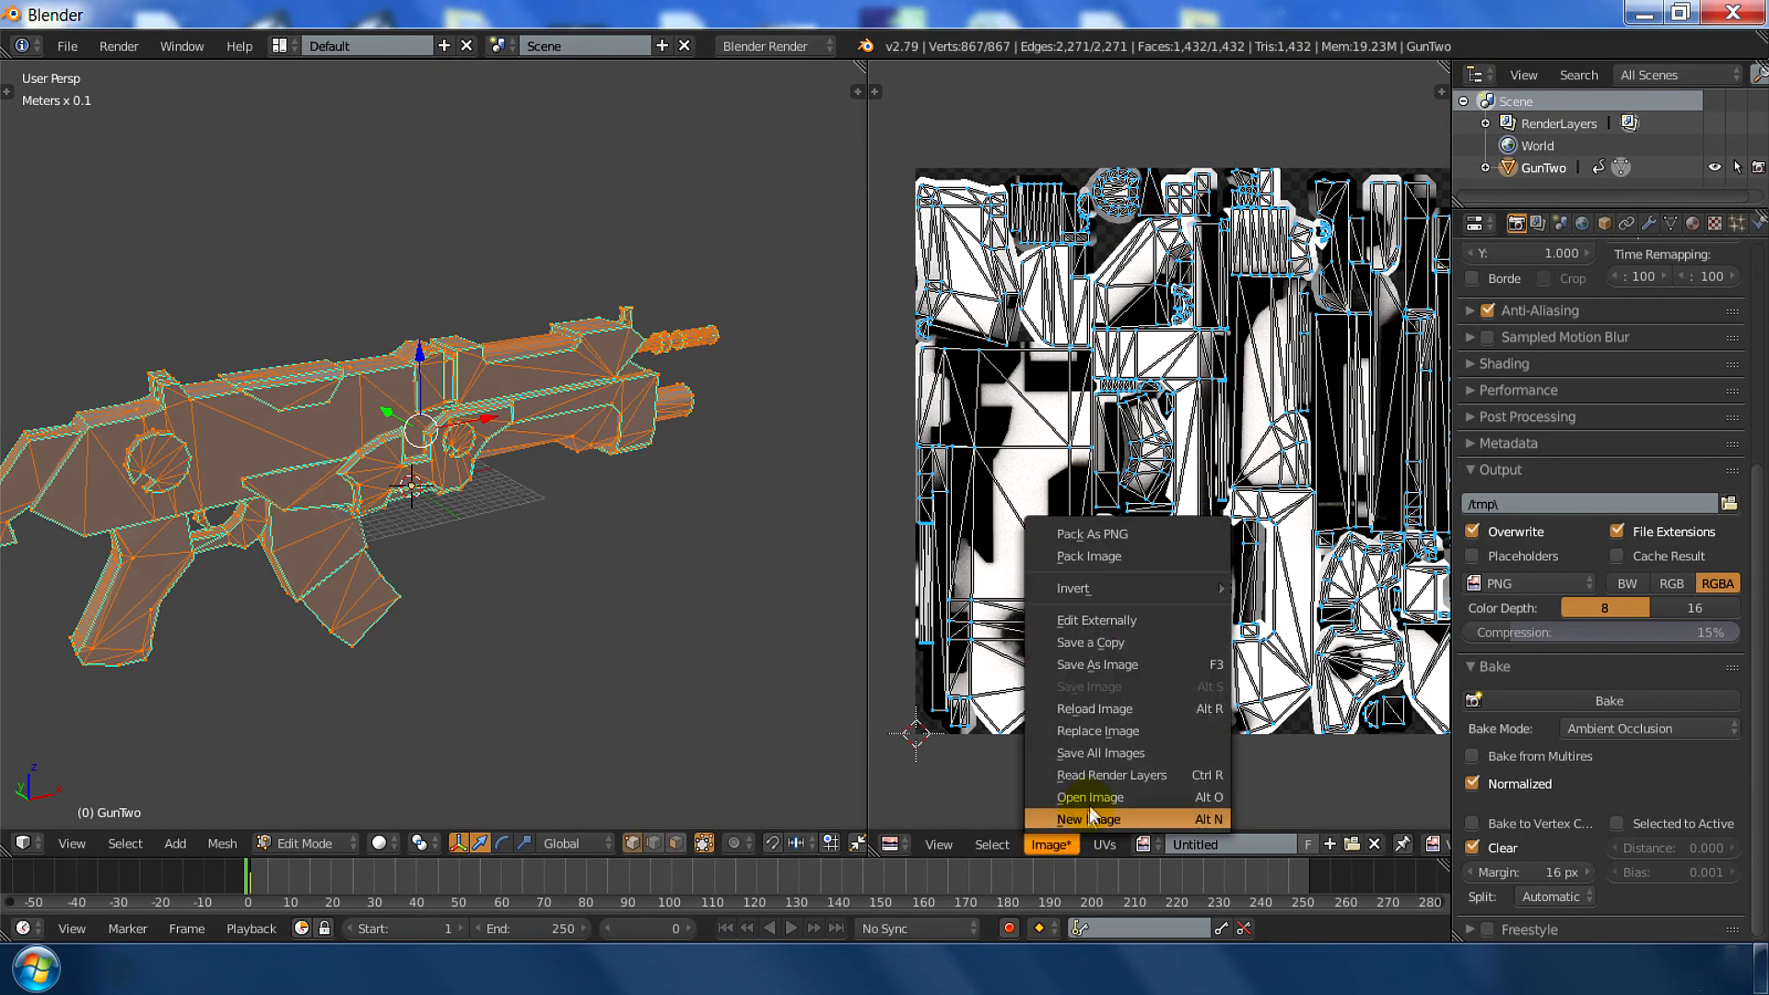
{"action": "left_click", "coordinate": [1094, 665]}
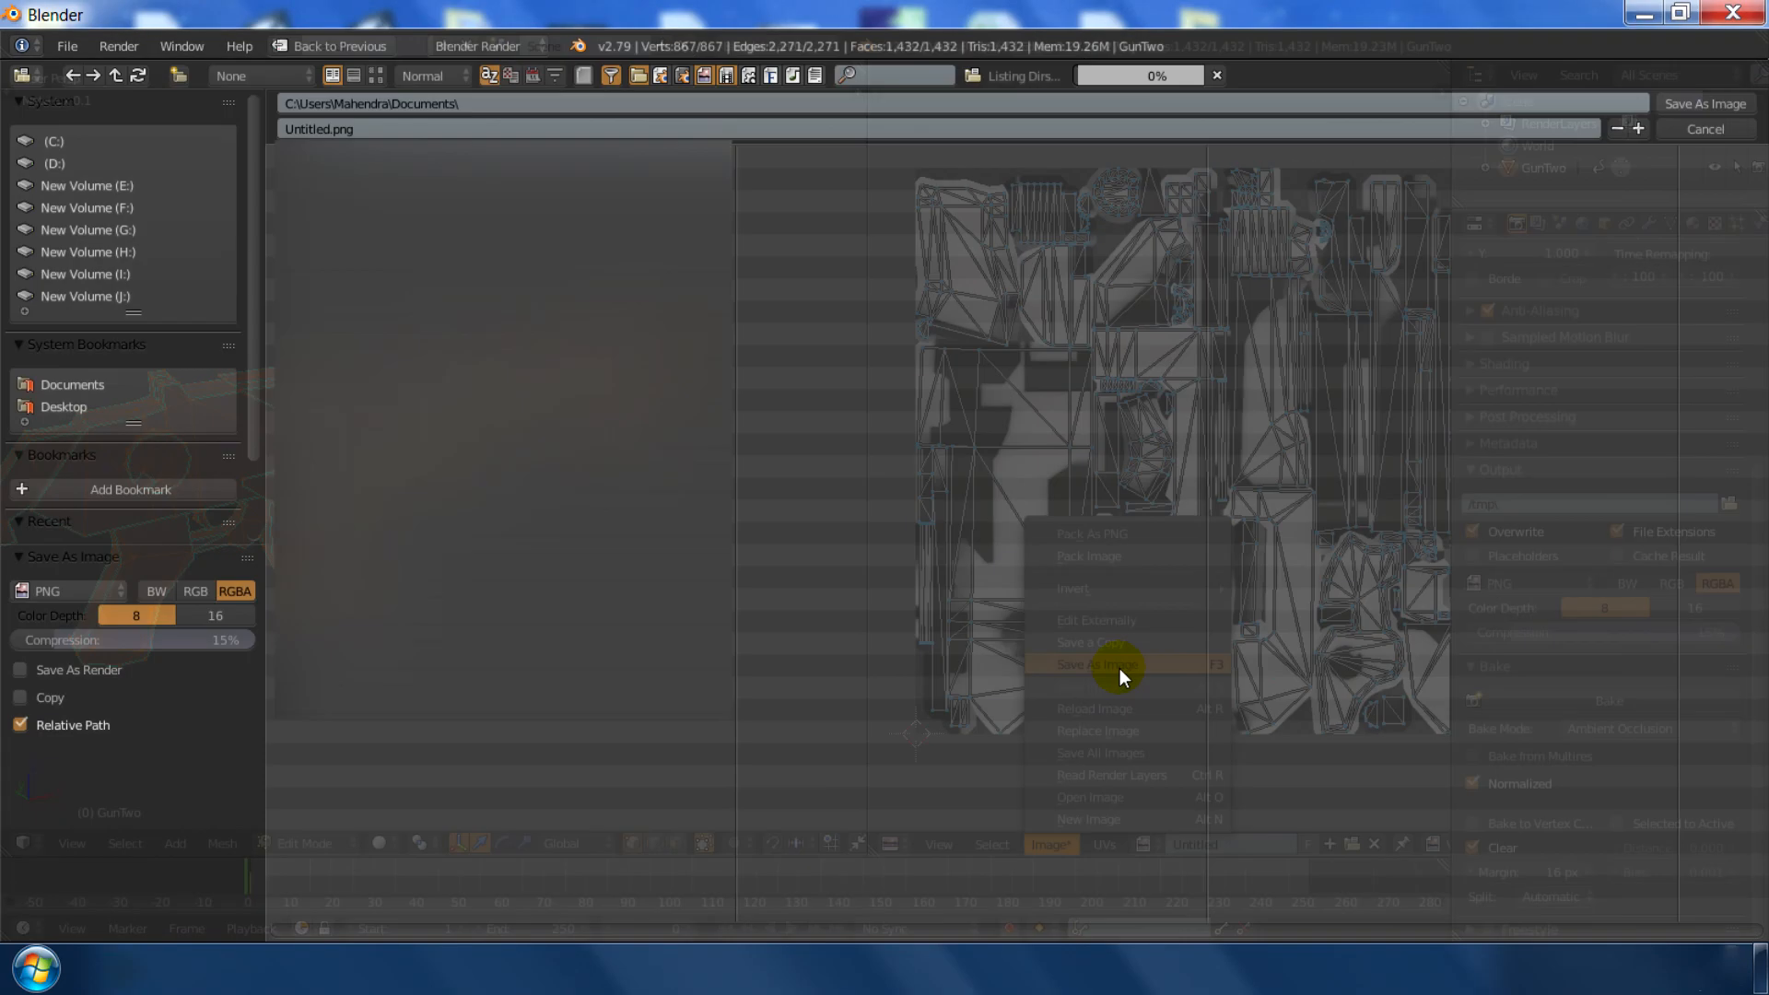
{"action": "left_click", "coordinate": [1100, 663]}
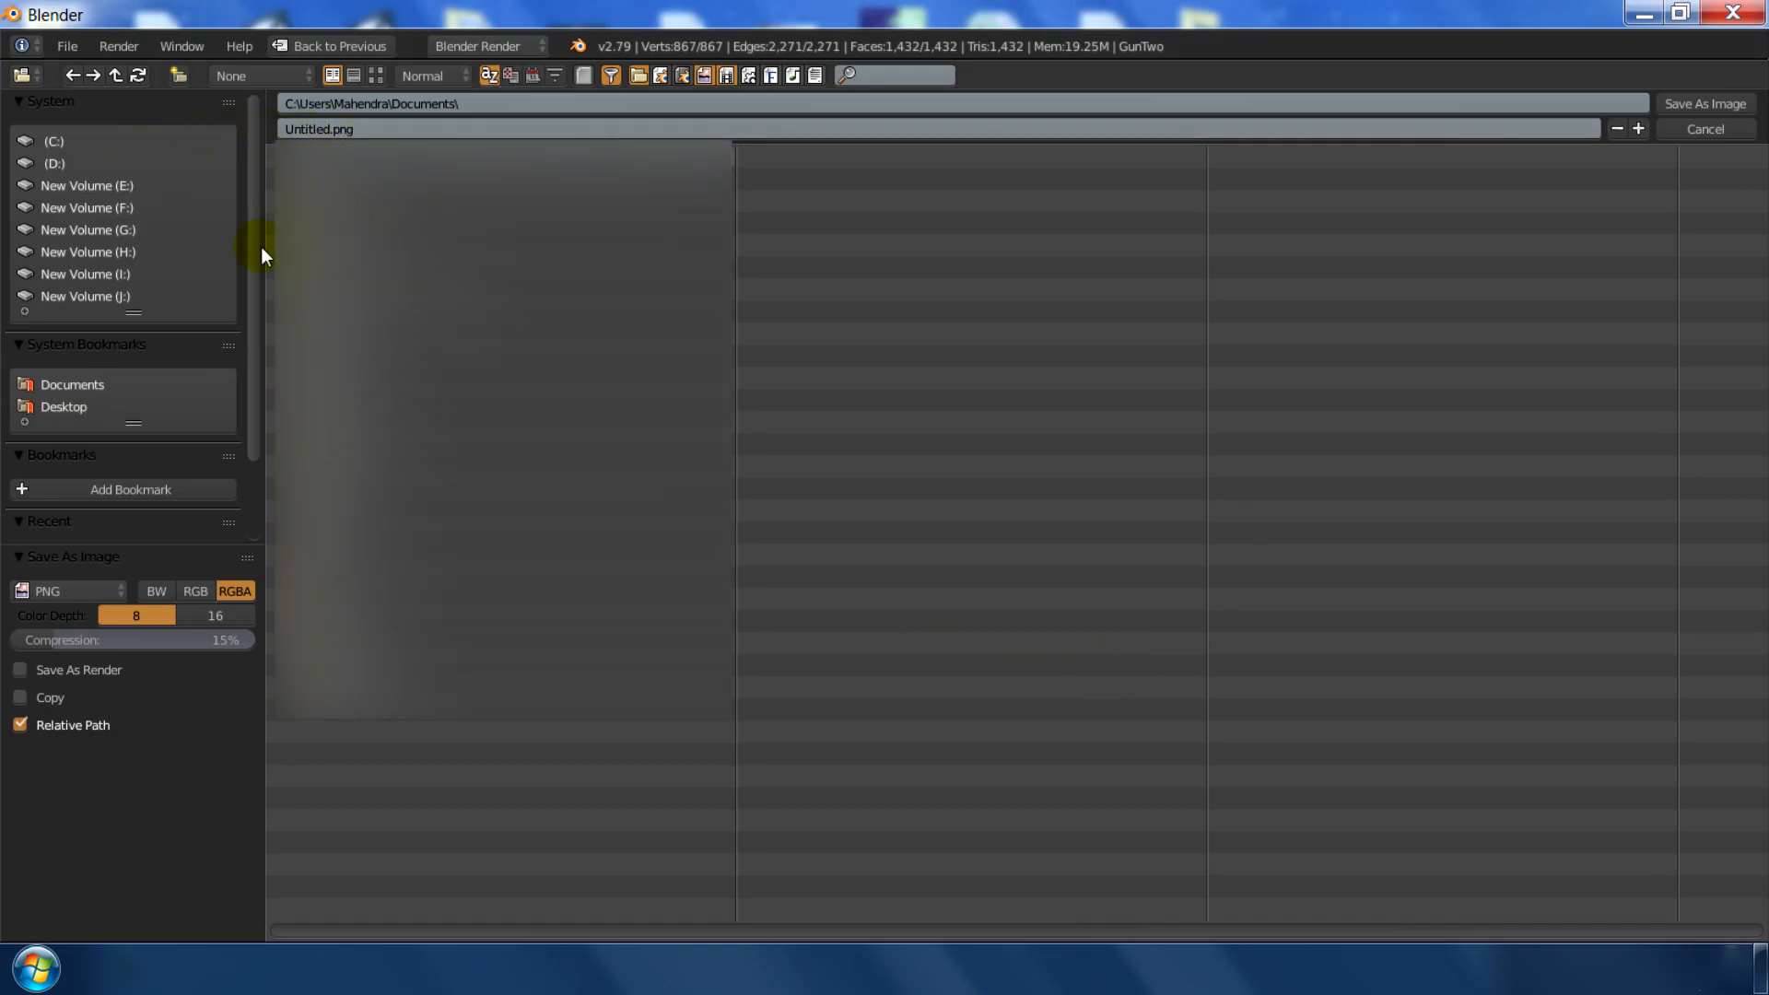